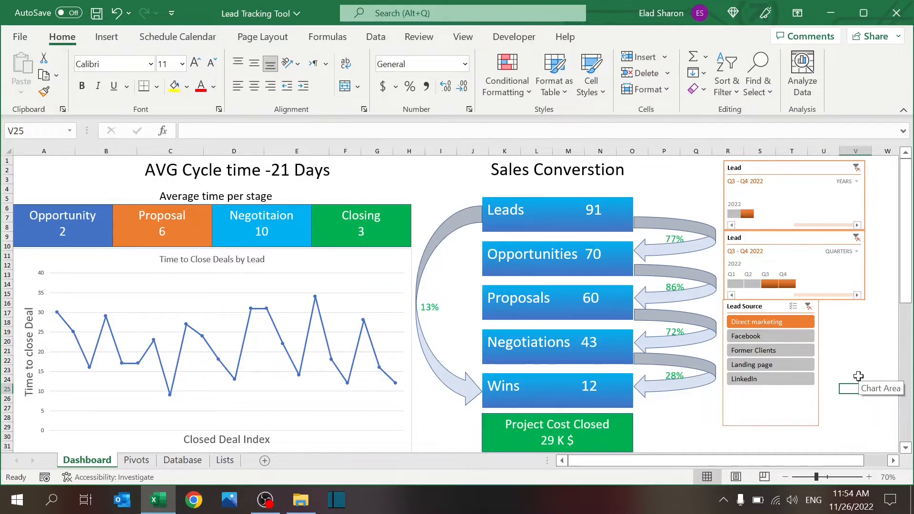
Step: Browse the Lists, Database and Pivots sheets of the Lead Tracking Tool
left_click(857, 371)
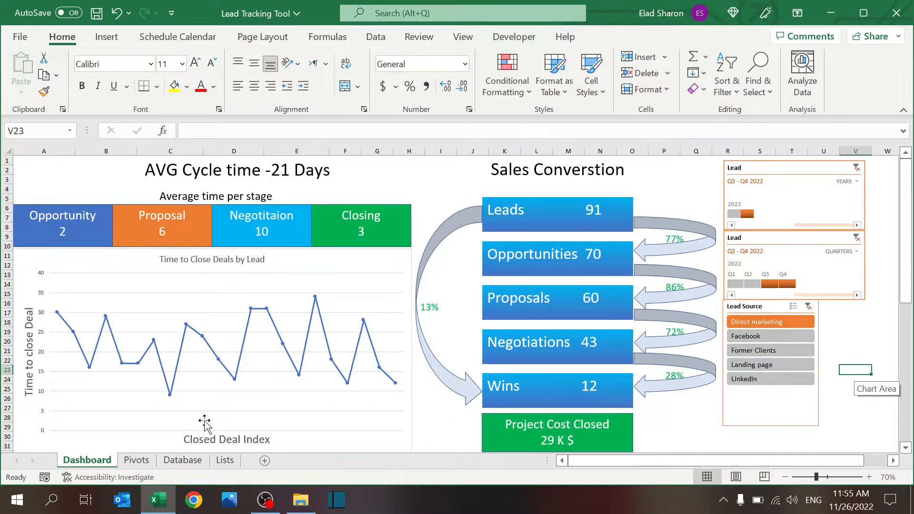
left_click(225, 461)
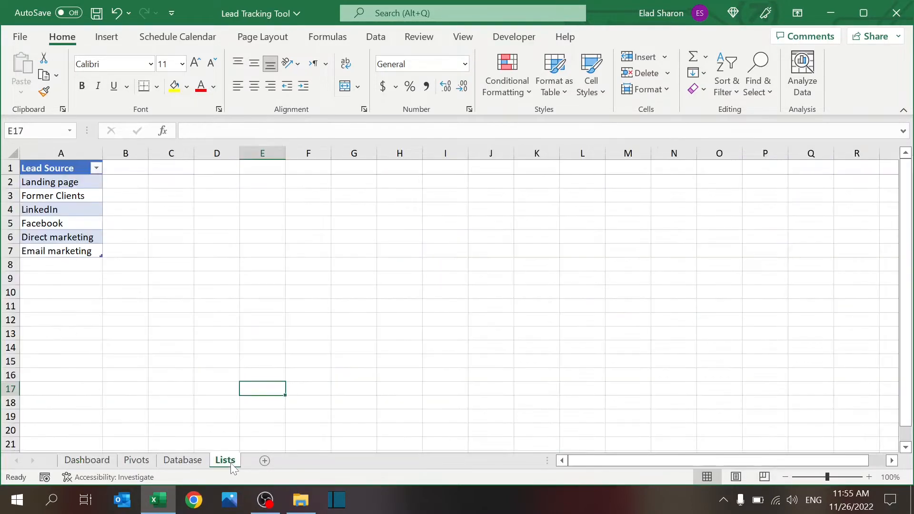
mouse_move(151, 295)
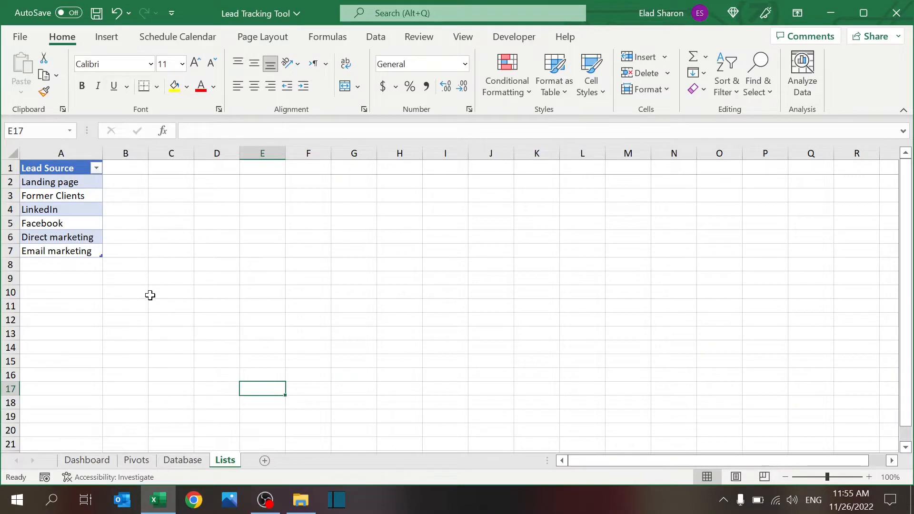
mouse_move(81, 193)
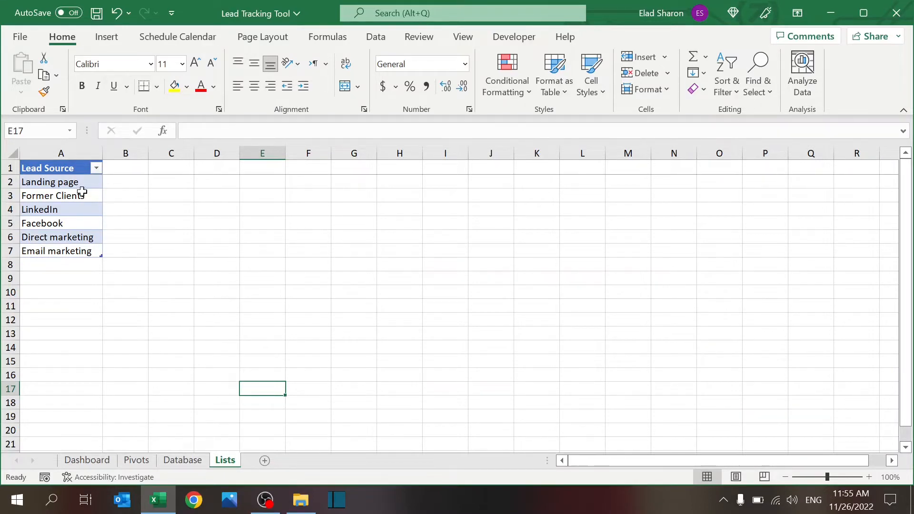
left_click(183, 460)
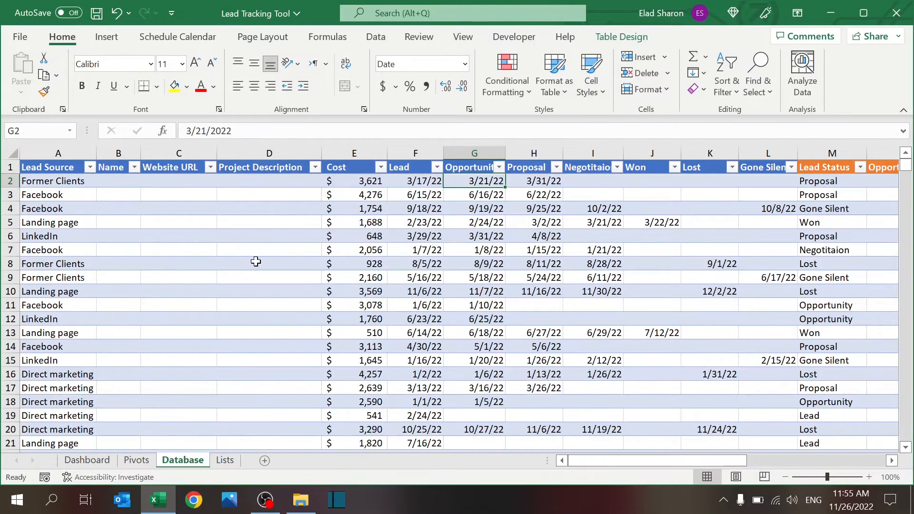
mouse_move(402, 339)
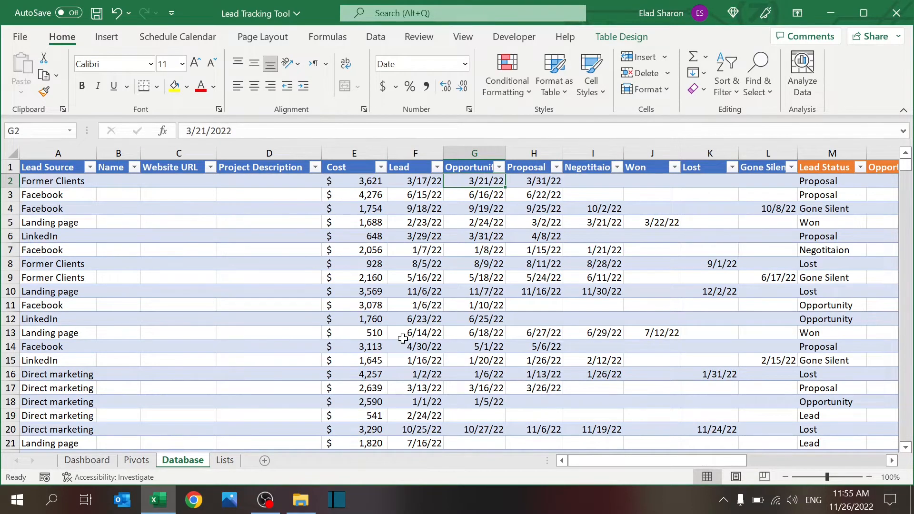
mouse_move(150, 463)
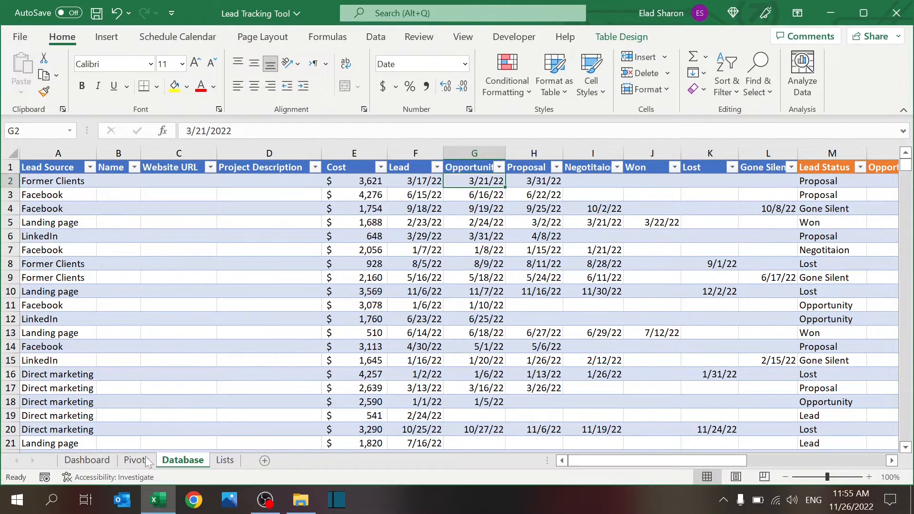
left_click(135, 460)
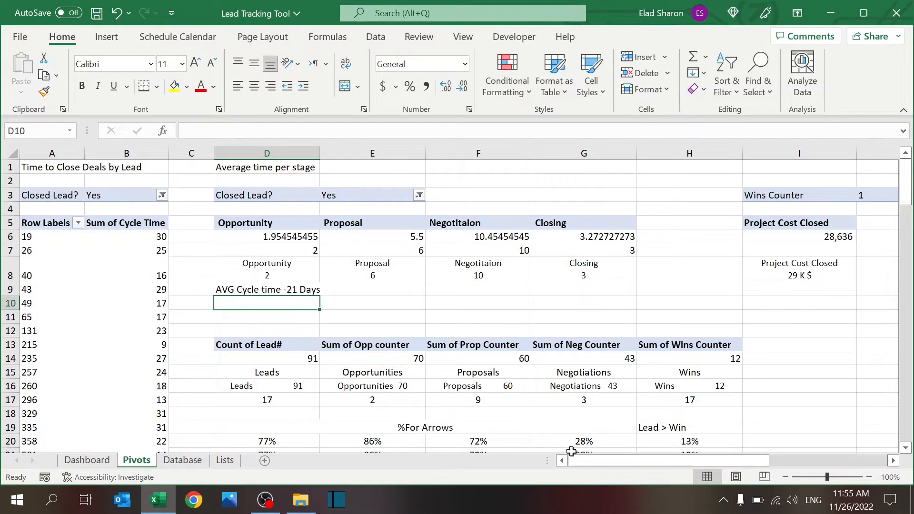
scroll("right", 3)
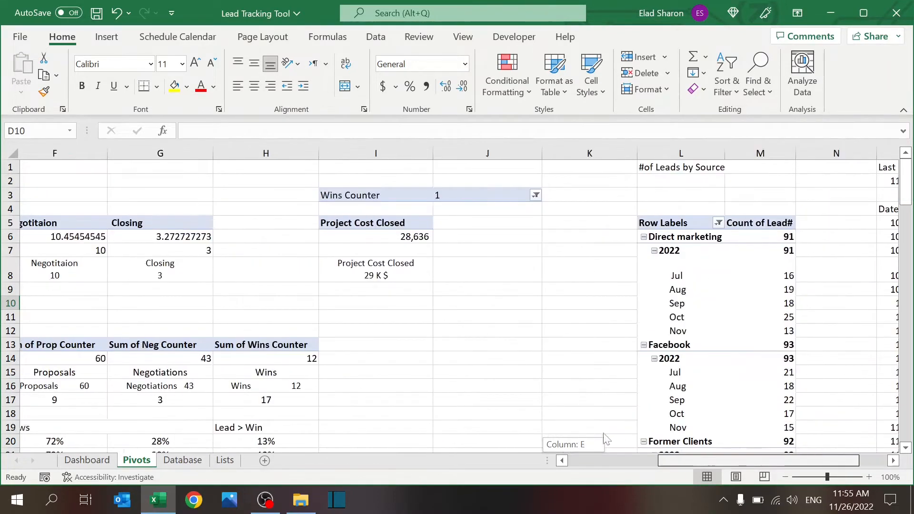
scroll("left", 3)
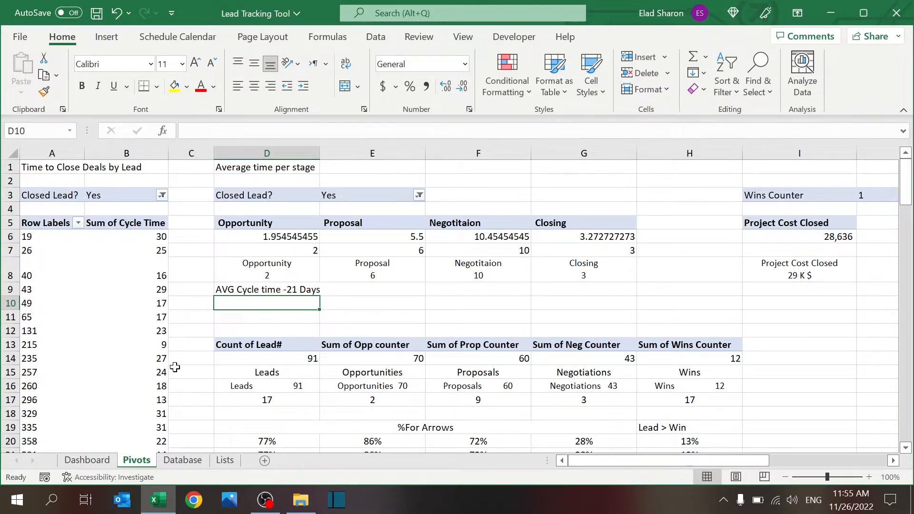
Step: Return via the Dashboard to the Lists sheet with its six-entry lead source list
left_click(88, 460)
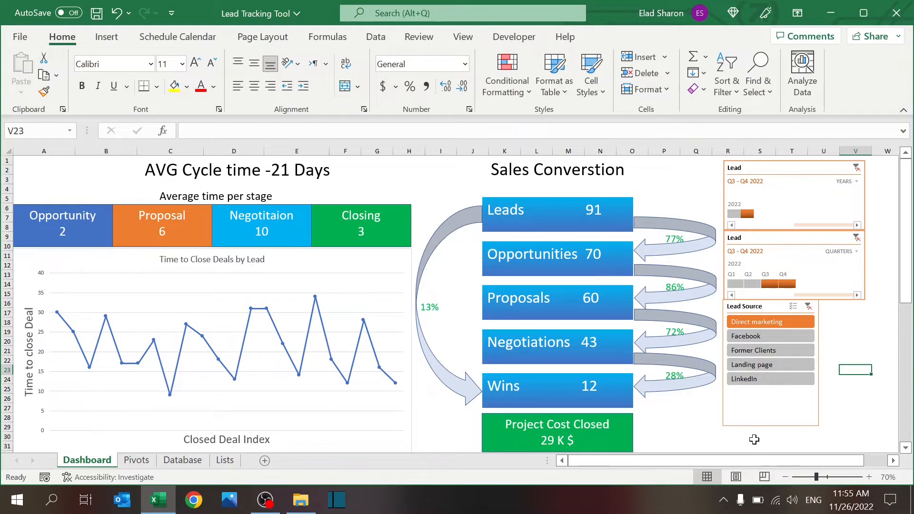
left_click(225, 460)
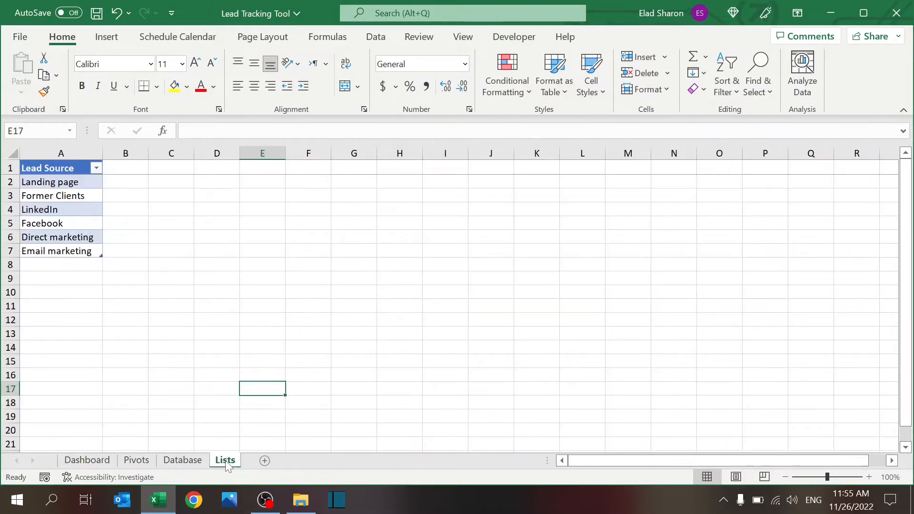
left_click(47, 168)
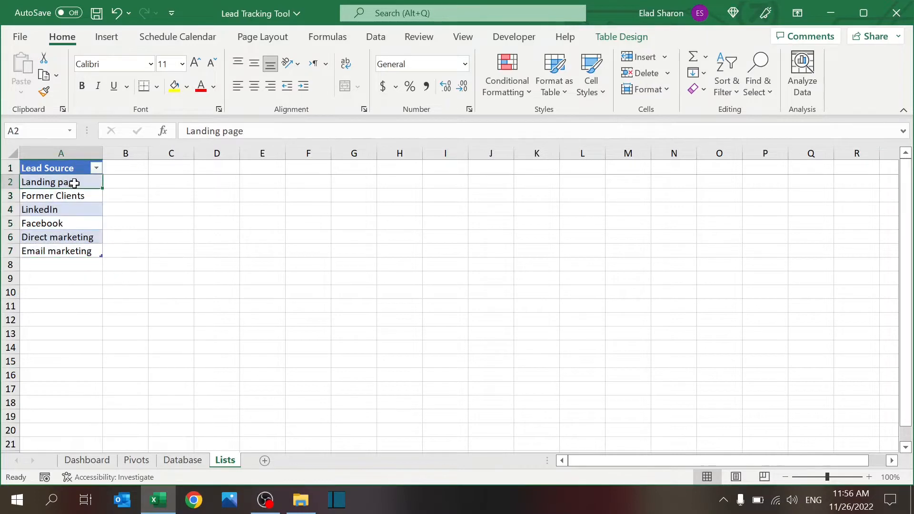
left_click(328, 37)
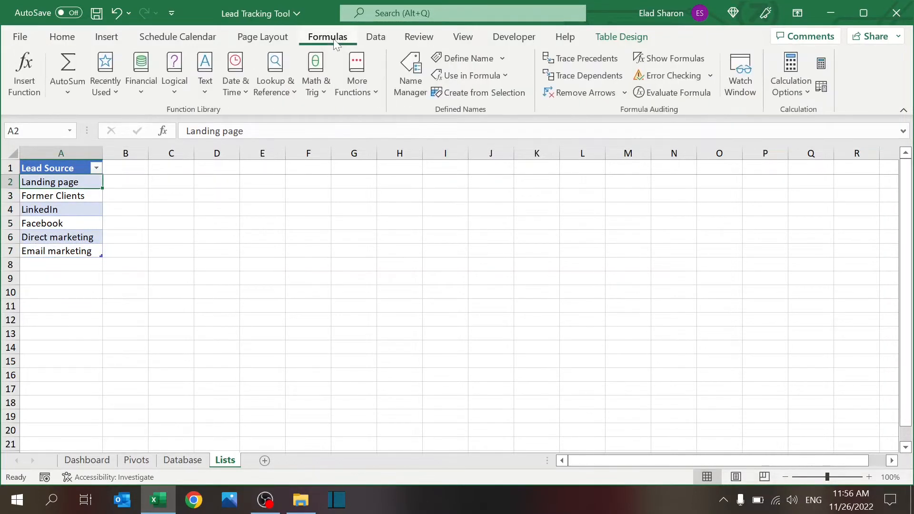
left_click(410, 67)
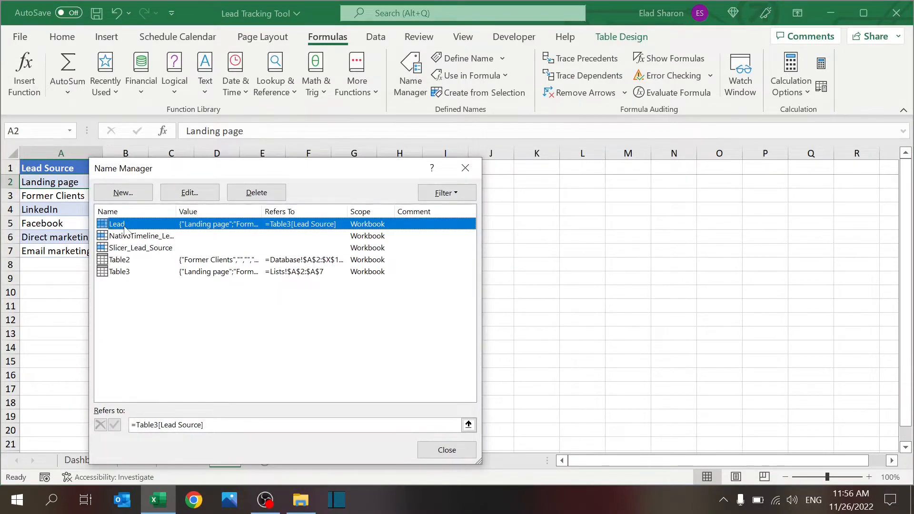
left_click(447, 450)
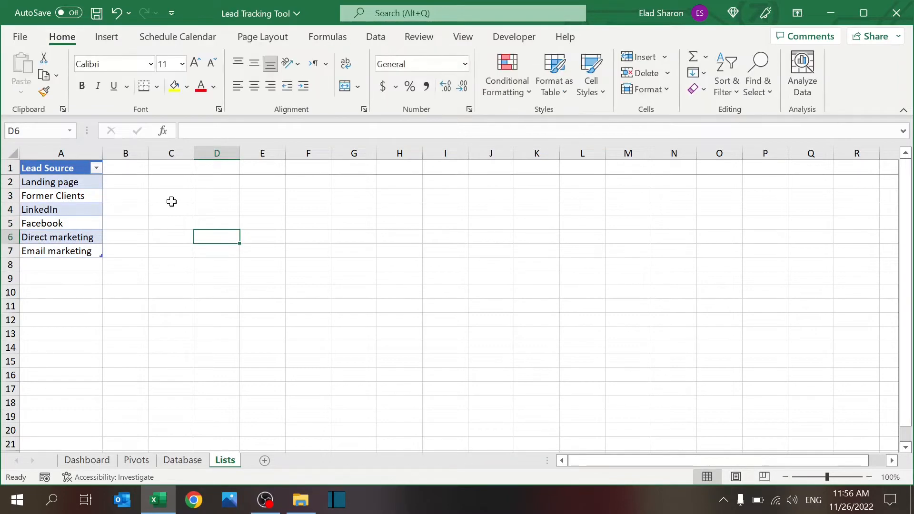
mouse_move(211, 294)
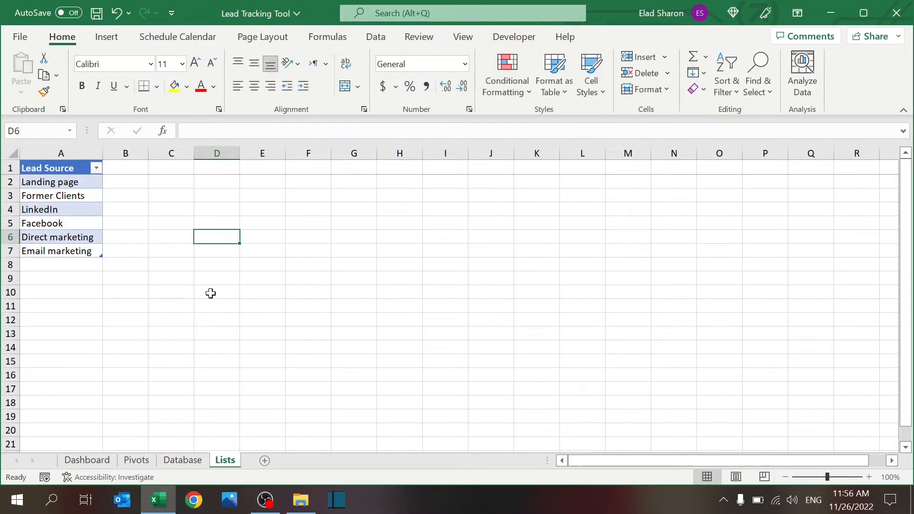
Step: Show the Database lead table and scan across its stage, status and cycle-time columns
left_click(183, 460)
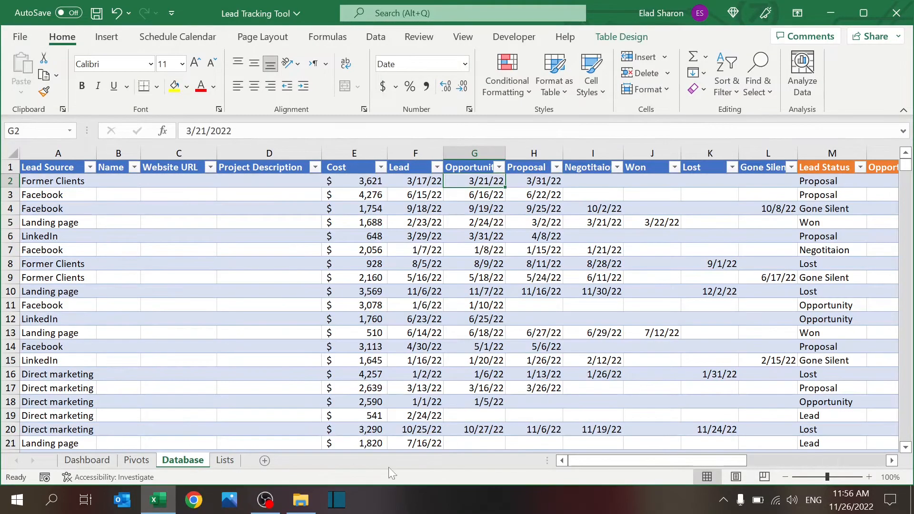
mouse_move(92, 215)
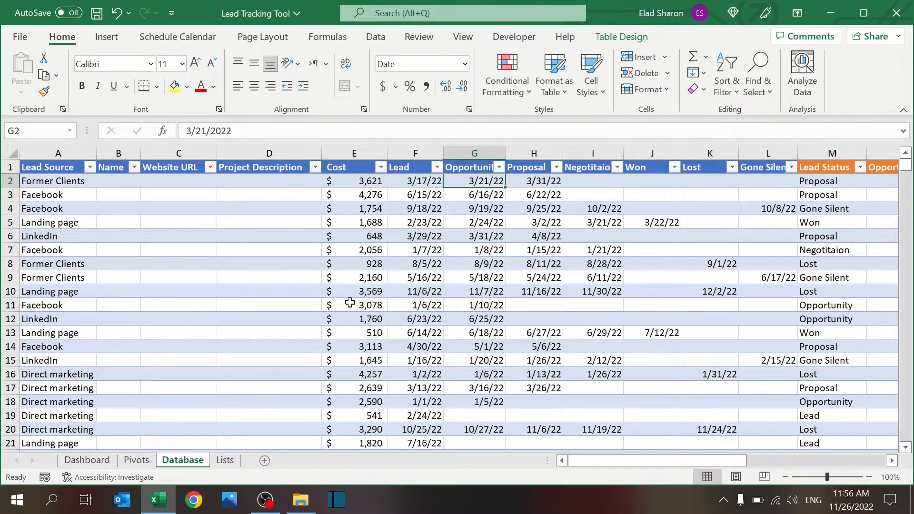
mouse_move(601, 404)
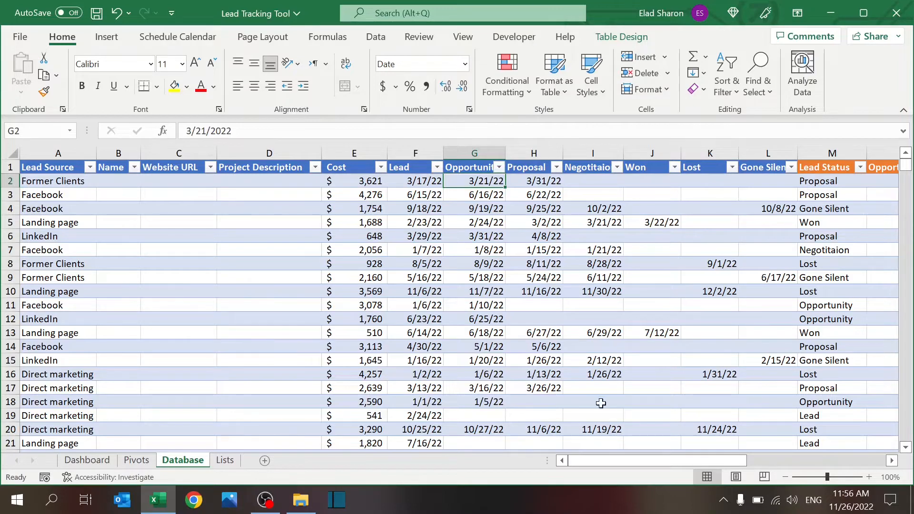
scroll("right", 3)
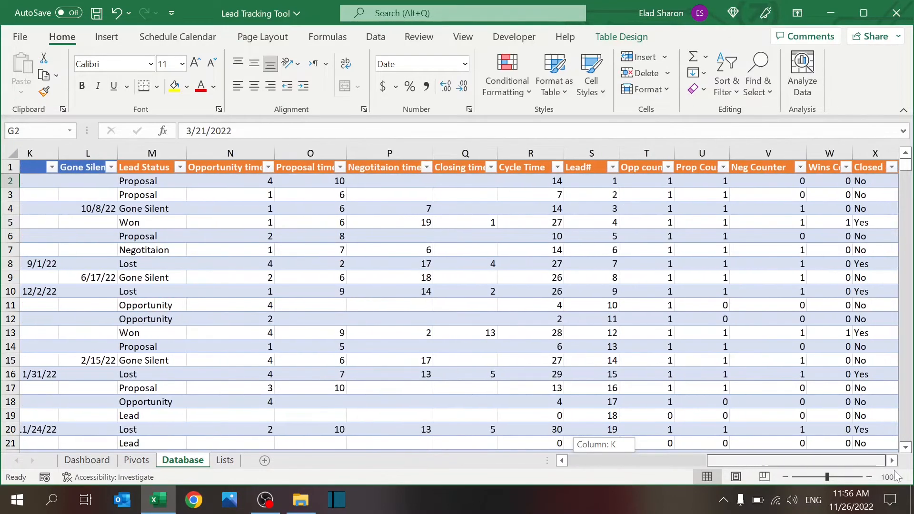
scroll("left", 3)
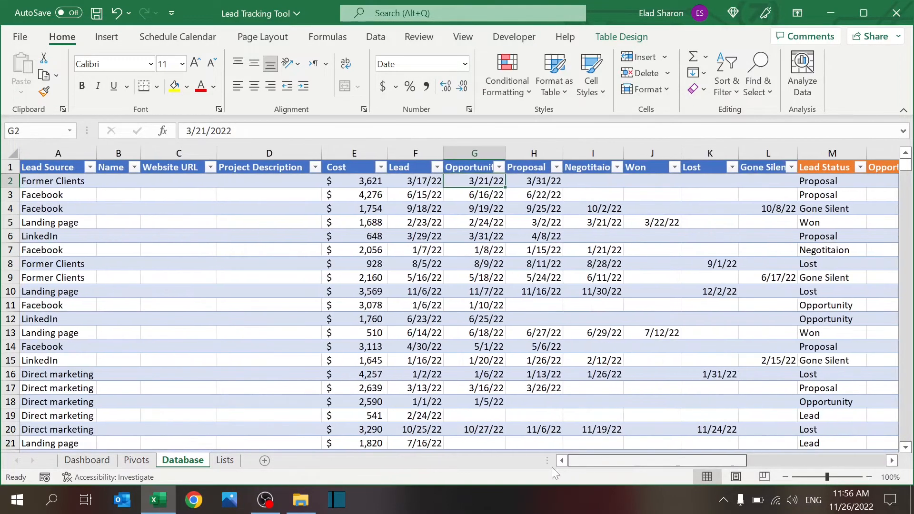
mouse_move(232, 288)
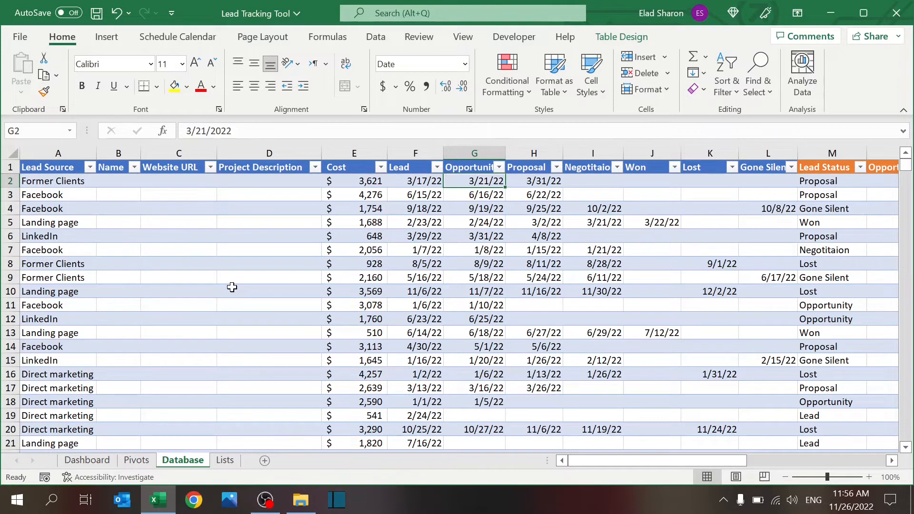
Step: Add a test lead source on Lists and confirm it appears in Database A2's dropdown
left_click(52, 181)
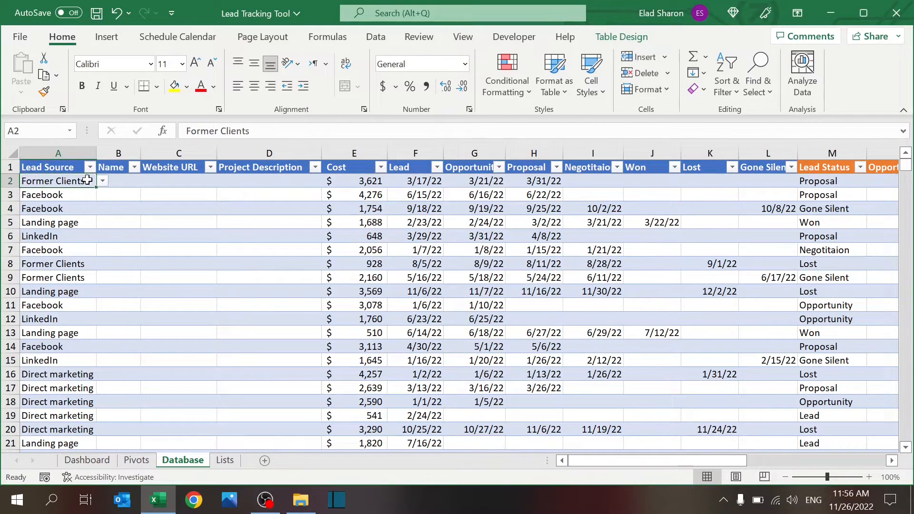
left_click(102, 181)
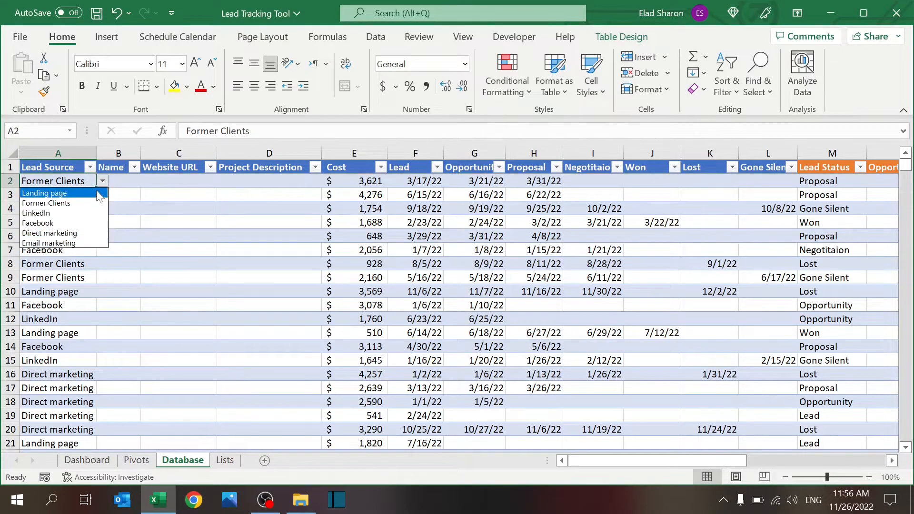
left_click(224, 460)
type("T")
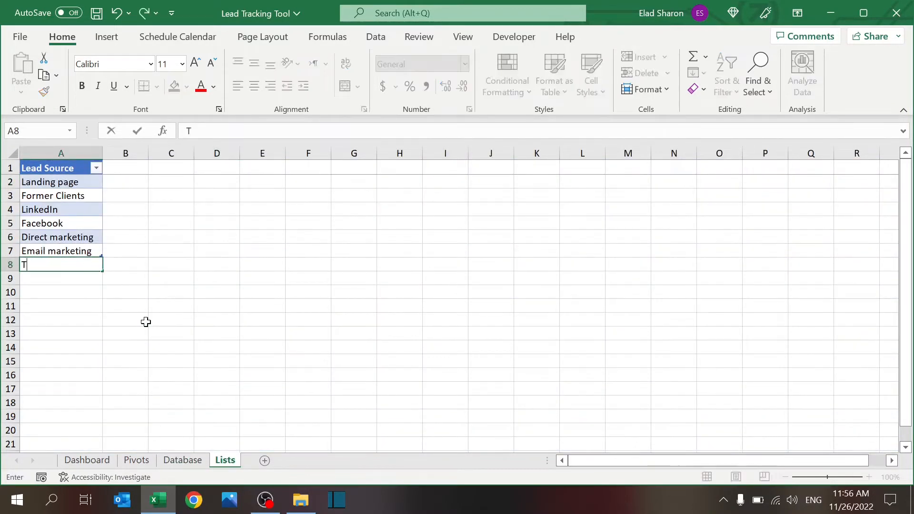
left_click(183, 460)
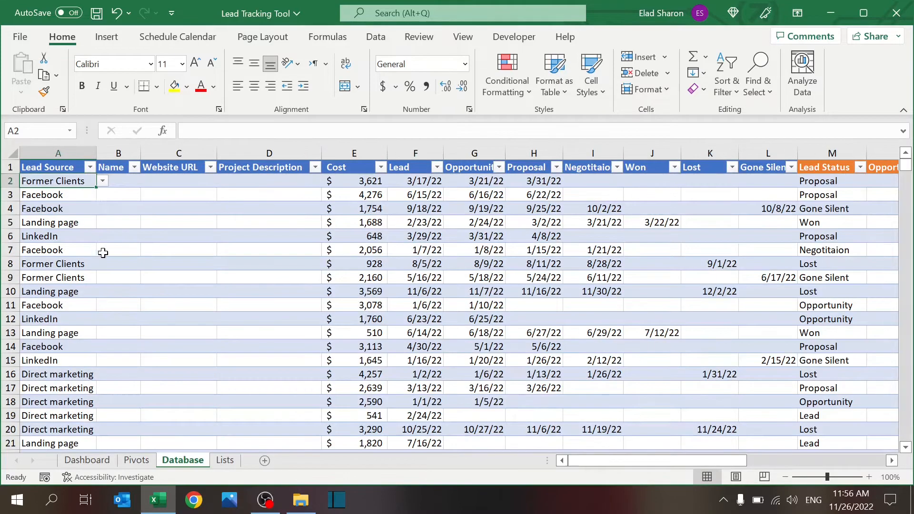
left_click(102, 181)
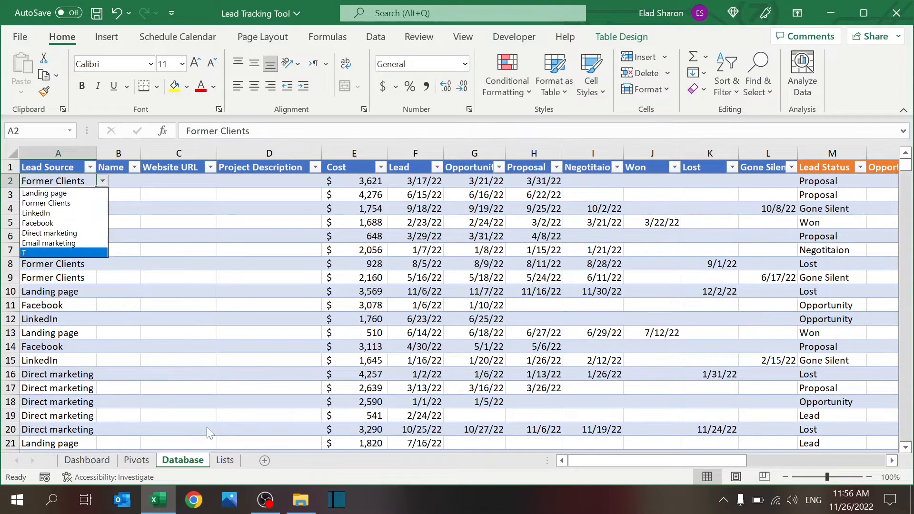
Step: Delete the test entry's table row in Lists A8 and return to the Database sheet
left_click(224, 460)
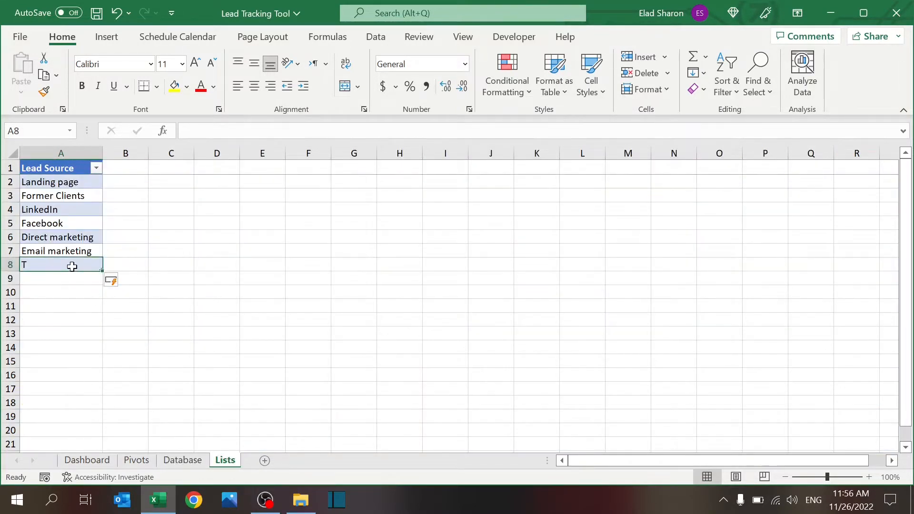
right_click(71, 265)
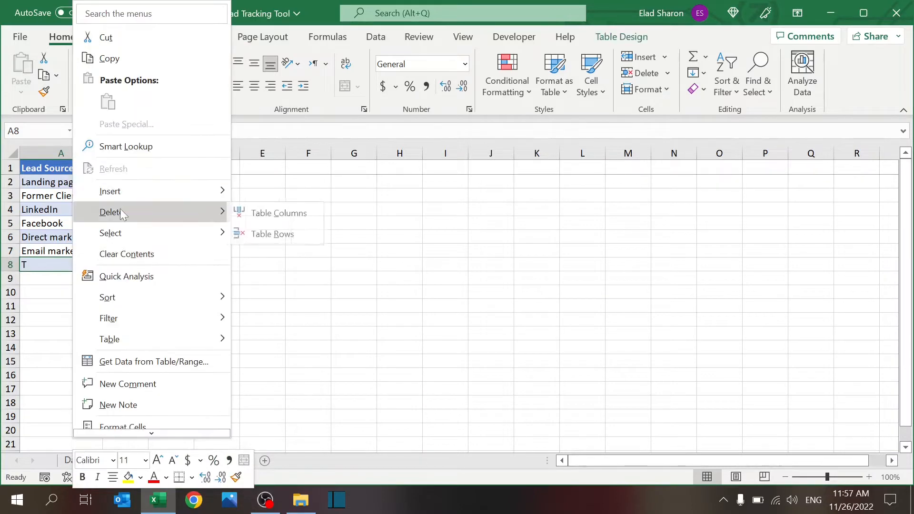
left_click(273, 234)
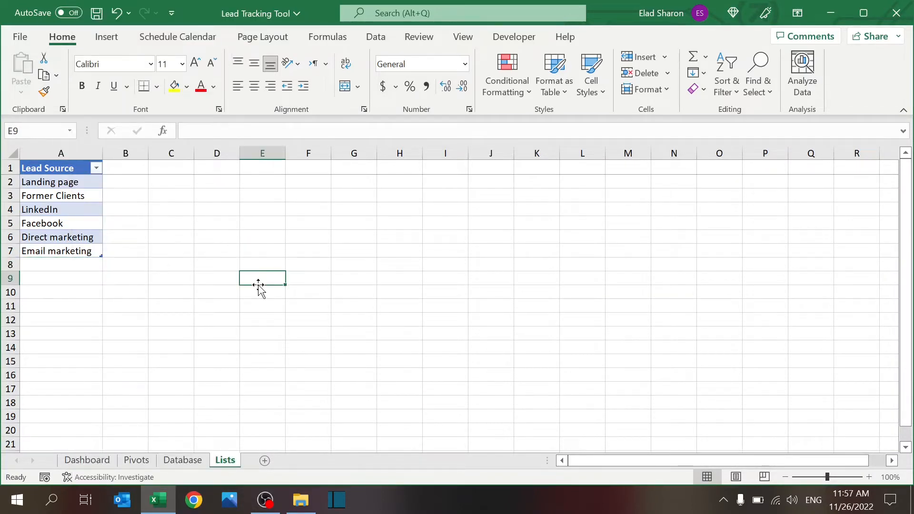
left_click(183, 460)
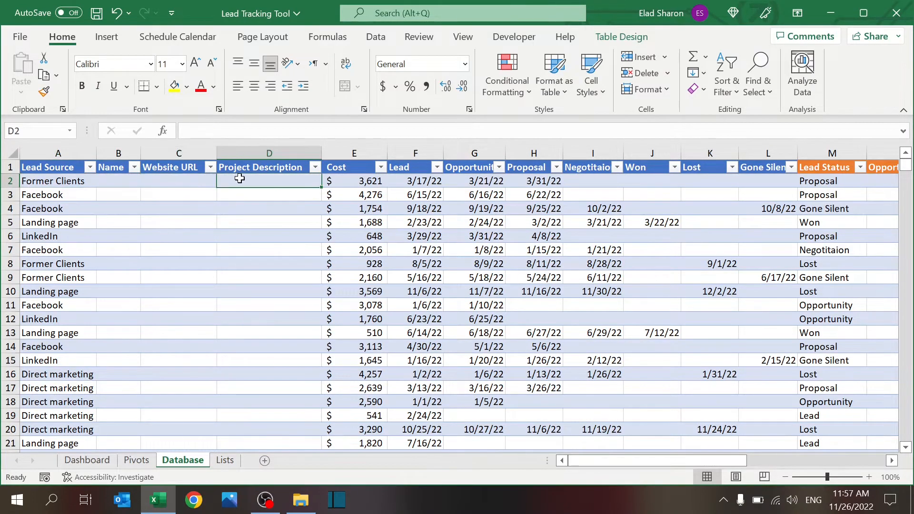
left_click_drag(118, 152, 268, 152)
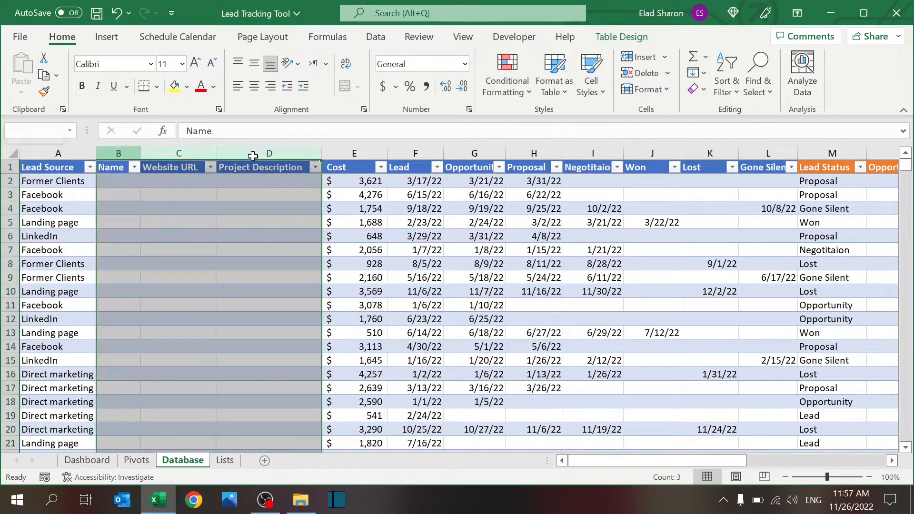
left_click(268, 180)
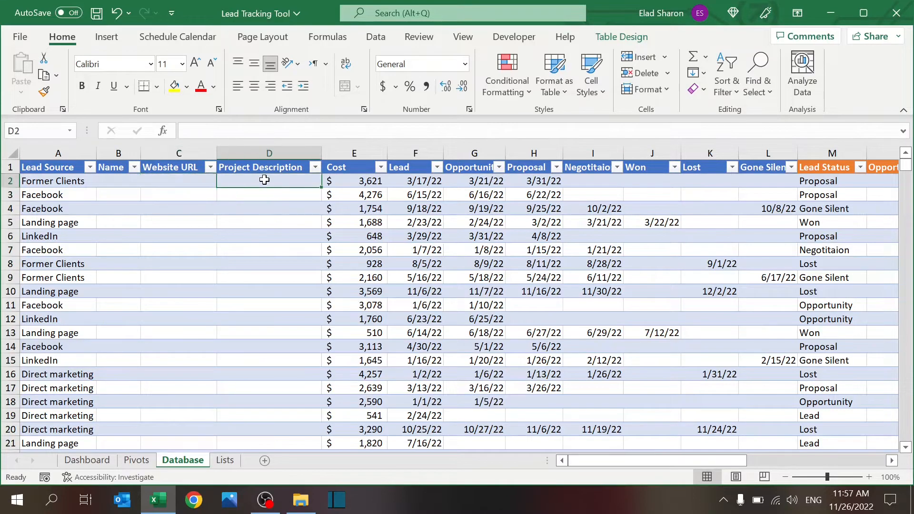
left_click(361, 181)
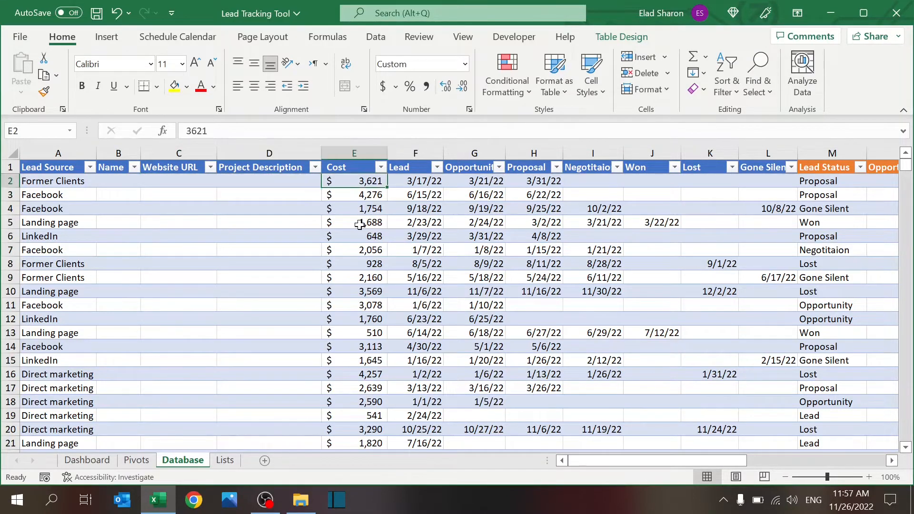
mouse_move(360, 208)
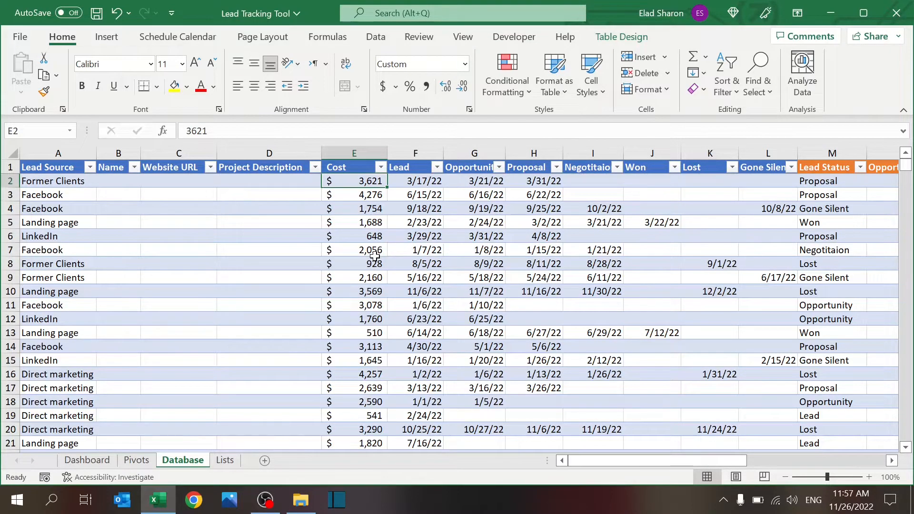
left_click(415, 153)
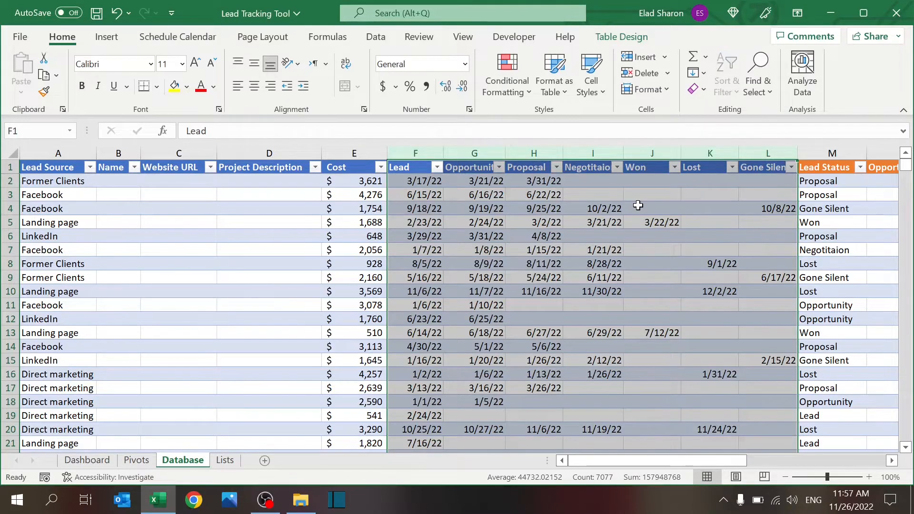
left_click(405, 166)
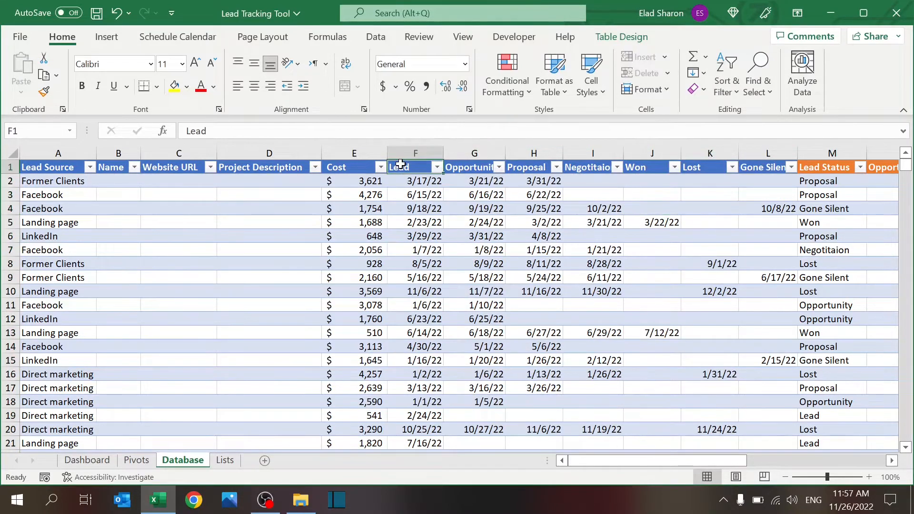
left_click(422, 181)
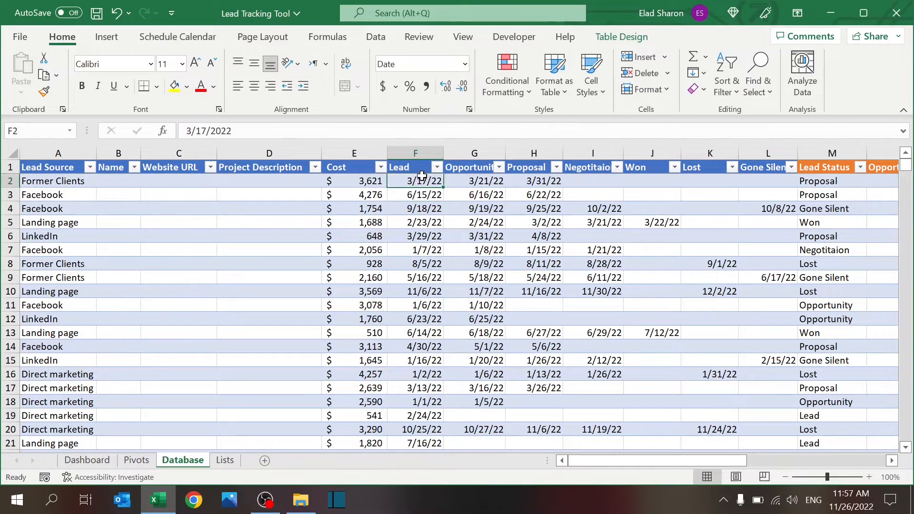
left_click(416, 194)
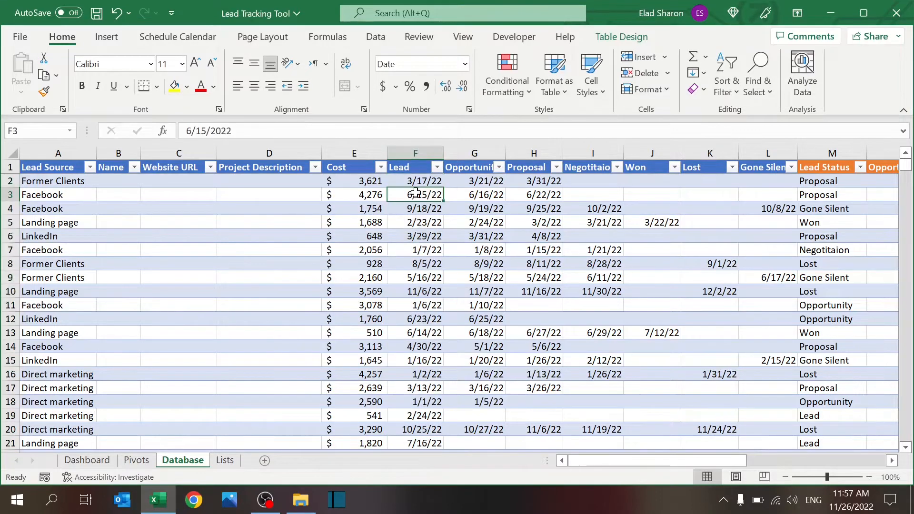
left_click(468, 167)
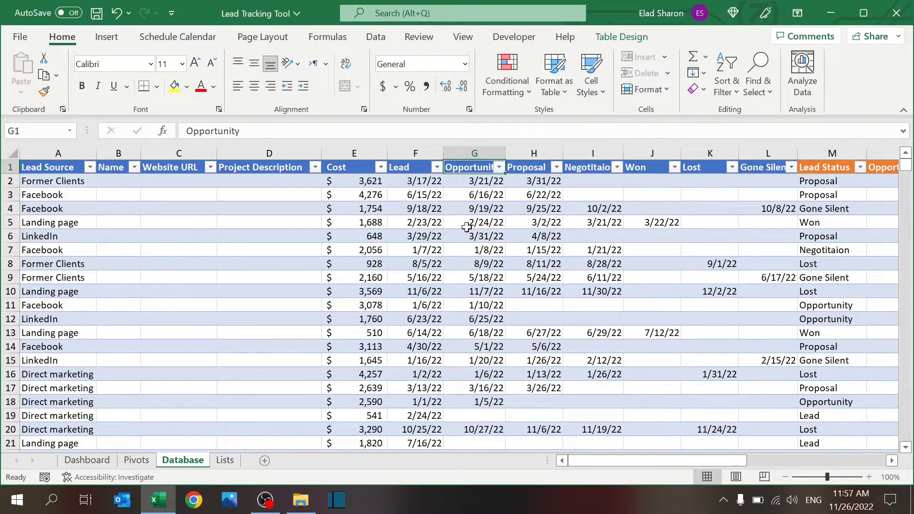
left_click(533, 154)
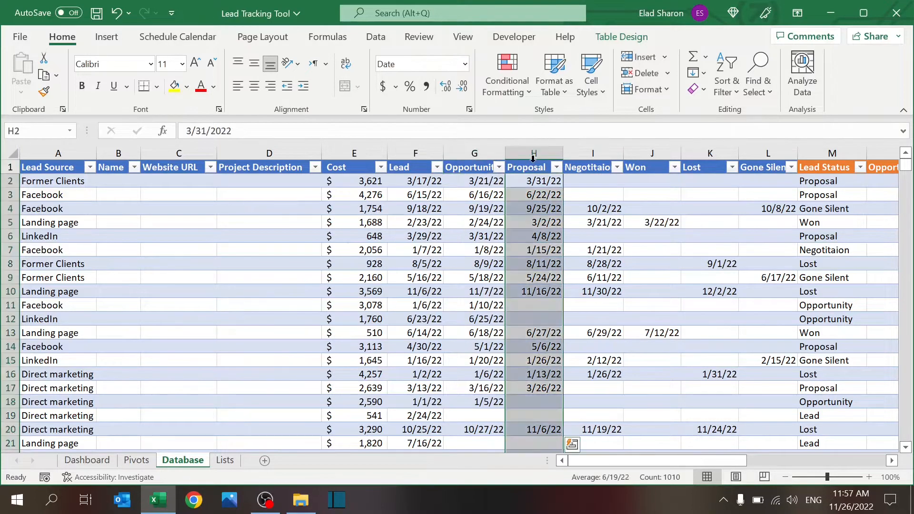
left_click(527, 166)
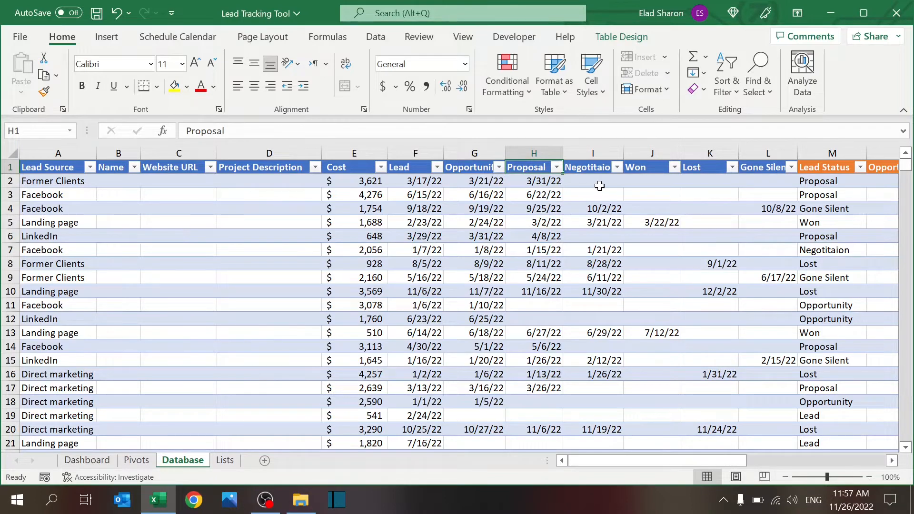
left_click(589, 167)
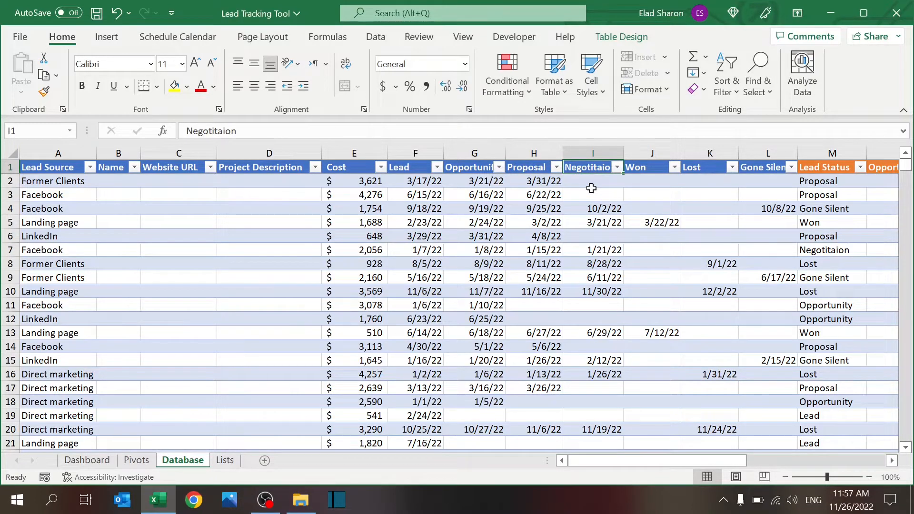
mouse_move(650, 179)
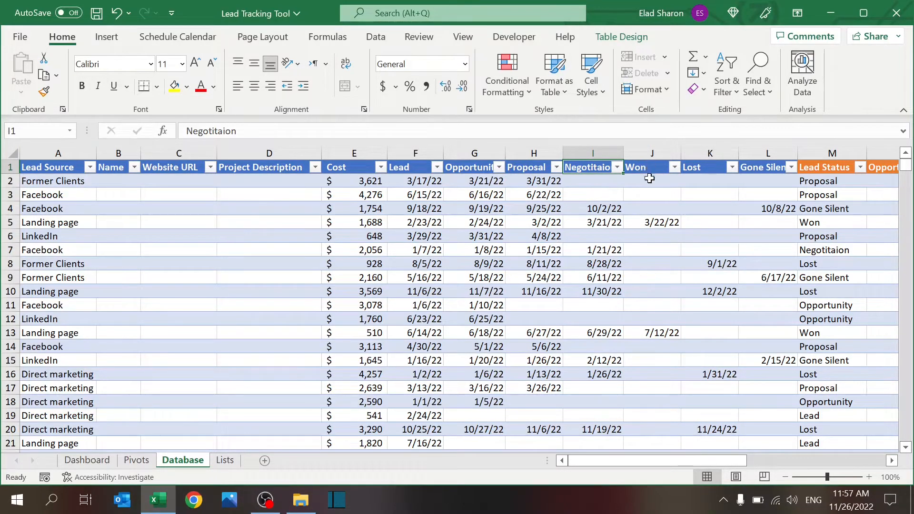
left_click(649, 166)
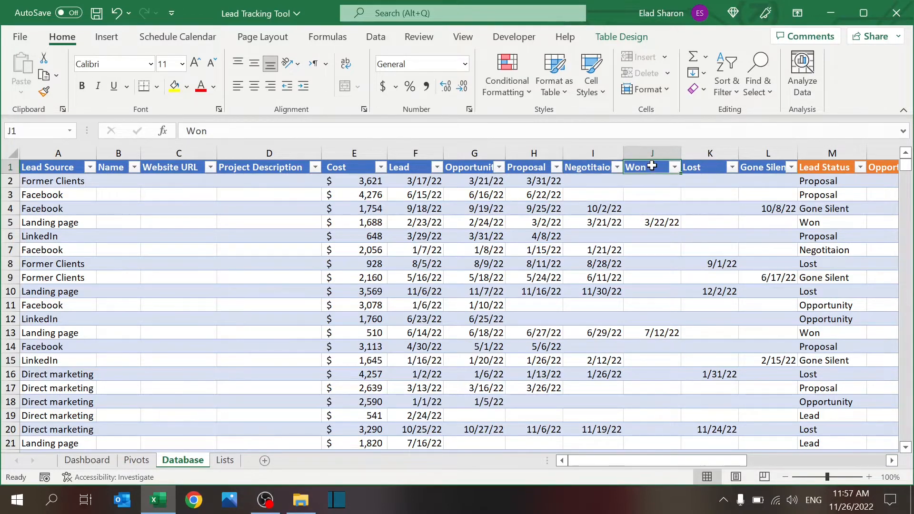
left_click(701, 167)
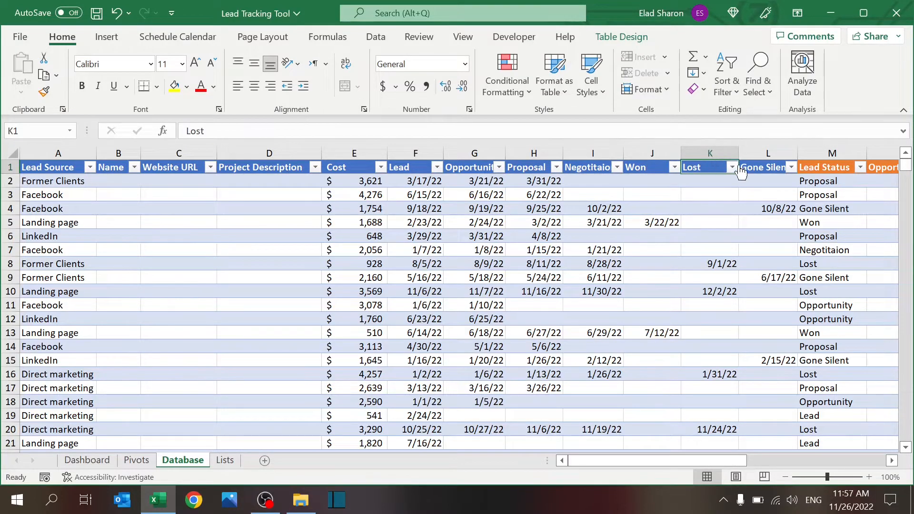
left_click(764, 167)
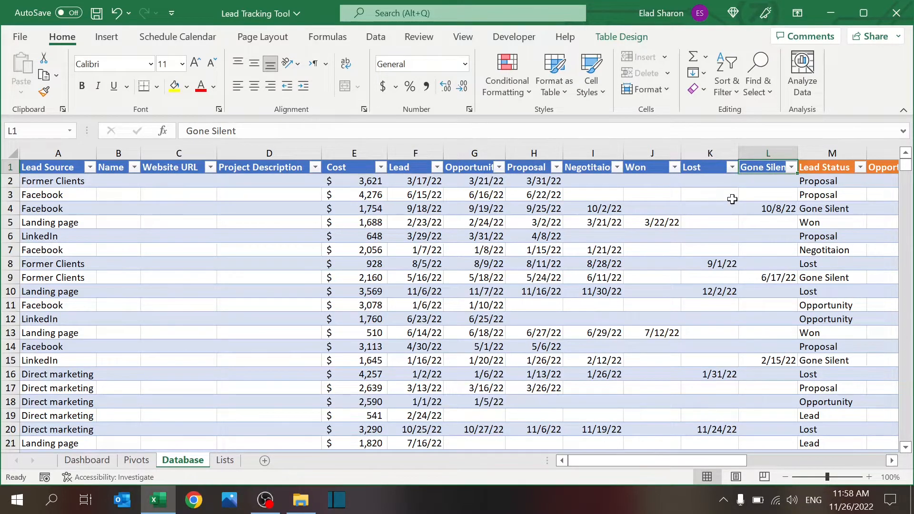
mouse_move(595, 186)
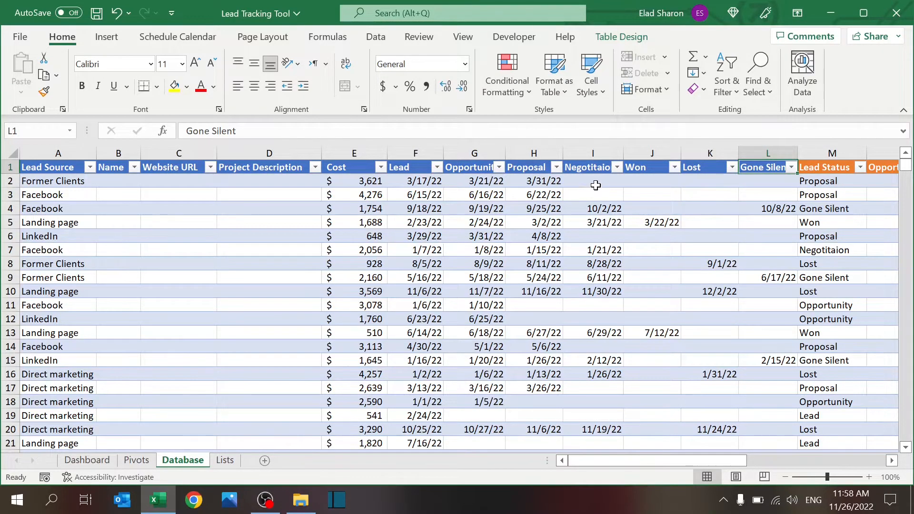
mouse_move(630, 259)
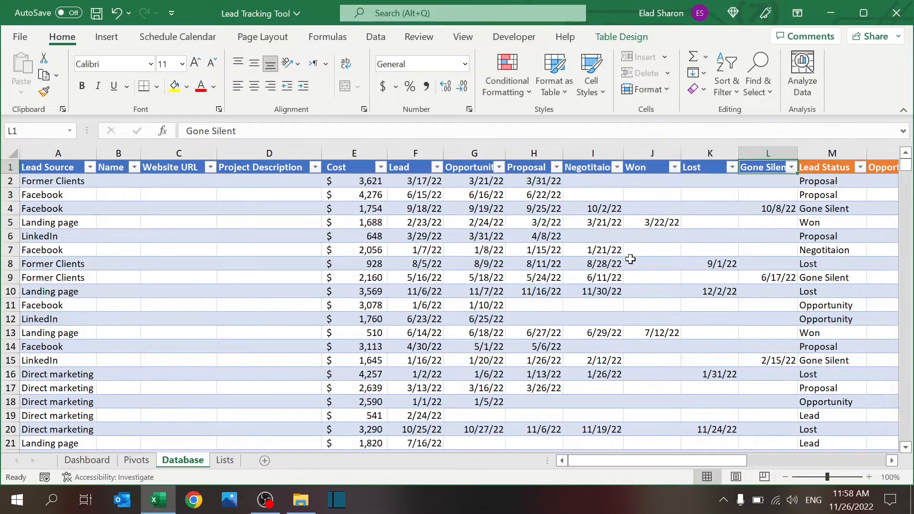
mouse_move(656, 301)
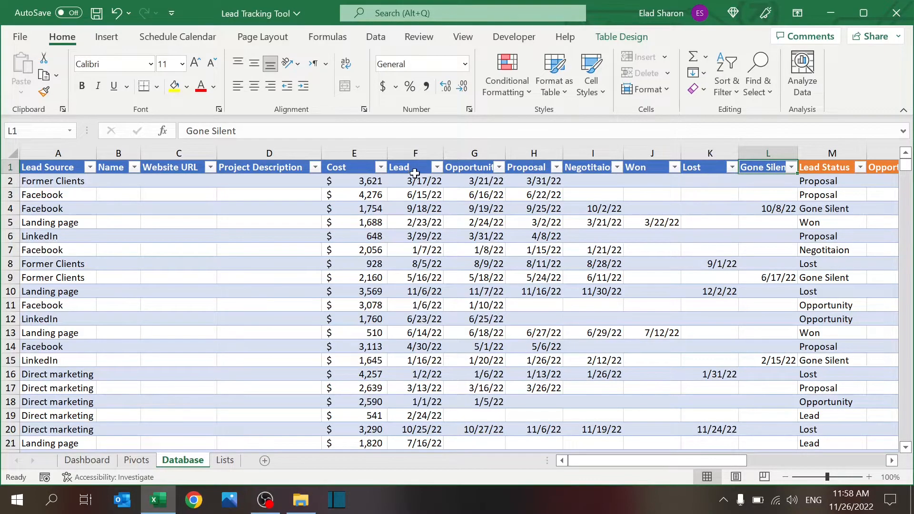
left_click(406, 167)
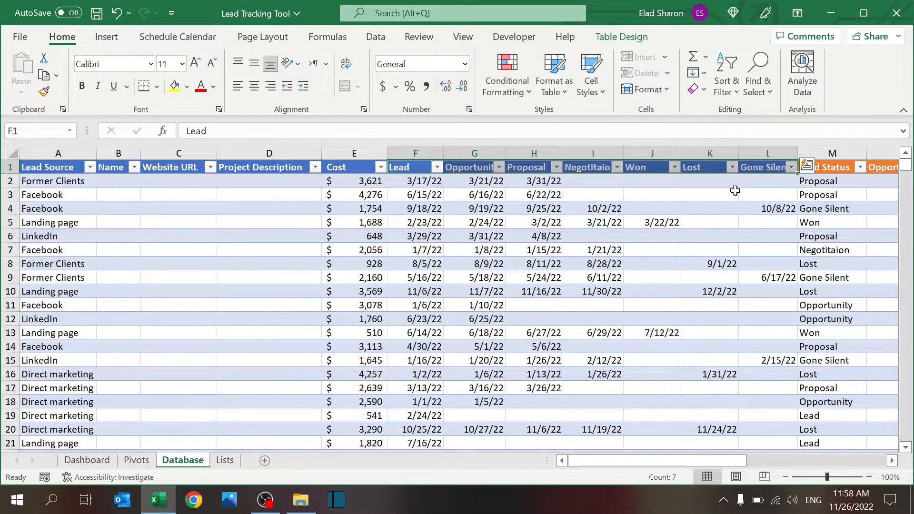
mouse_move(697, 213)
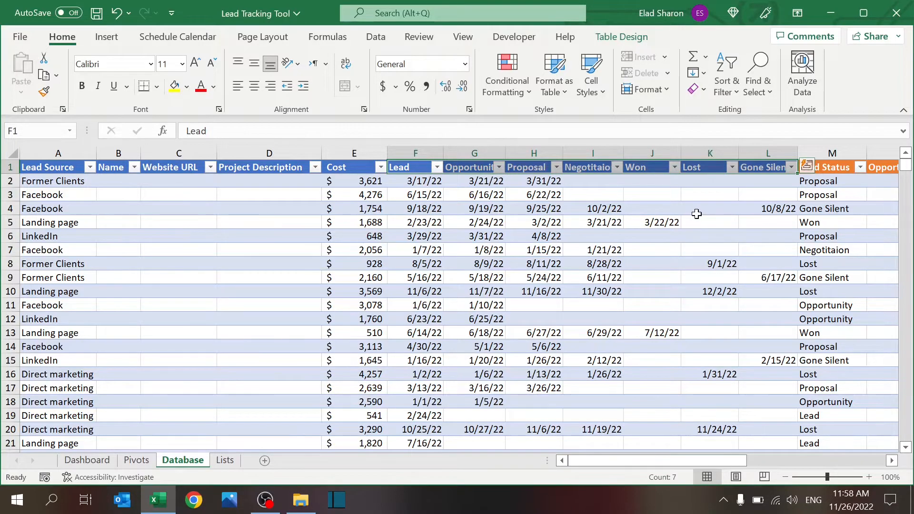
left_click(533, 208)
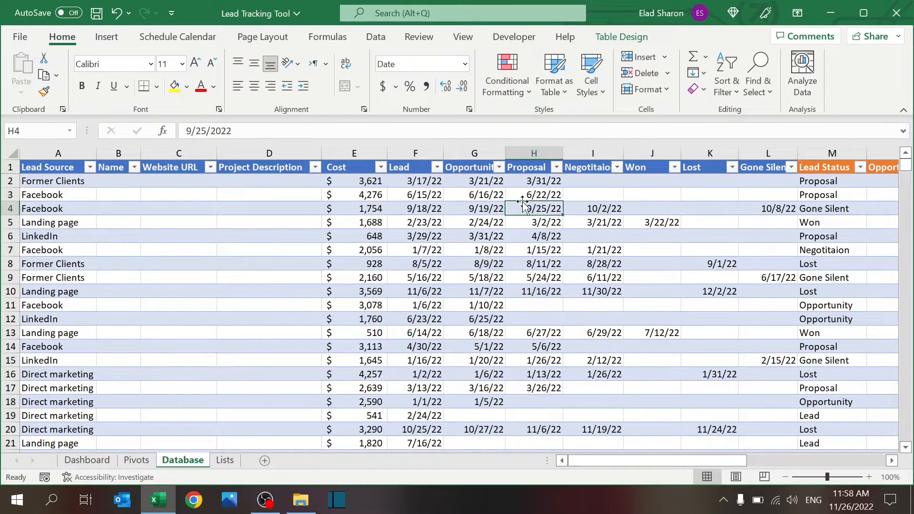
left_click(593, 195)
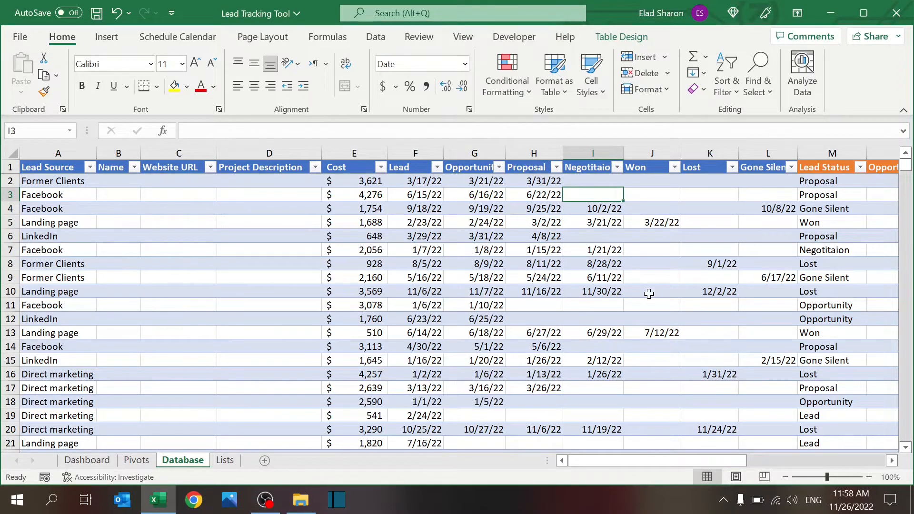
mouse_move(388, 166)
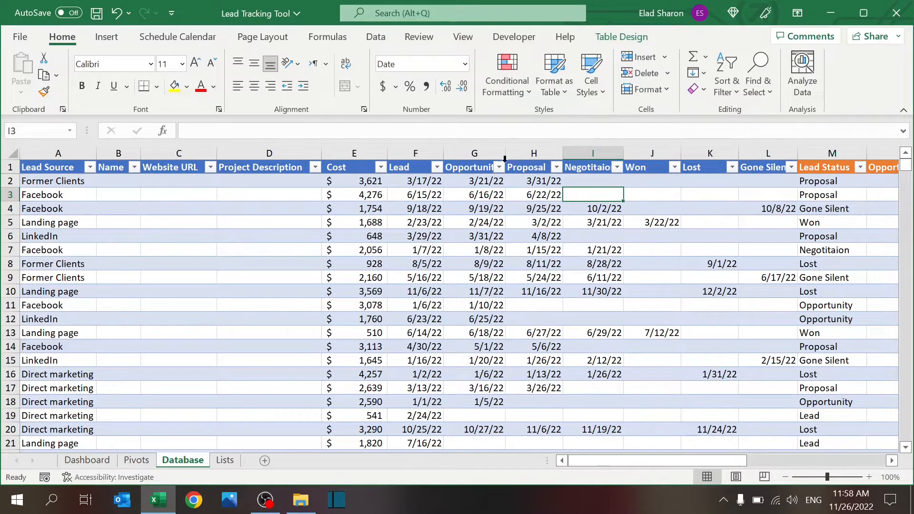
mouse_move(562, 249)
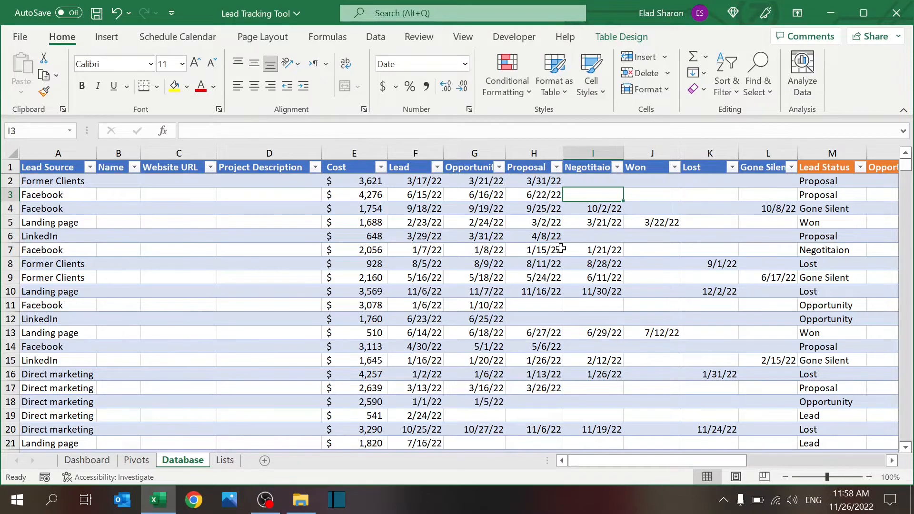
left_click(767, 194)
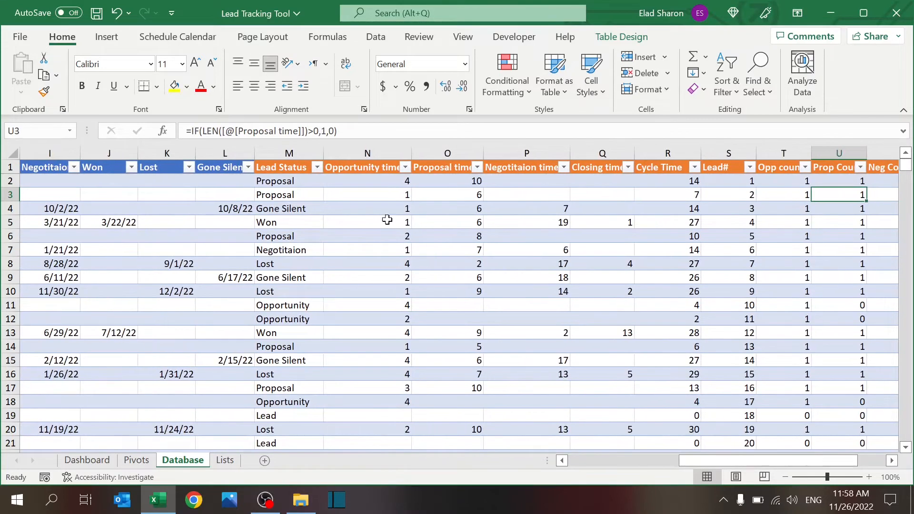
left_click(289, 181)
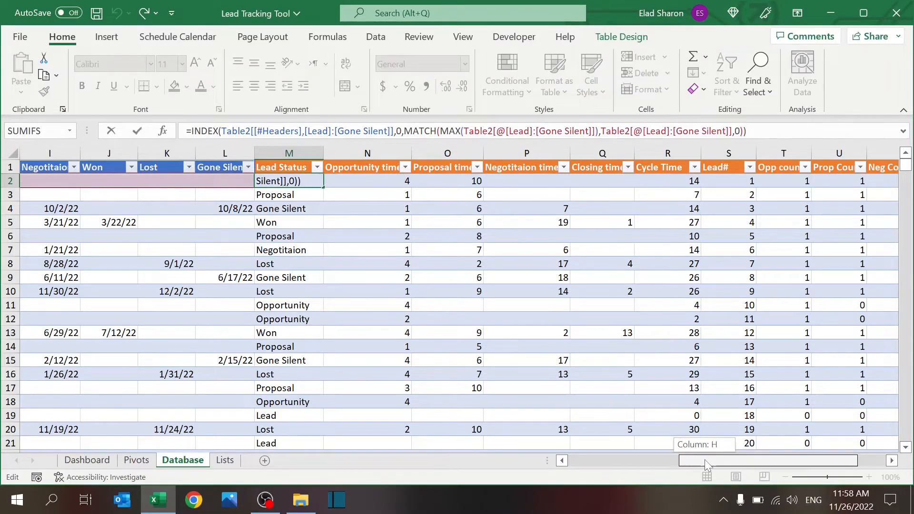
scroll("left", 3)
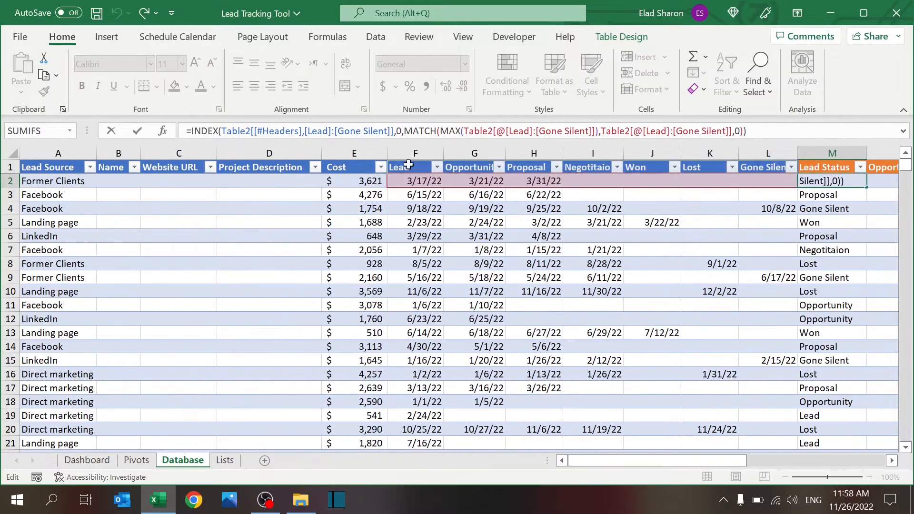
mouse_move(668, 223)
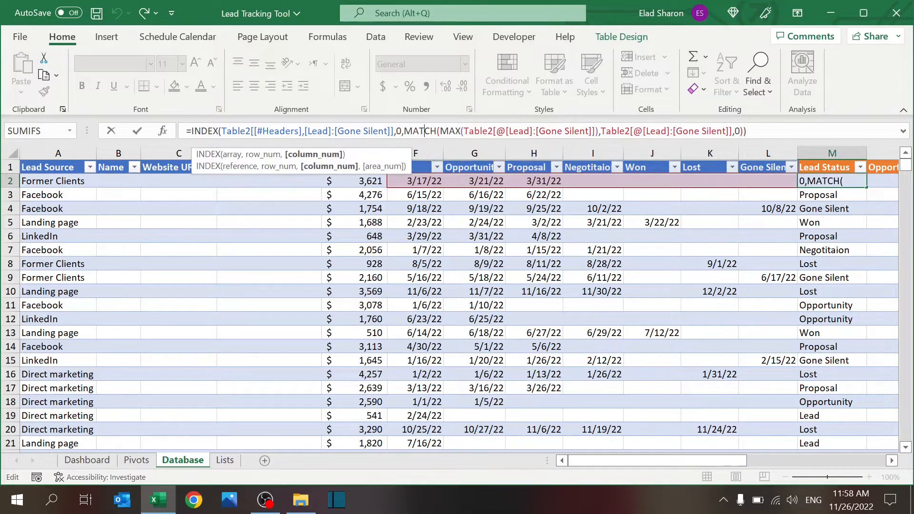
mouse_move(781, 181)
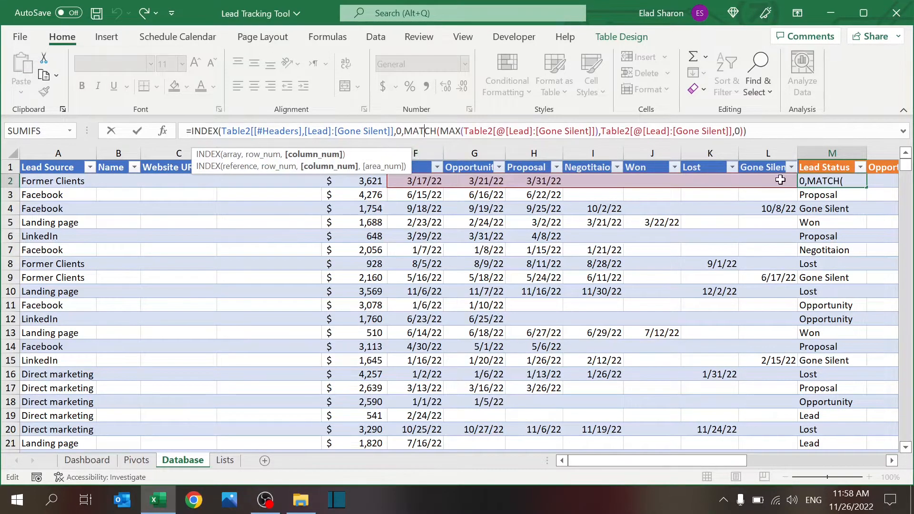
key("Enter")
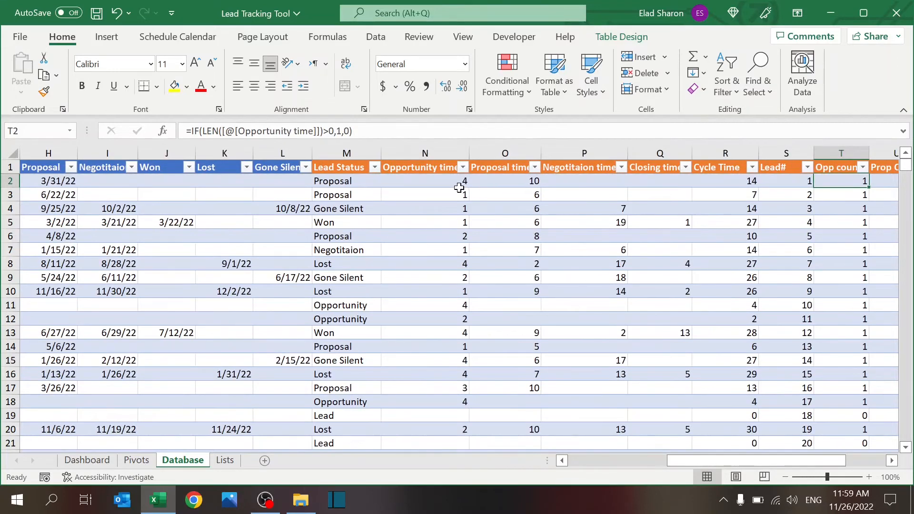
left_click(424, 181)
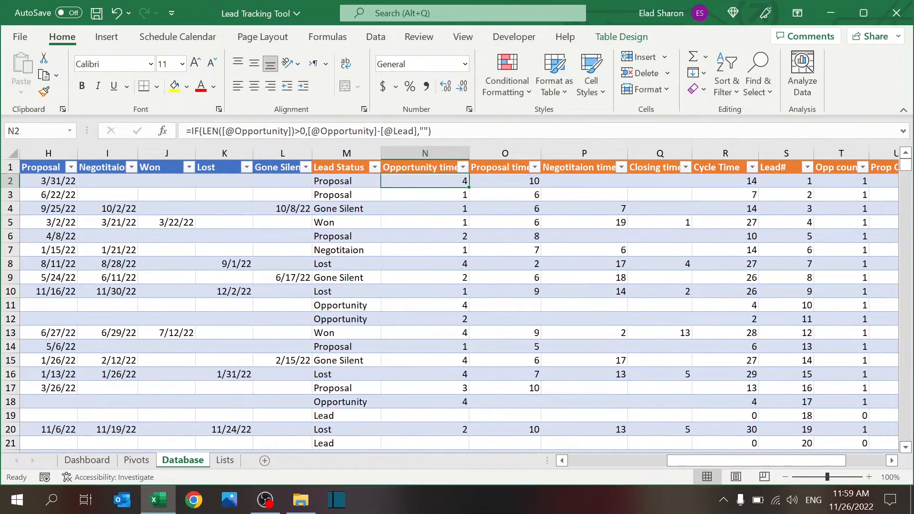
double_click(424, 181)
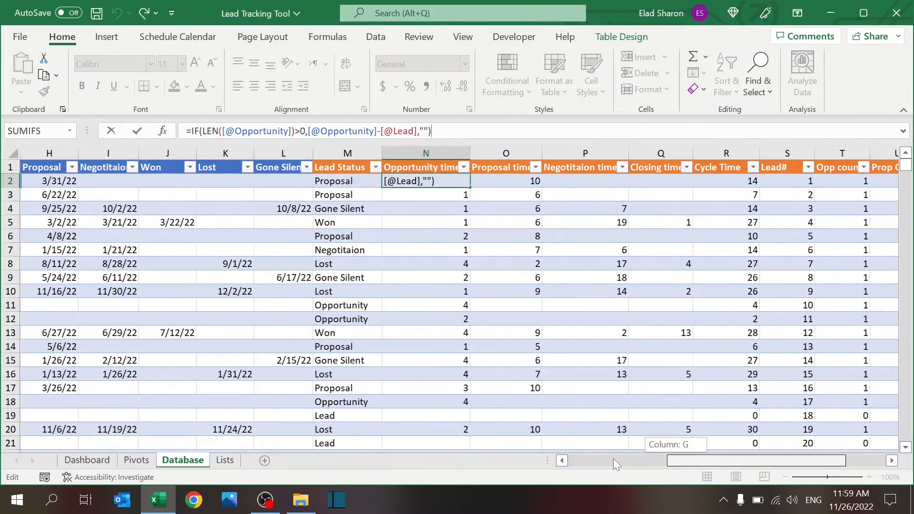
scroll("left", 3)
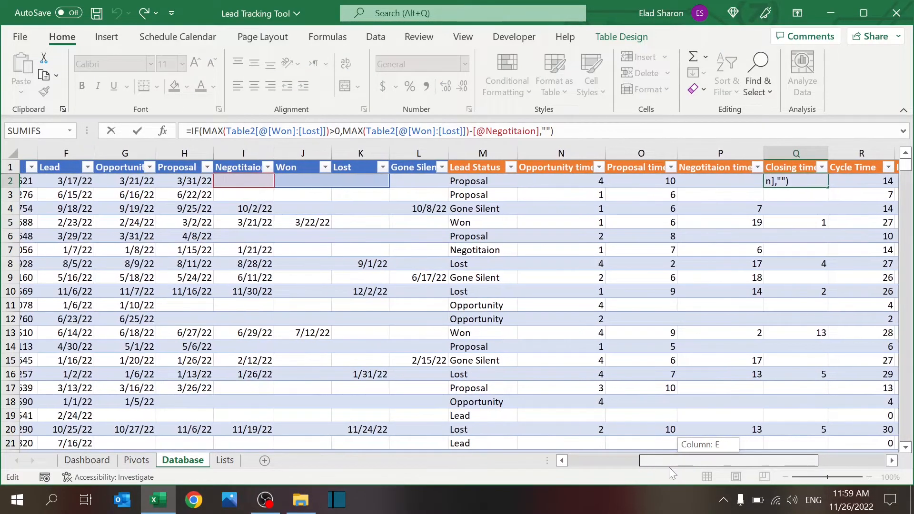
scroll("left", 3)
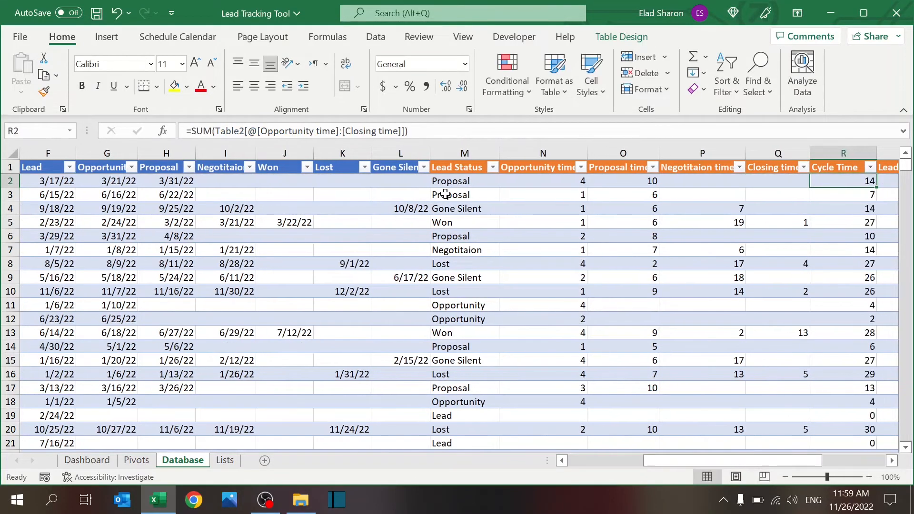
left_click(777, 180)
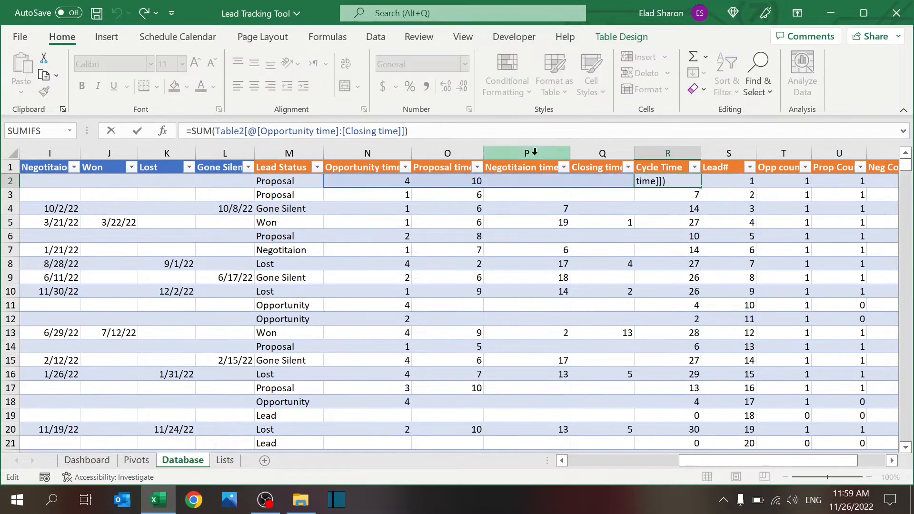
key("Enter")
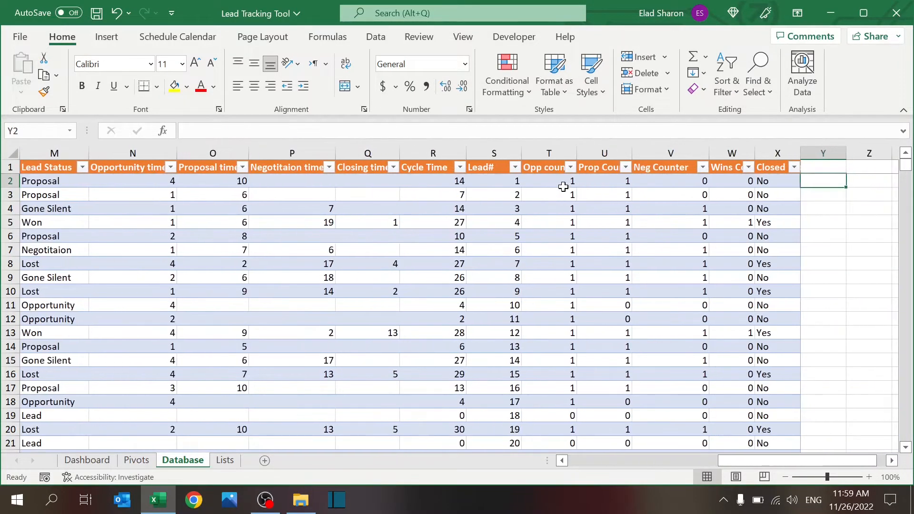
left_click(493, 223)
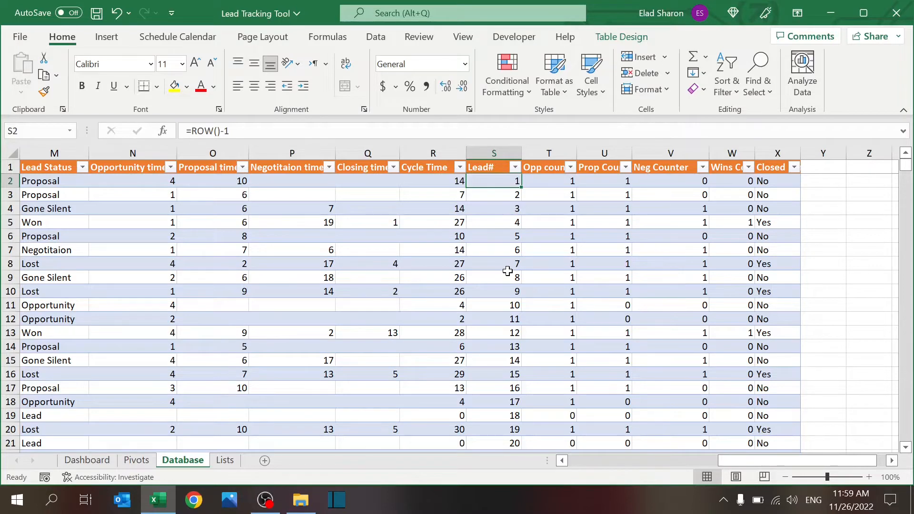
left_click(548, 181)
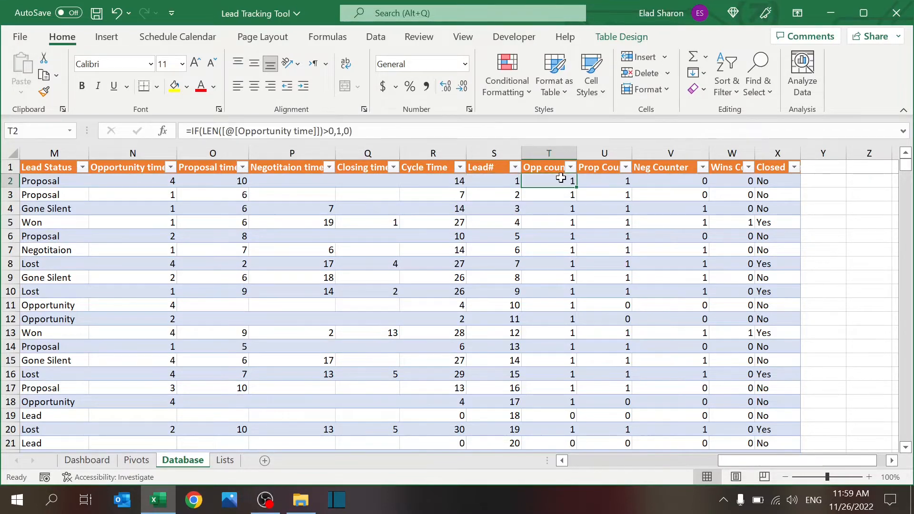
left_click(604, 181)
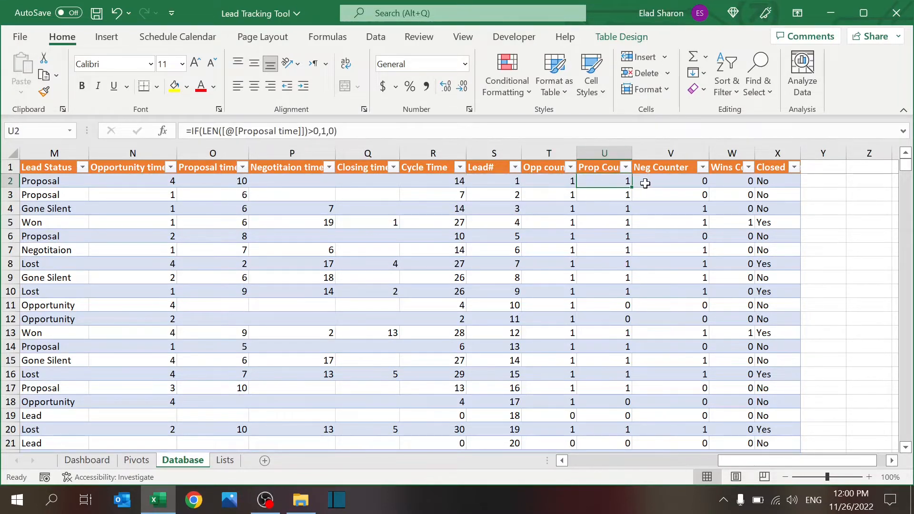
left_click(670, 181)
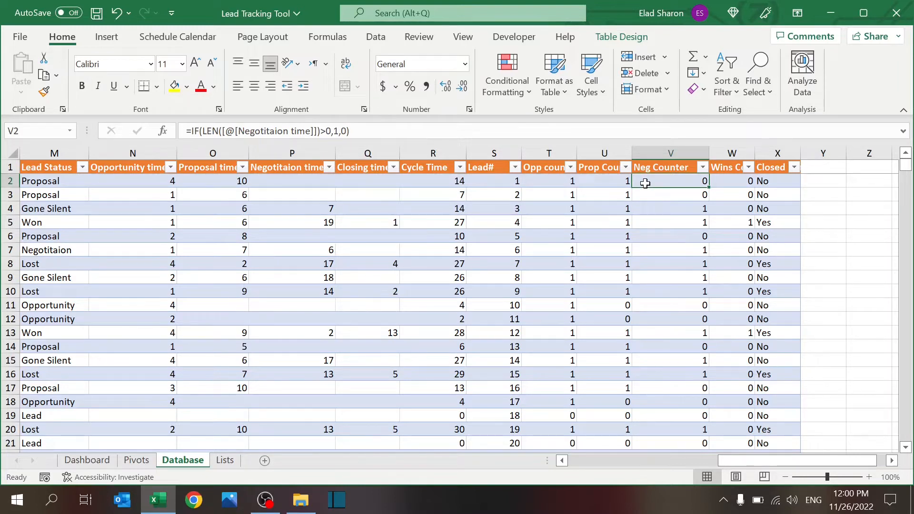
left_click(732, 181)
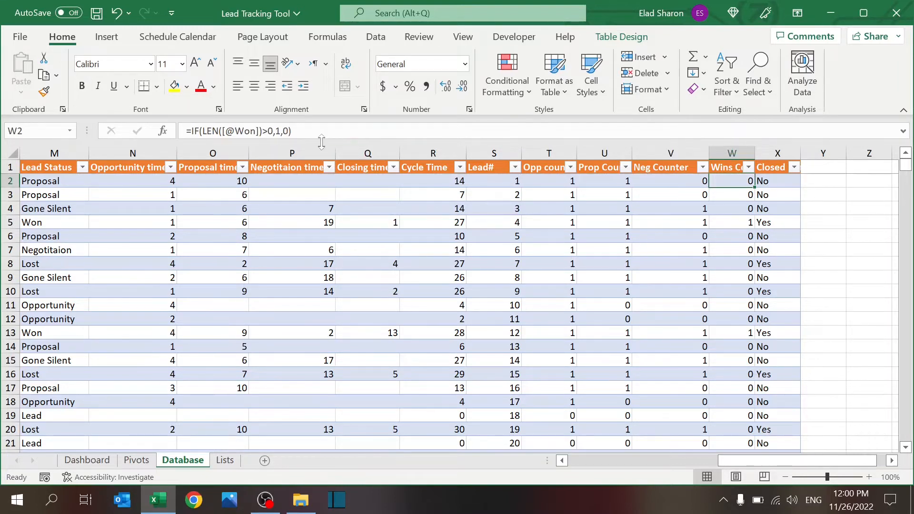
mouse_move(467, 181)
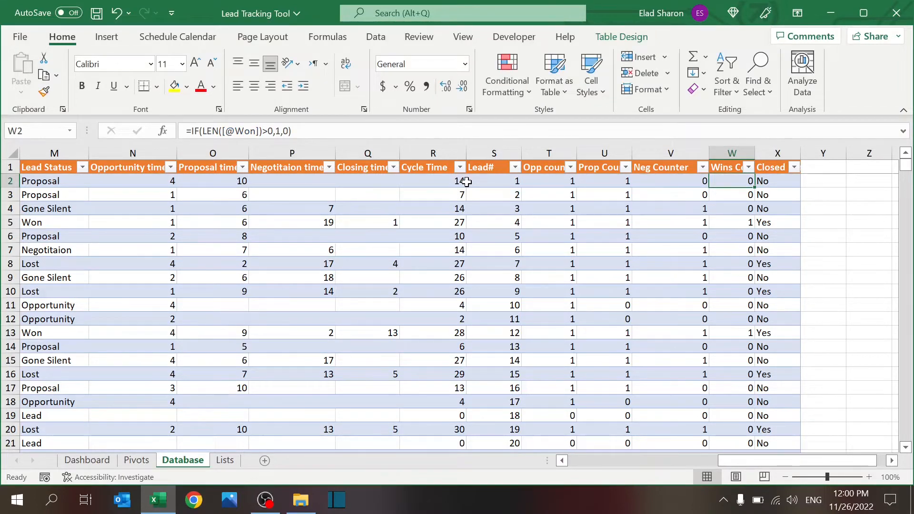
left_click(494, 181)
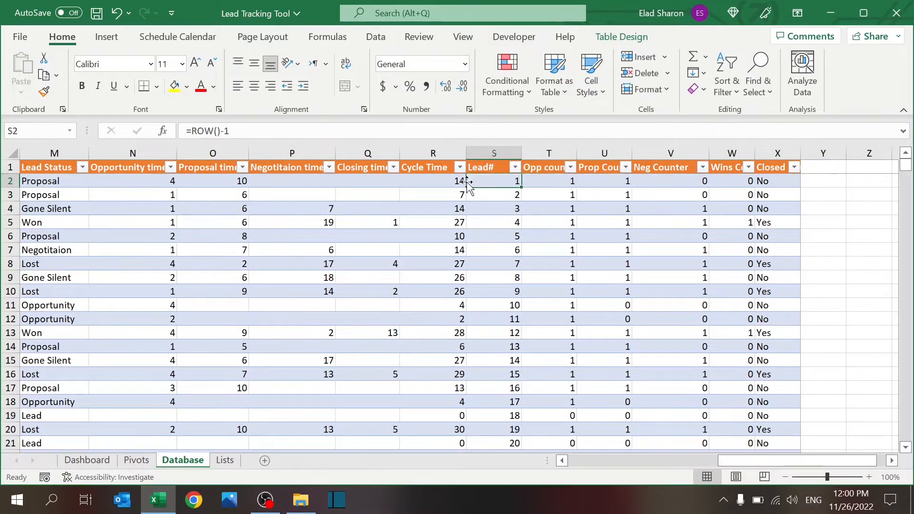
left_click(671, 181)
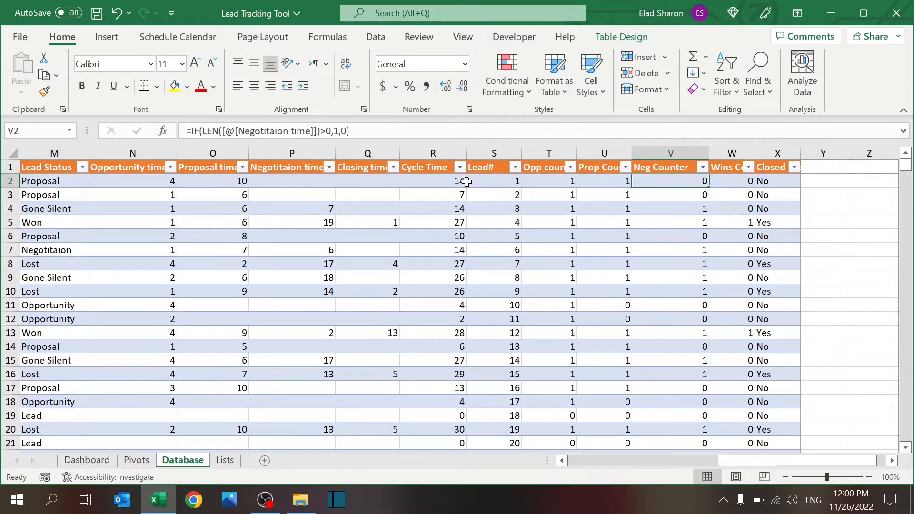
left_click(777, 181)
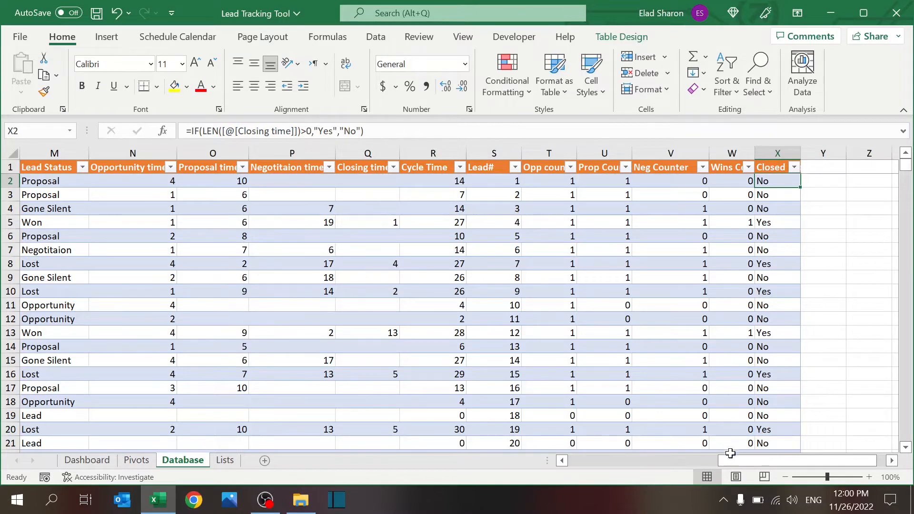
scroll("left", 3)
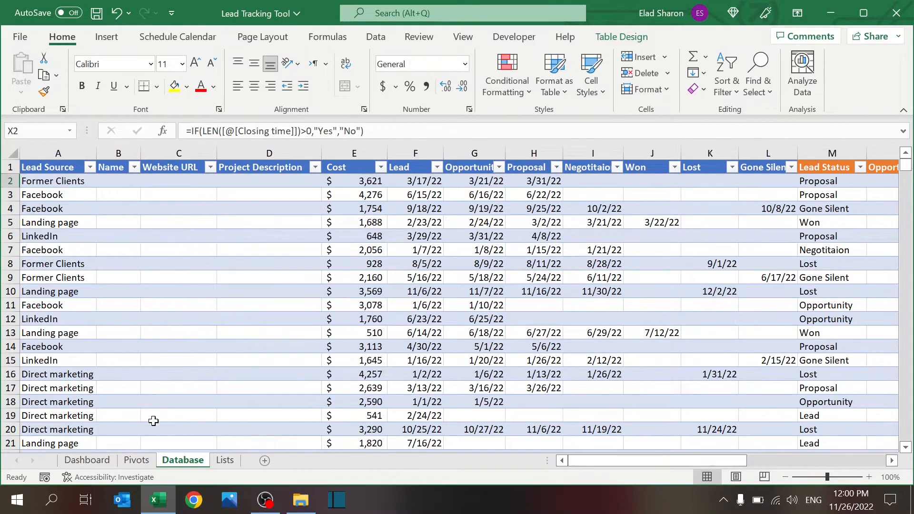
left_click(58, 153)
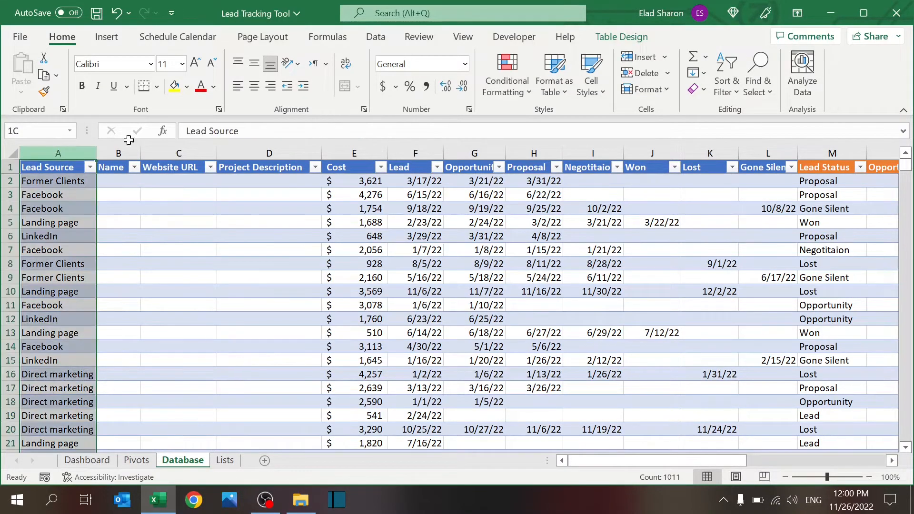
left_click(832, 152)
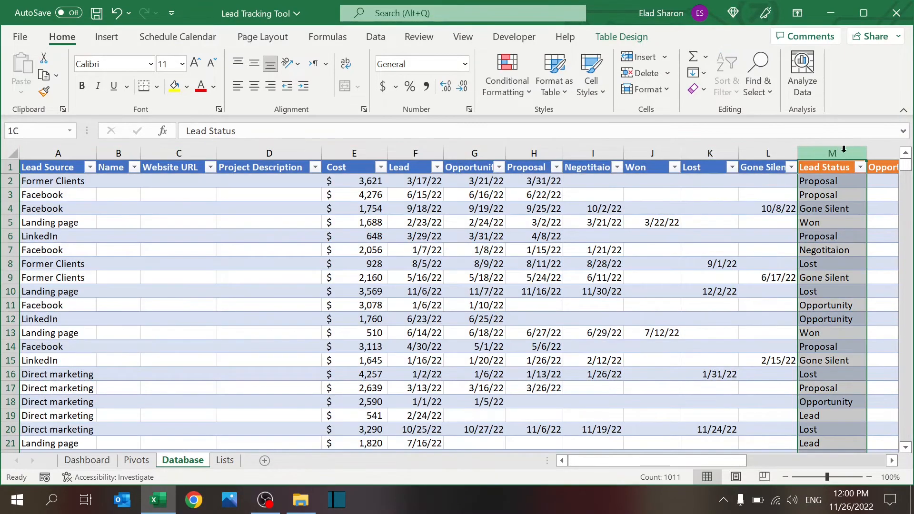
left_click(833, 222)
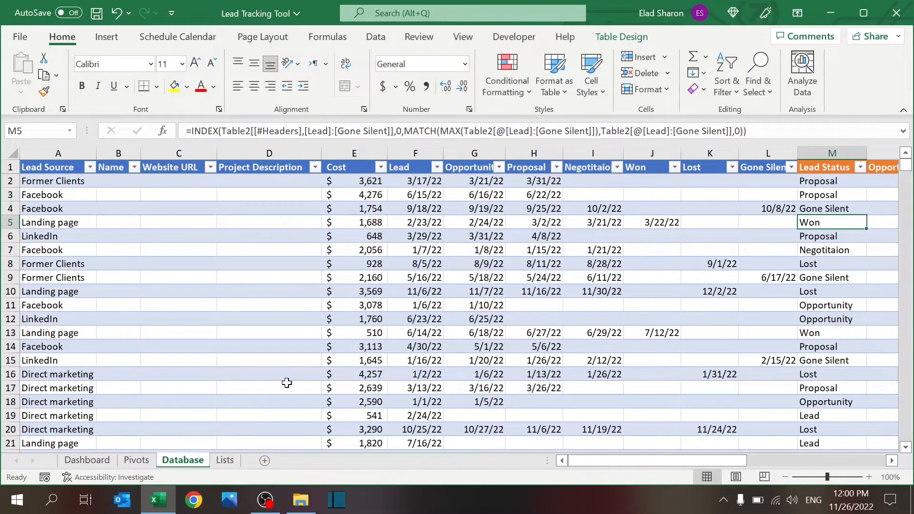
left_click(137, 460)
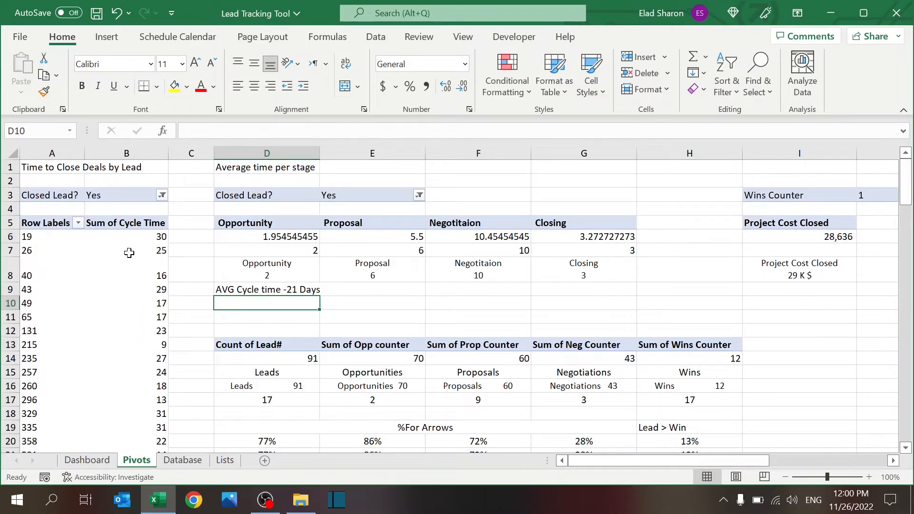
Step: Compare the cycle-time pivot value in B7 with the Dashboard's time-to-close chart
left_click(126, 250)
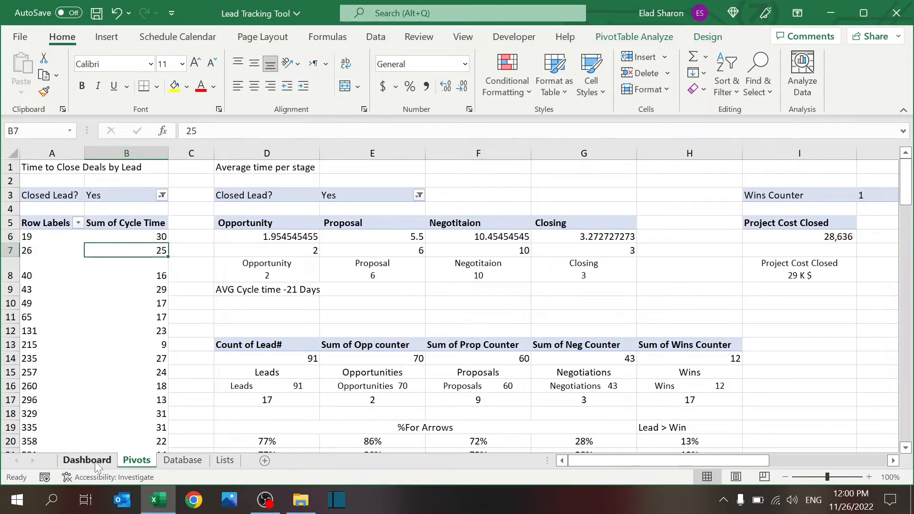
left_click(88, 460)
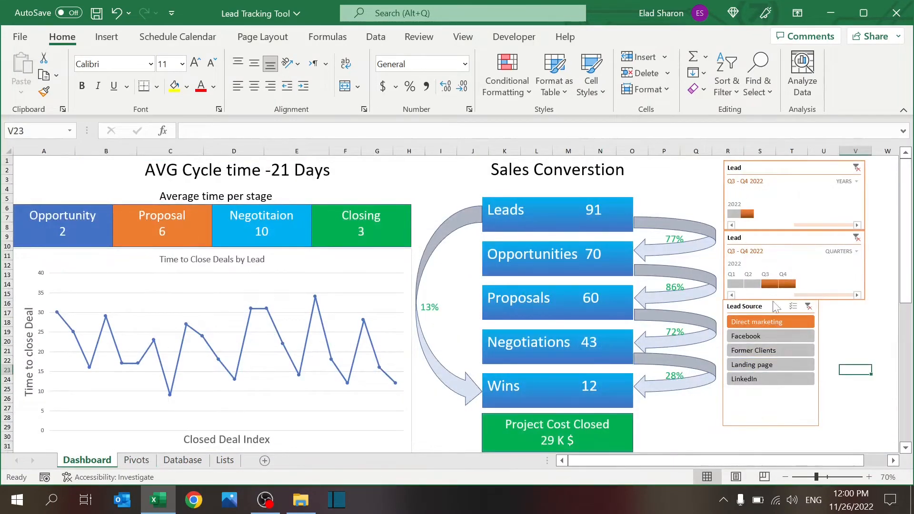
left_click(137, 460)
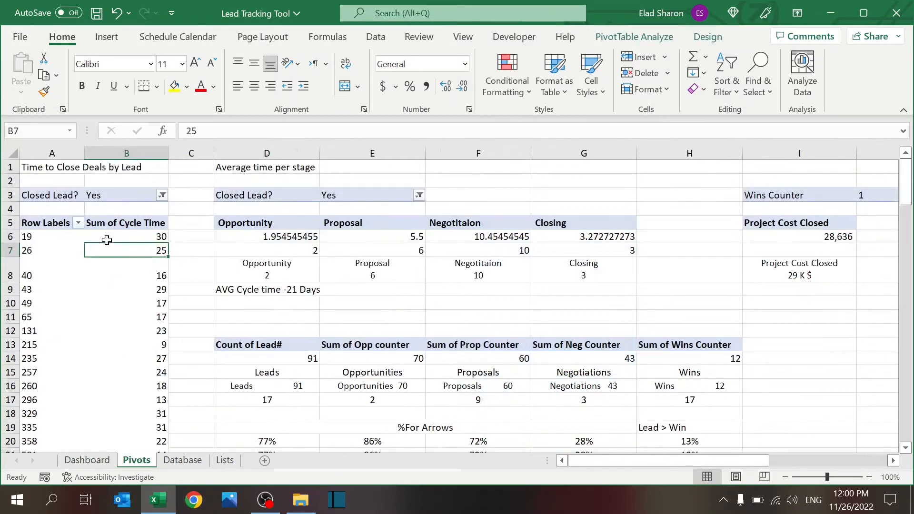
right_click(107, 251)
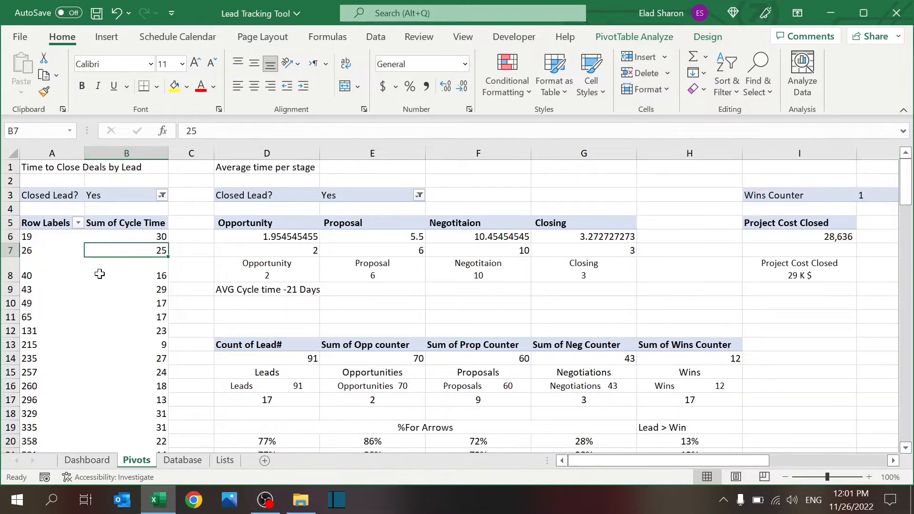
left_click(85, 460)
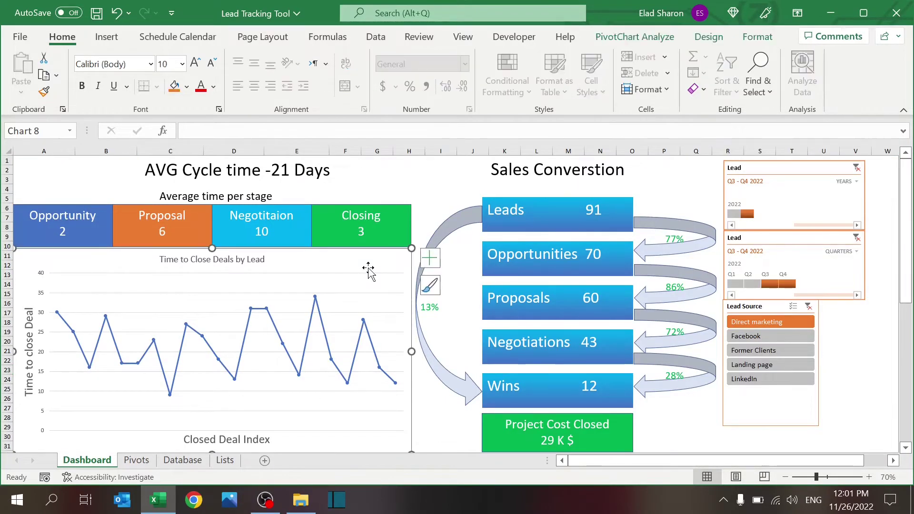
mouse_move(51, 431)
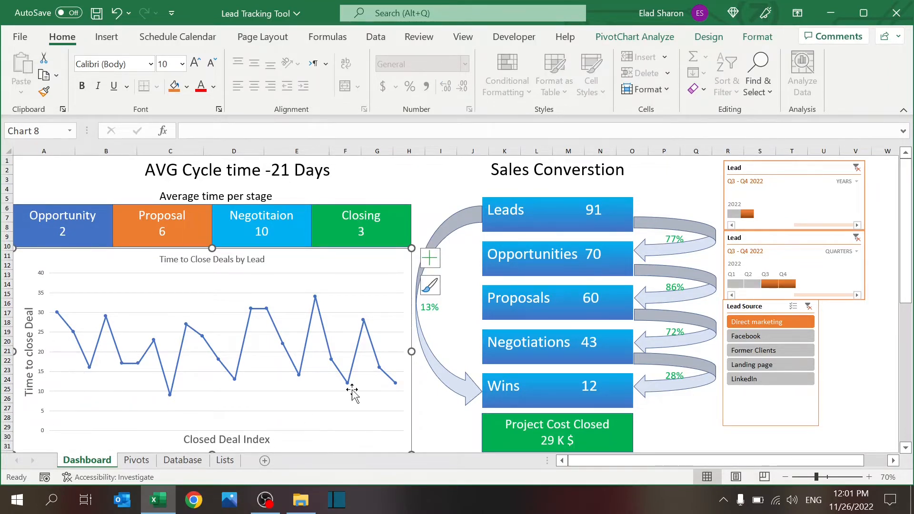
mouse_move(274, 398)
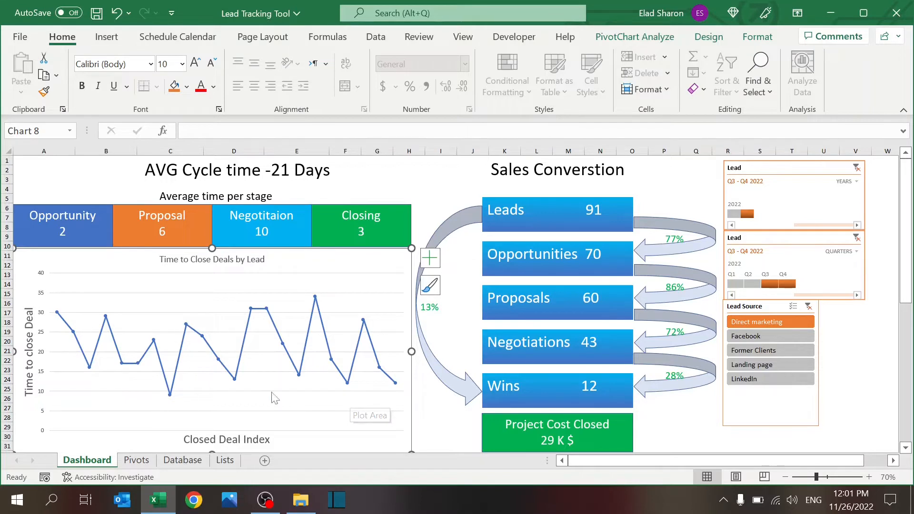
mouse_move(196, 370)
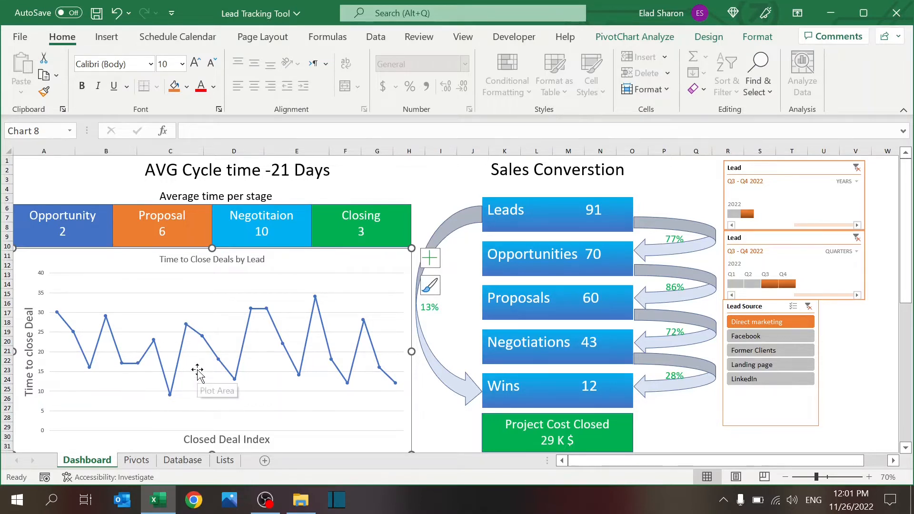
mouse_move(52, 323)
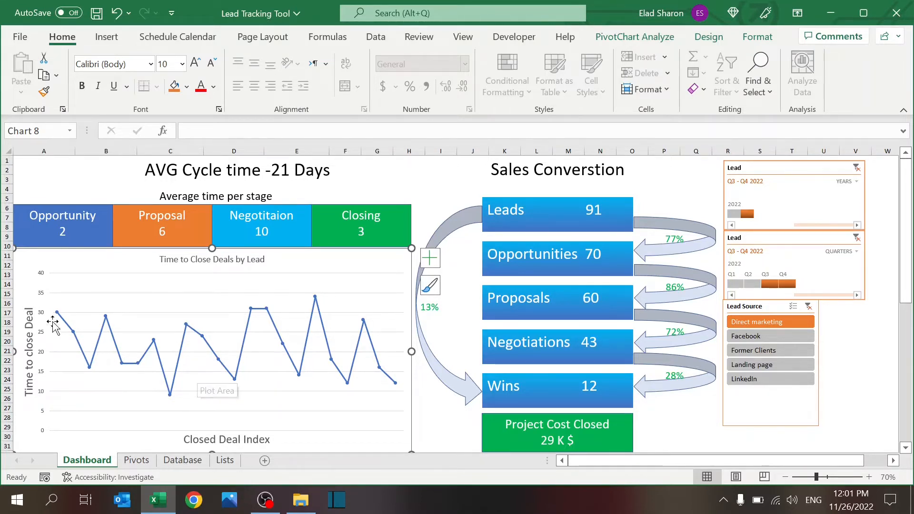
mouse_move(77, 350)
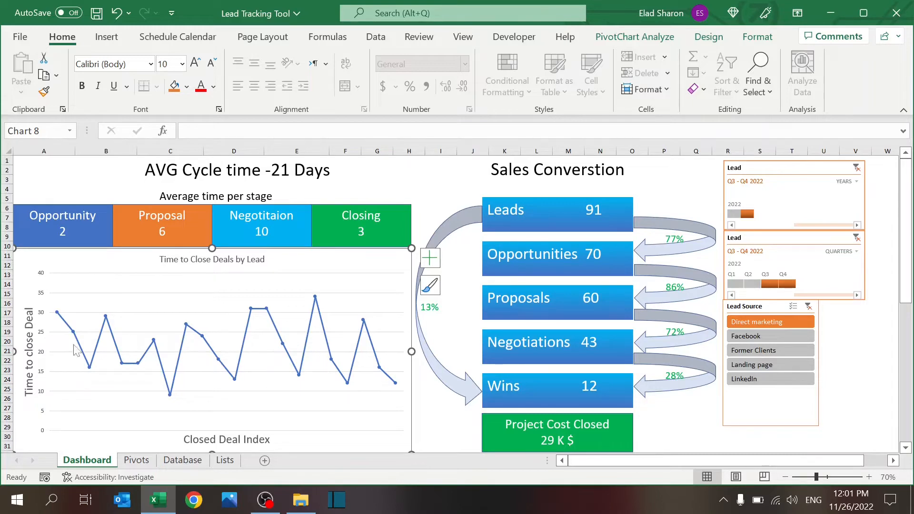
mouse_move(153, 386)
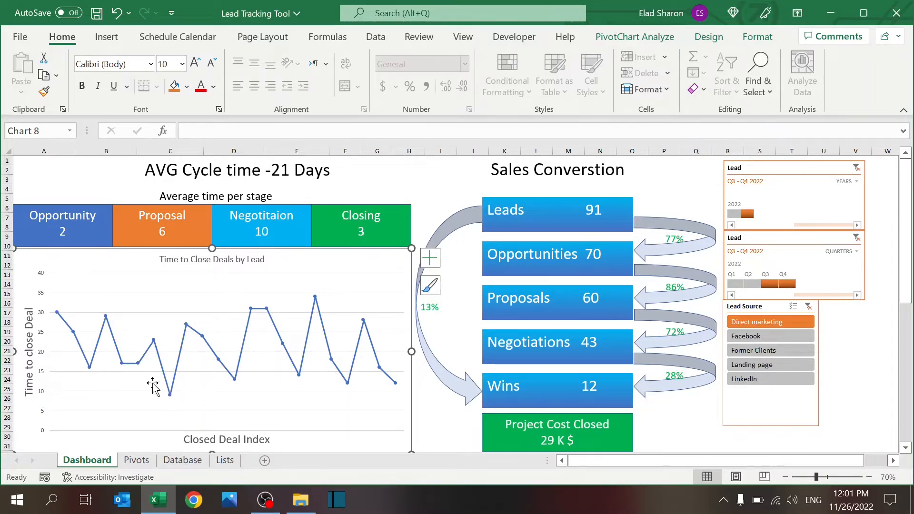
Step: Check the Database Lead# column against the Pivots sheet, then show the Dashboard
left_click(137, 460)
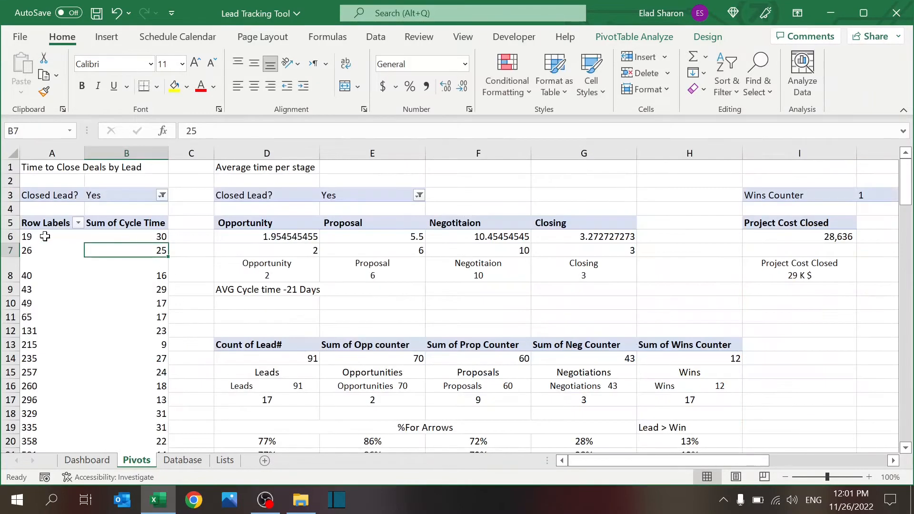
mouse_move(56, 260)
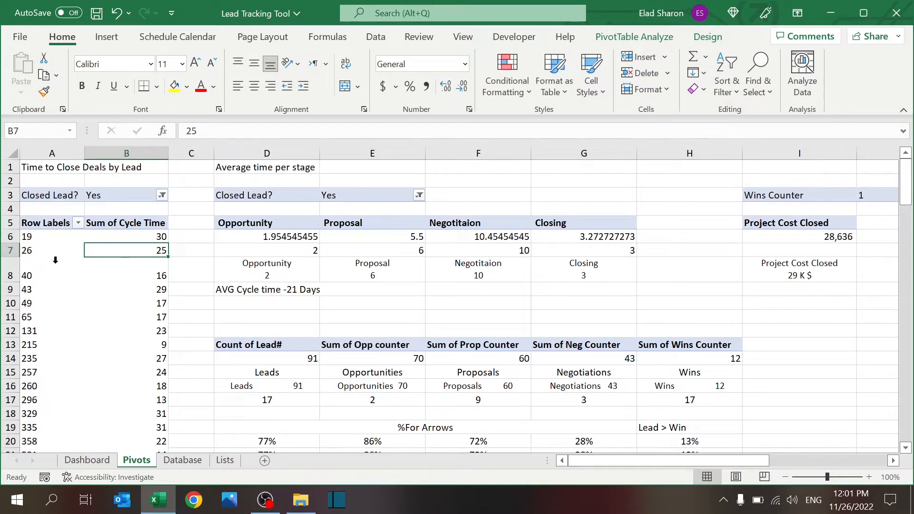
left_click(183, 460)
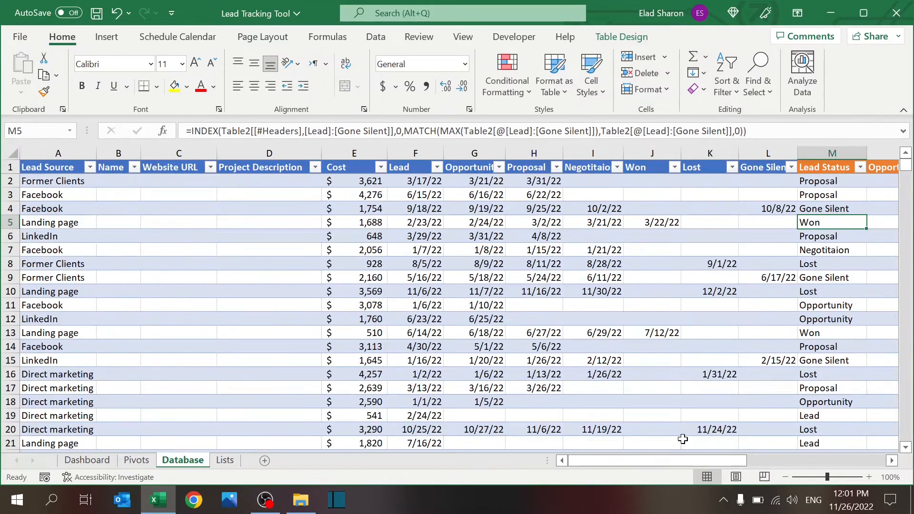
scroll("right", 3)
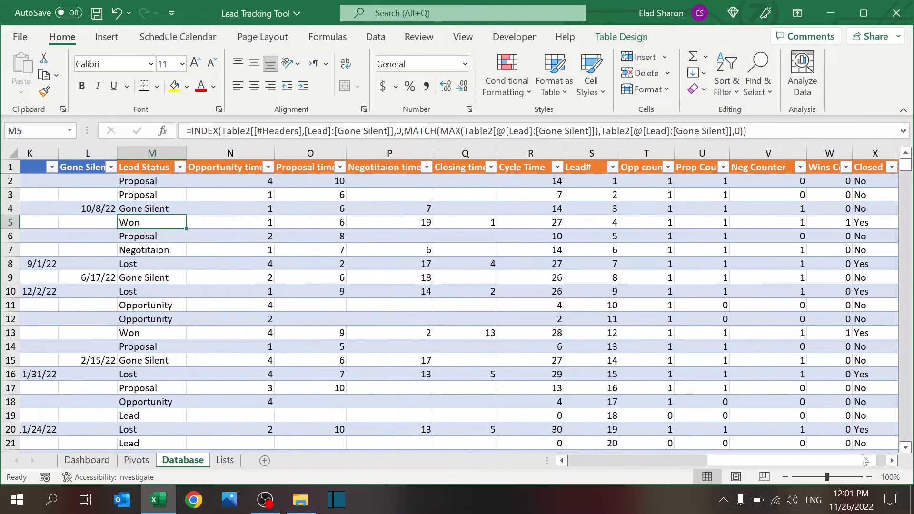
left_click(591, 152)
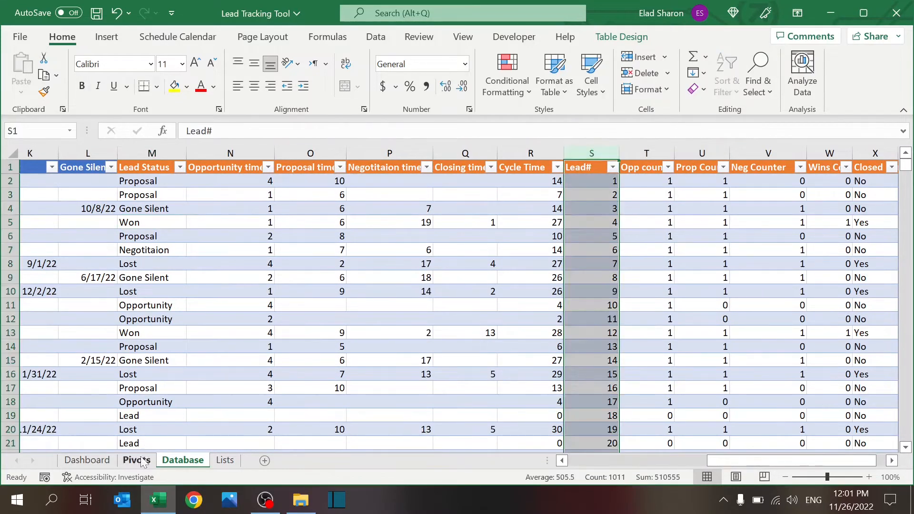
left_click(137, 460)
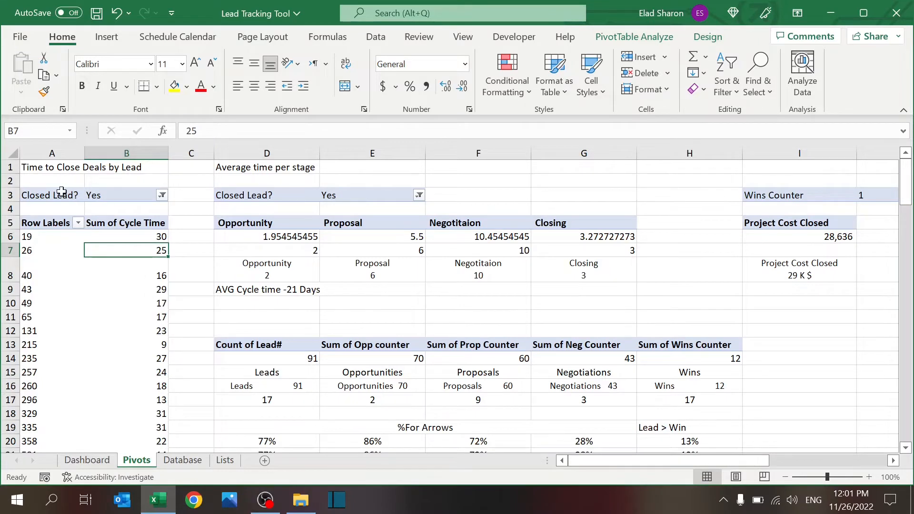
left_click(88, 460)
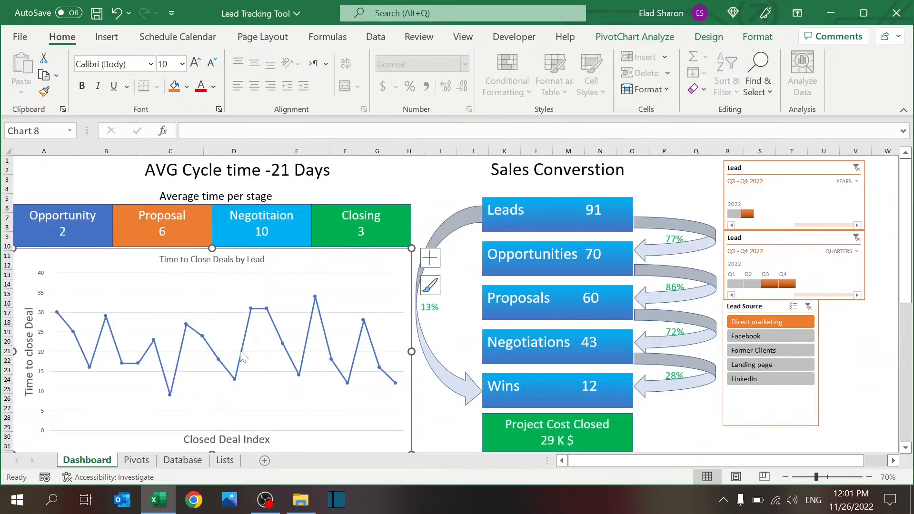
Step: Inspect the Opportunity, Proposals and Project Cost Closed dashboard shapes' links to Pivots cells
left_click(137, 461)
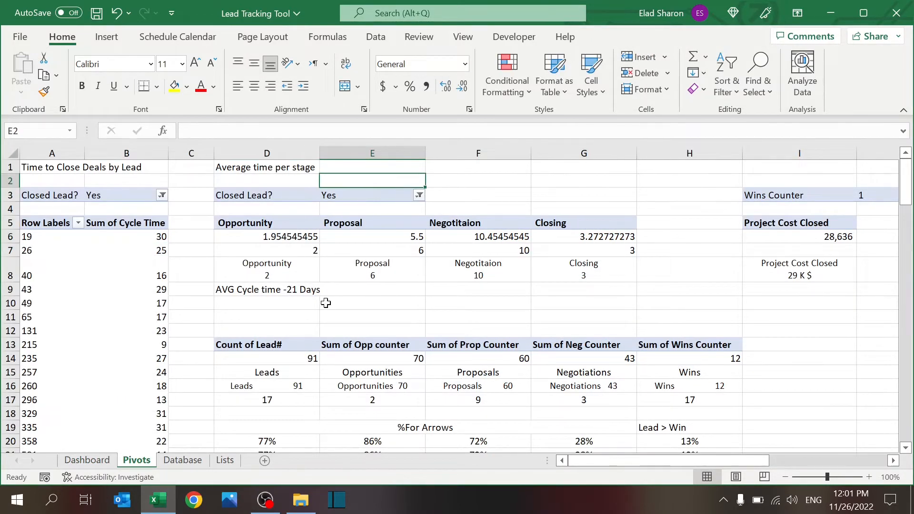
left_click(88, 460)
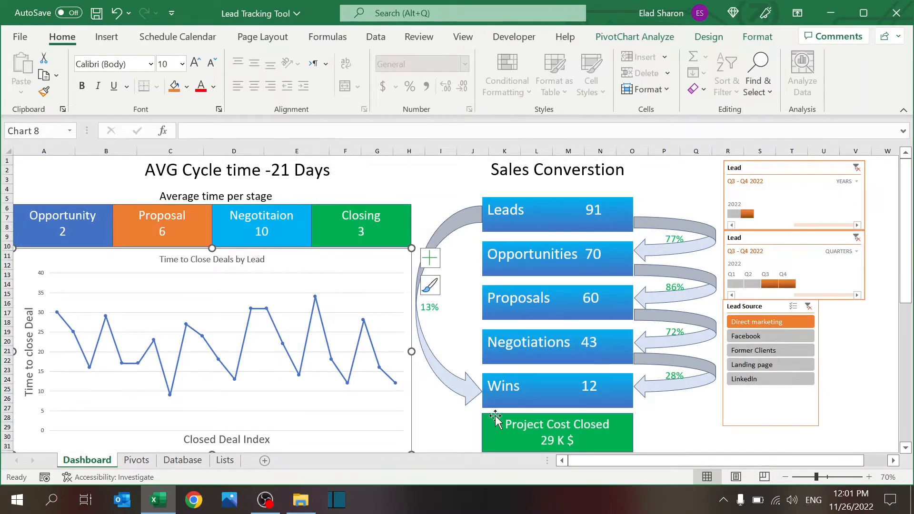
left_click(63, 226)
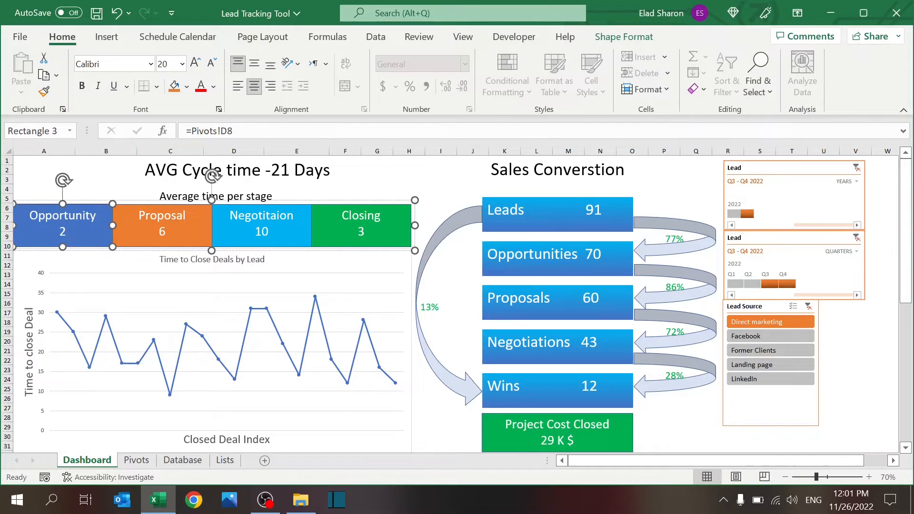
mouse_move(243, 148)
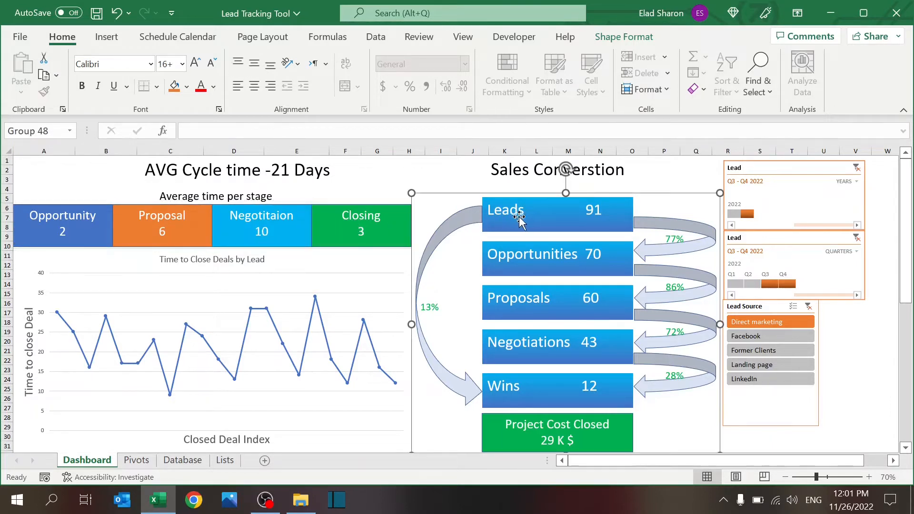
left_click(524, 305)
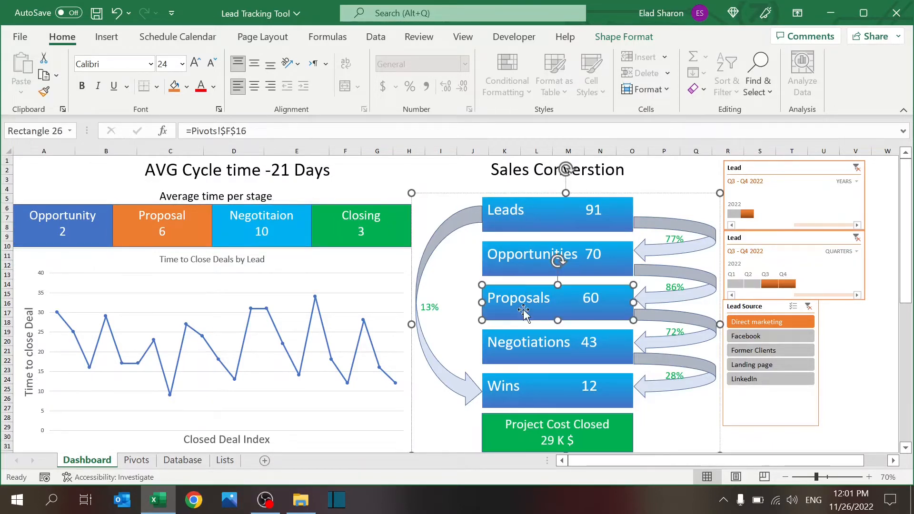
left_click(557, 432)
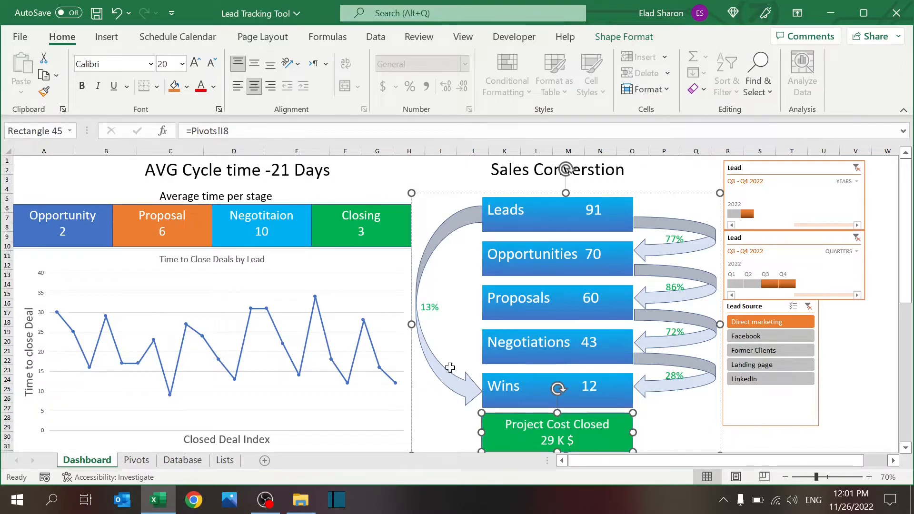
left_click(136, 460)
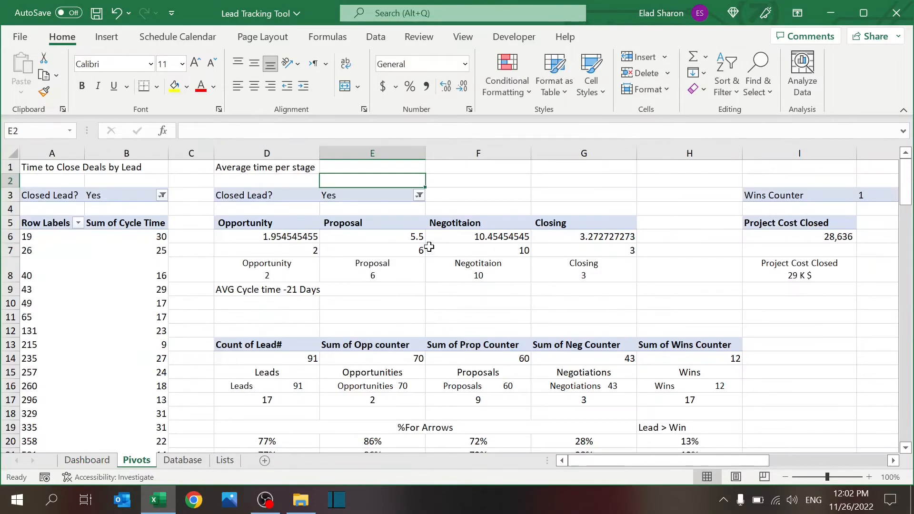
mouse_move(396, 283)
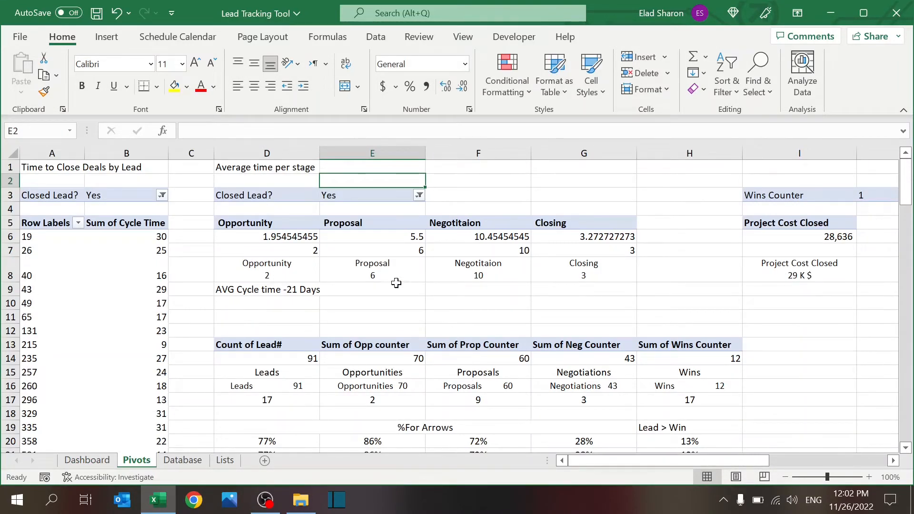
mouse_move(511, 322)
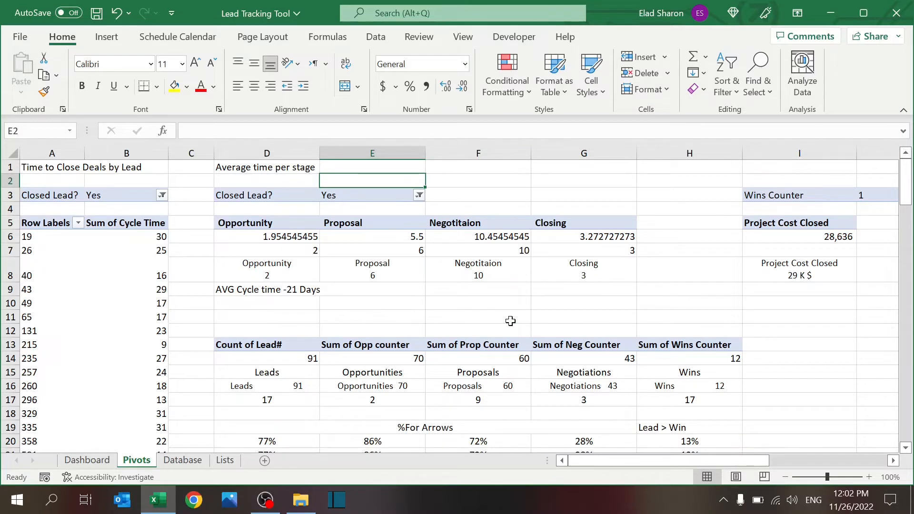
mouse_move(454, 312)
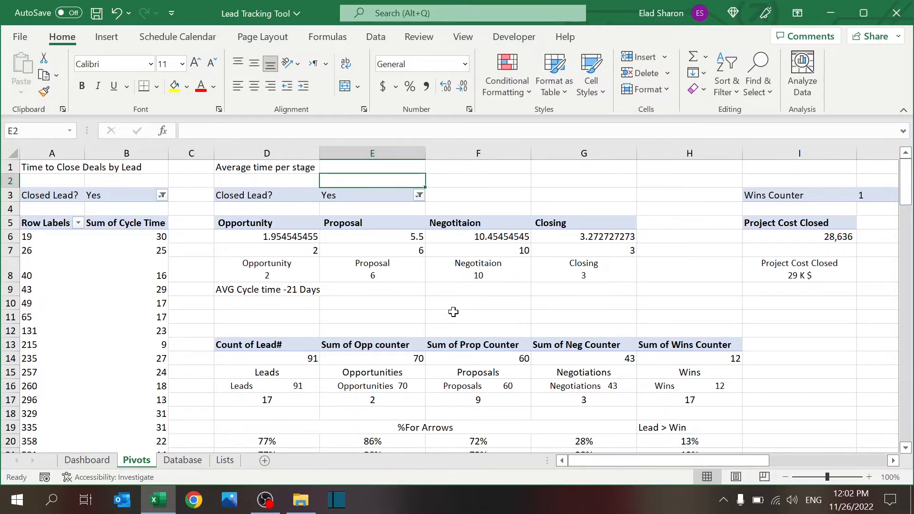
left_click(372, 236)
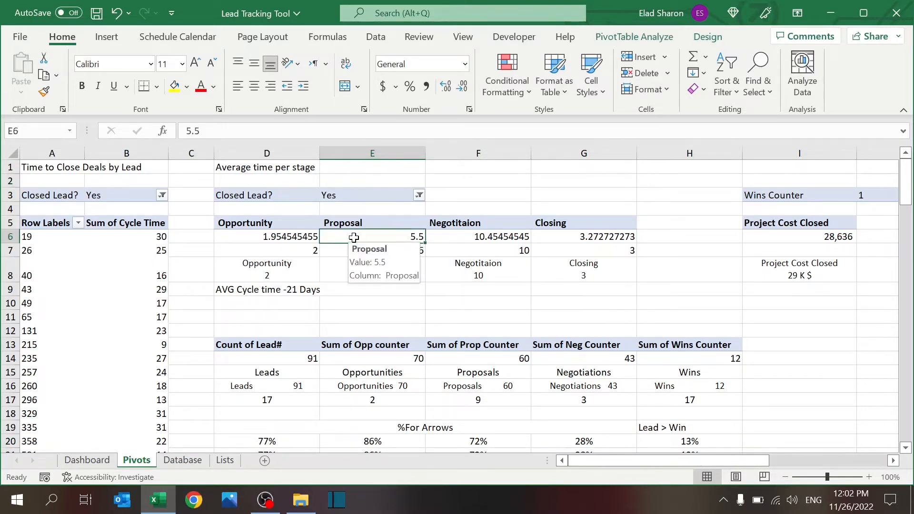
right_click(267, 236)
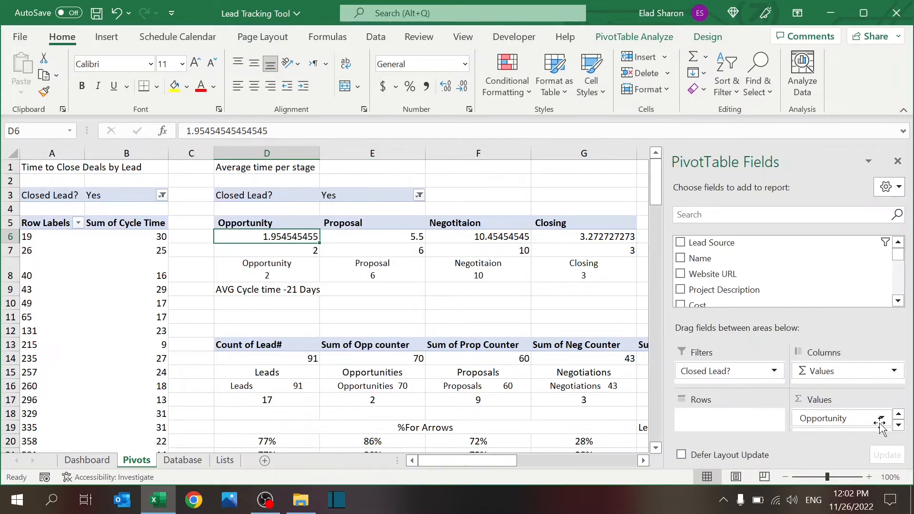
scroll("down", 3)
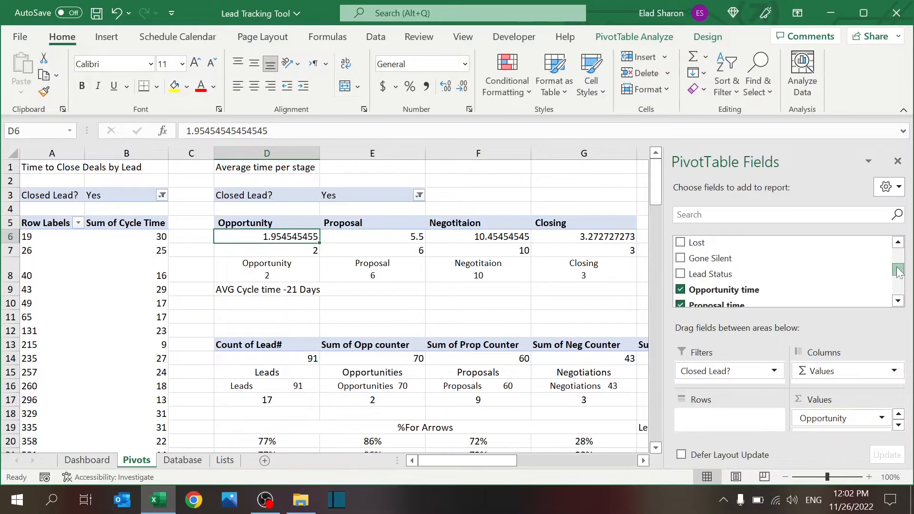
scroll("down", 3)
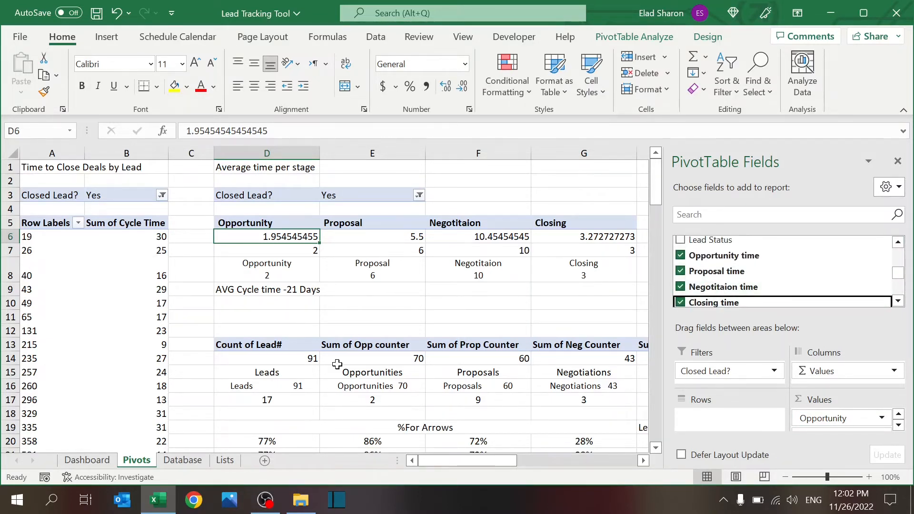
left_click(182, 460)
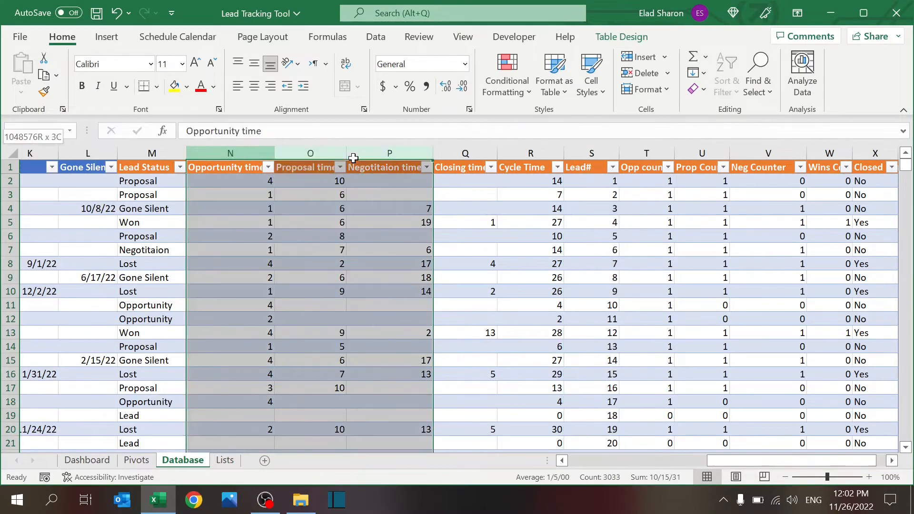
left_click(137, 460)
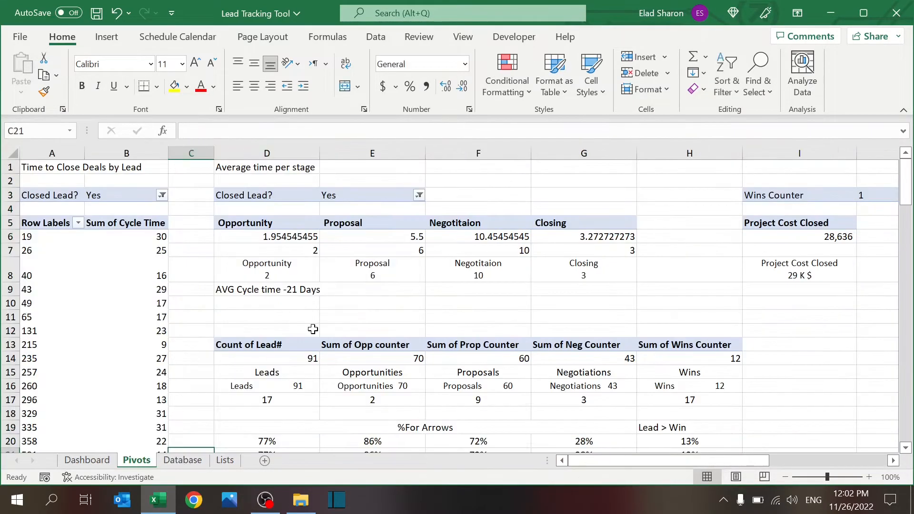
left_click(372, 303)
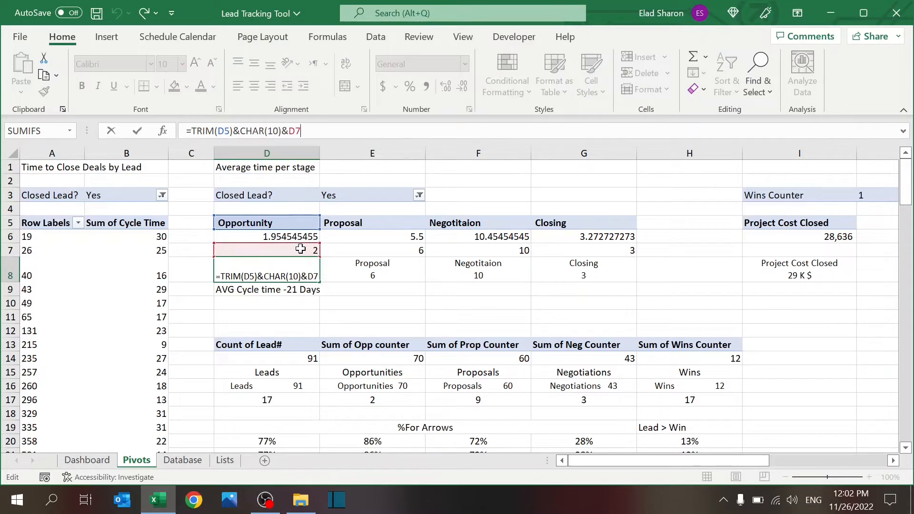
mouse_move(274, 223)
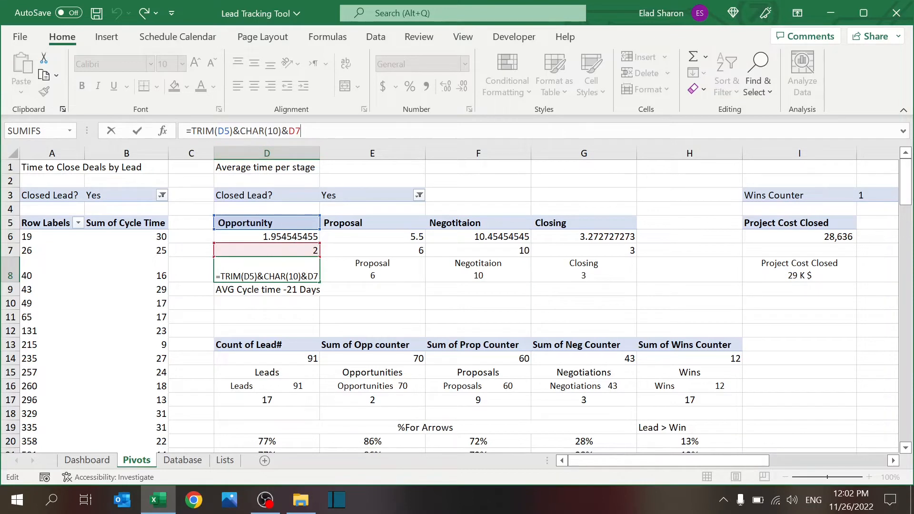
mouse_move(293, 250)
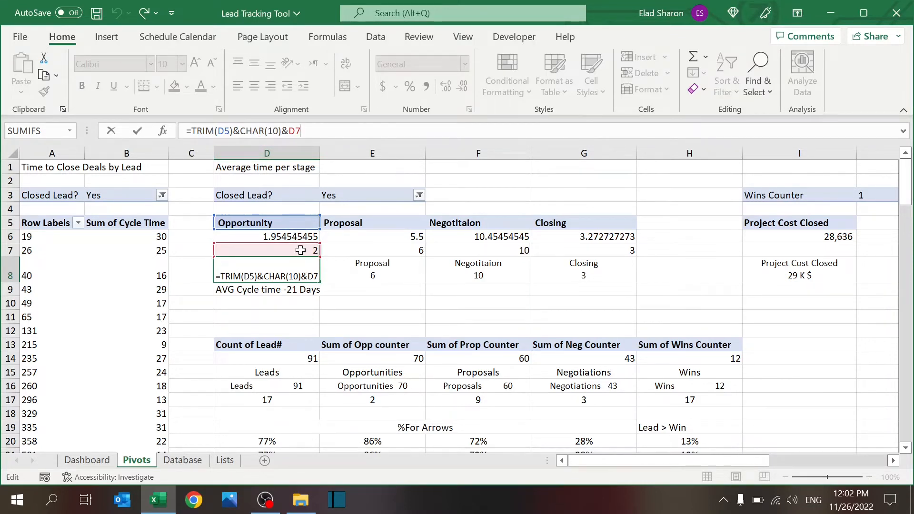
key("Enter")
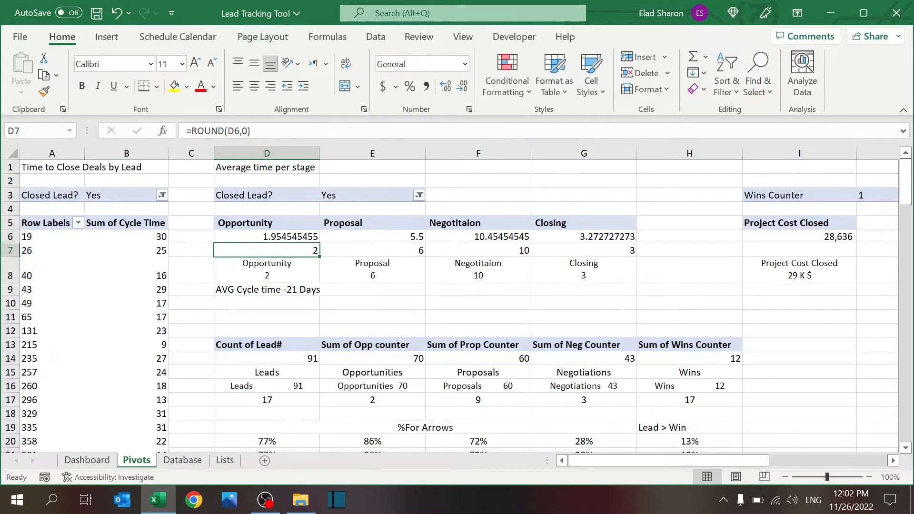
mouse_move(335, 264)
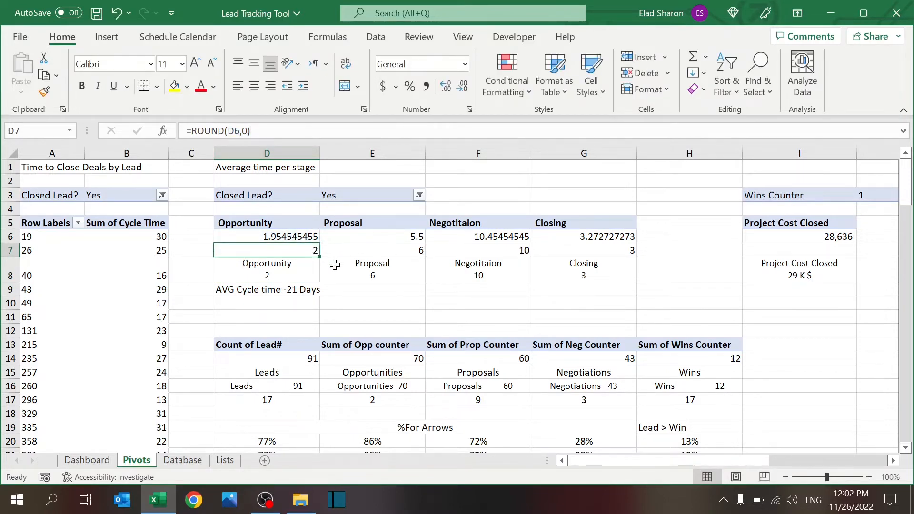
left_click(267, 269)
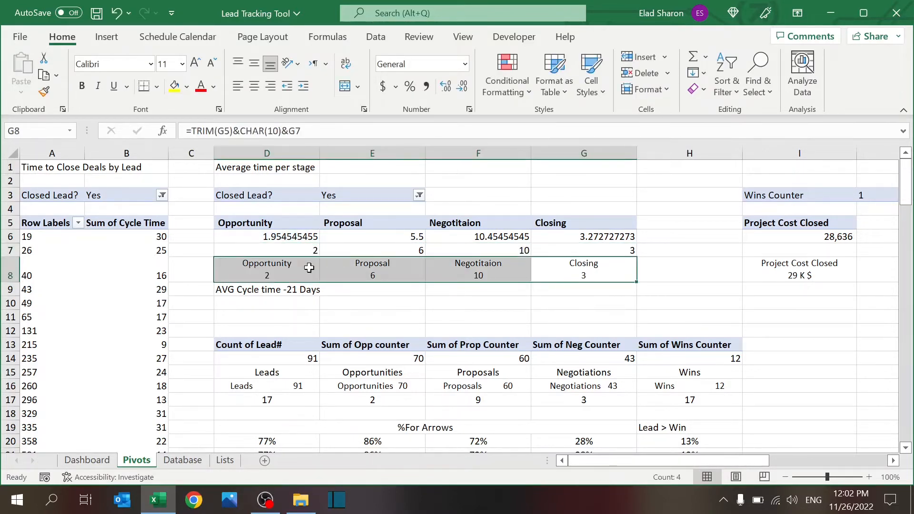
left_click(267, 290)
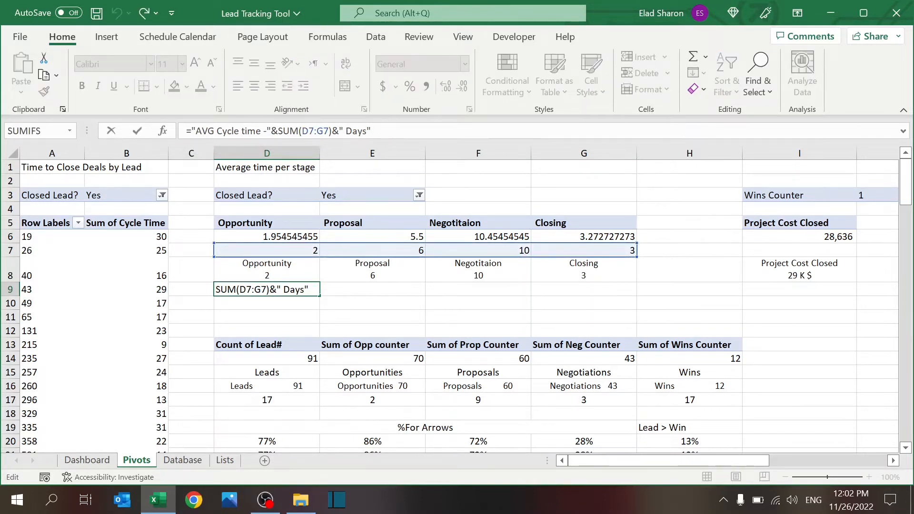
left_click(86, 460)
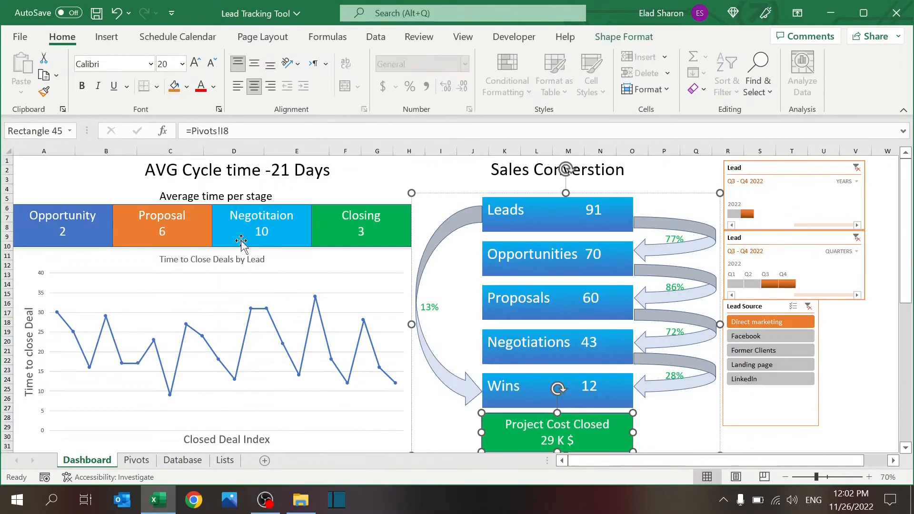
mouse_move(221, 280)
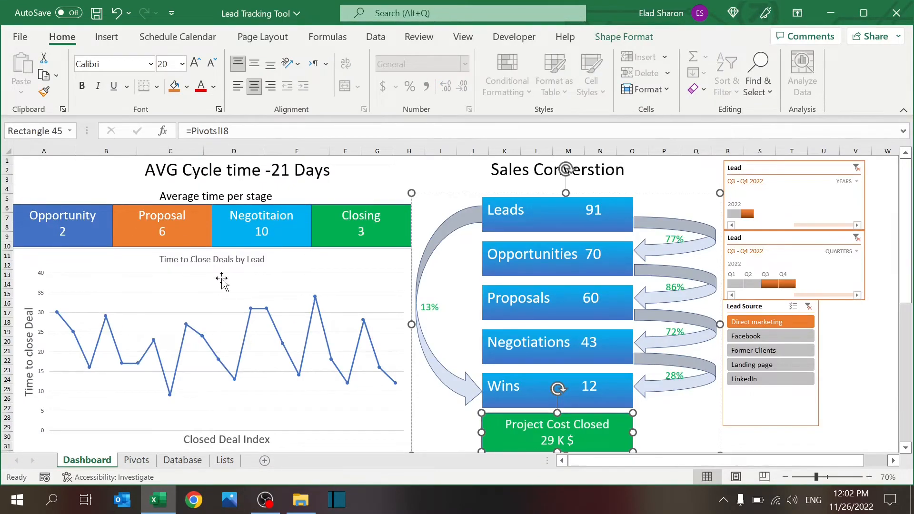
left_click(137, 460)
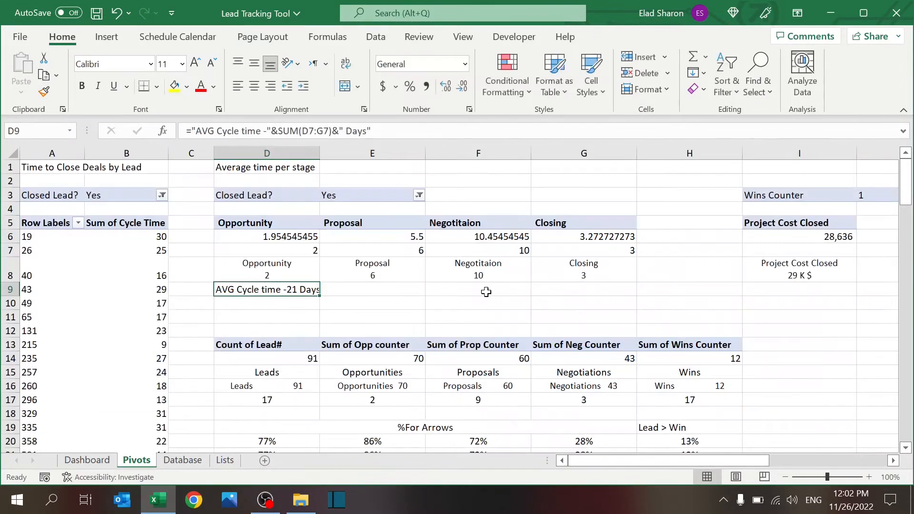
Step: Draw a demo rectangle over the Closing figures on Pivots and remove it
left_click(107, 37)
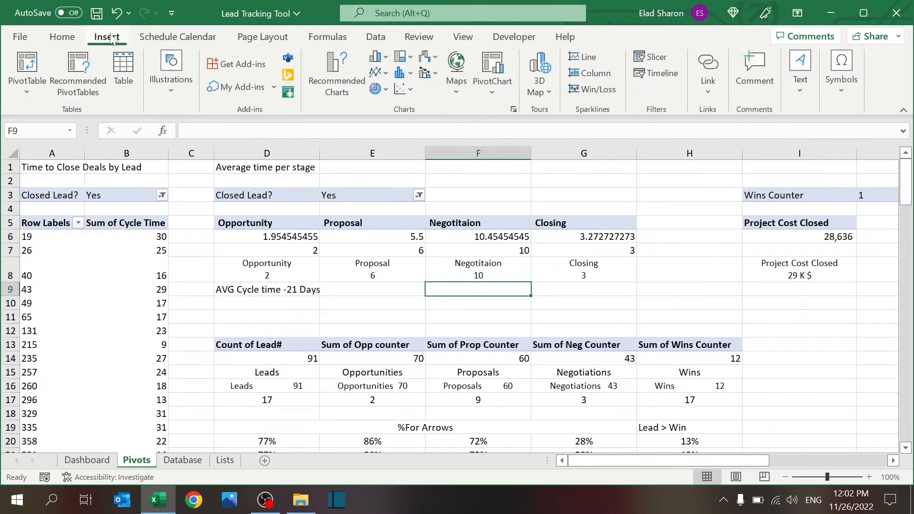
left_click(170, 74)
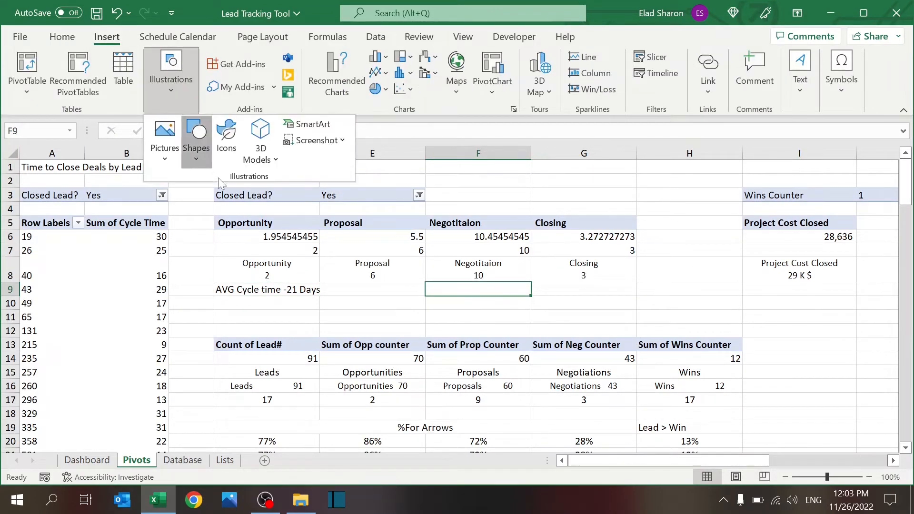
left_click(196, 135)
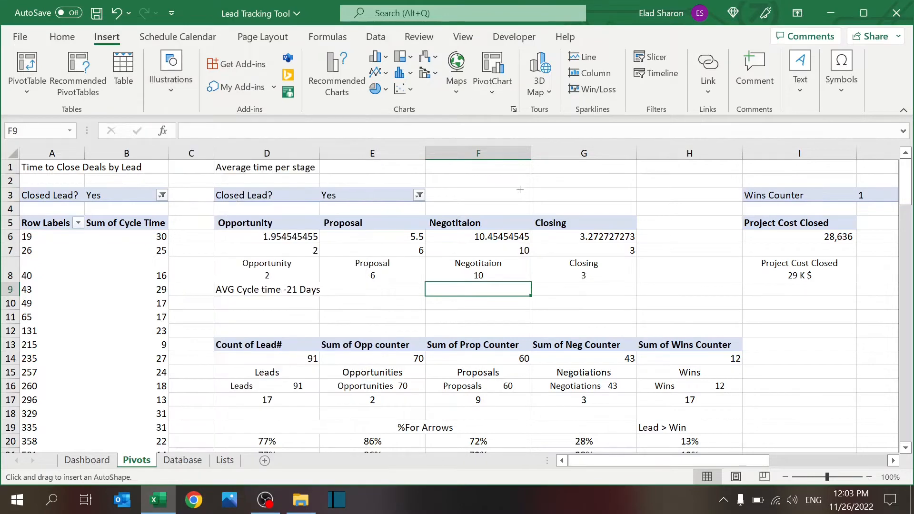
left_click_drag(520, 188, 658, 269)
type("=$E$8")
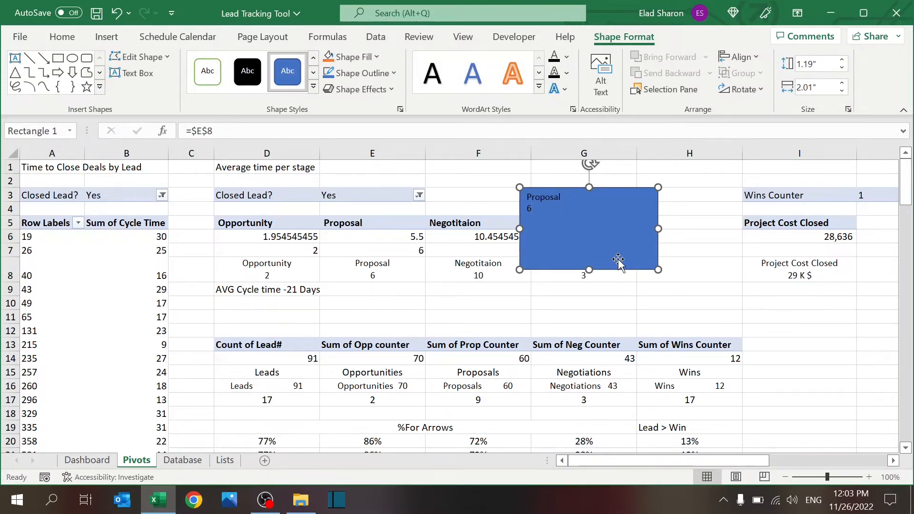
left_click(479, 289)
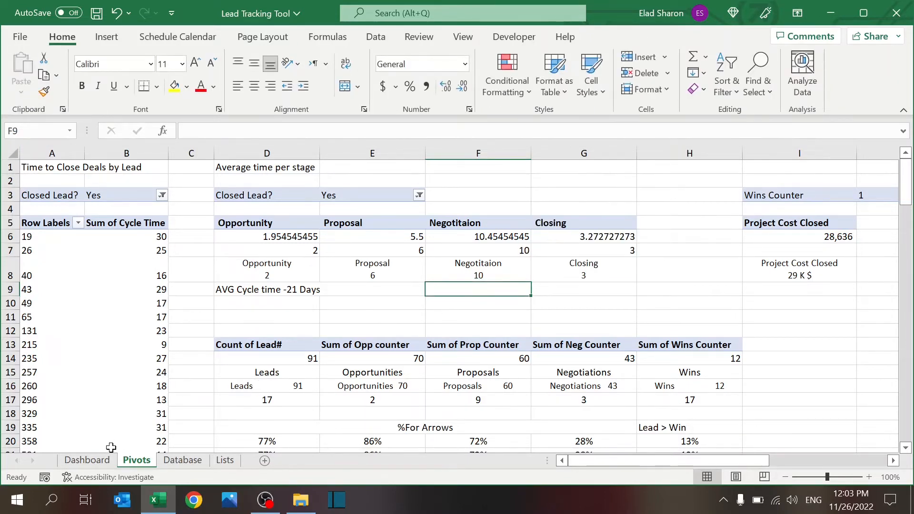
Step: Show the Dashboard sheet with the stage boxes deselected
left_click(87, 460)
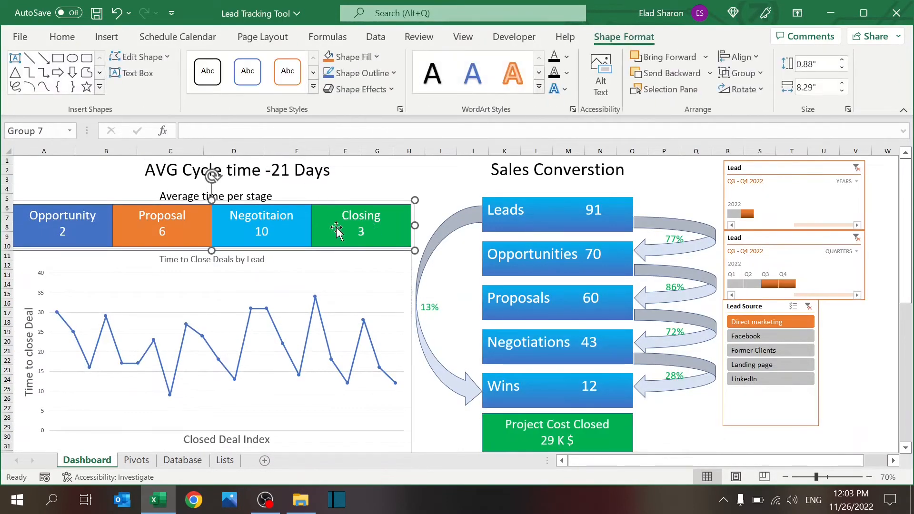
left_click(361, 225)
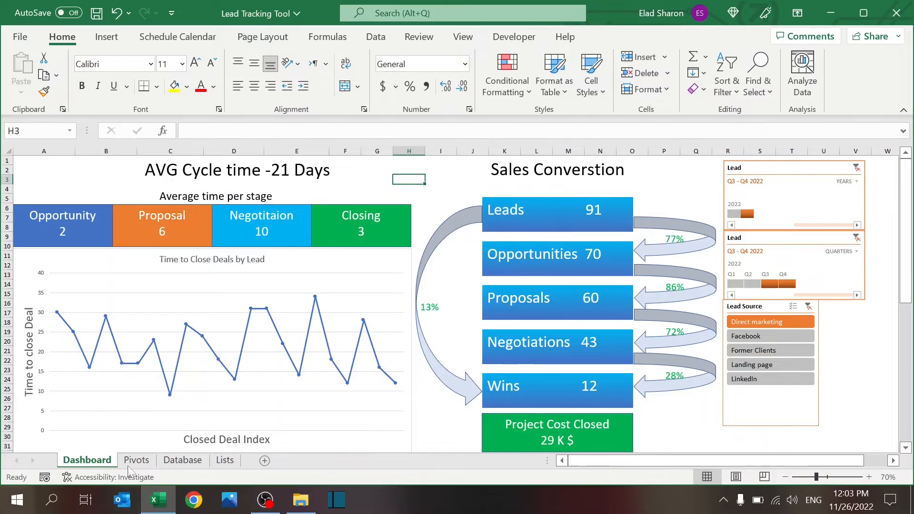
Step: Inspect the Count of Lead# pivot value 91 and compare it with the Database lead numbers
left_click(137, 460)
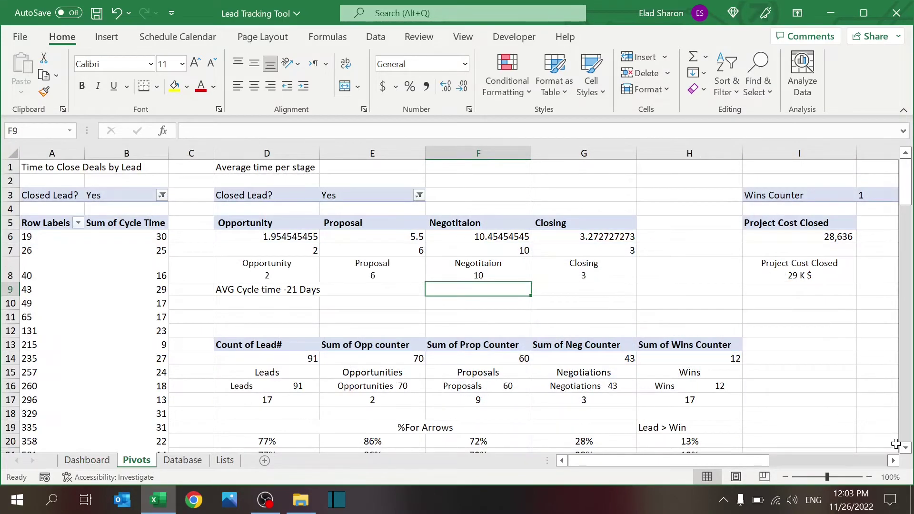
scroll("down", 3)
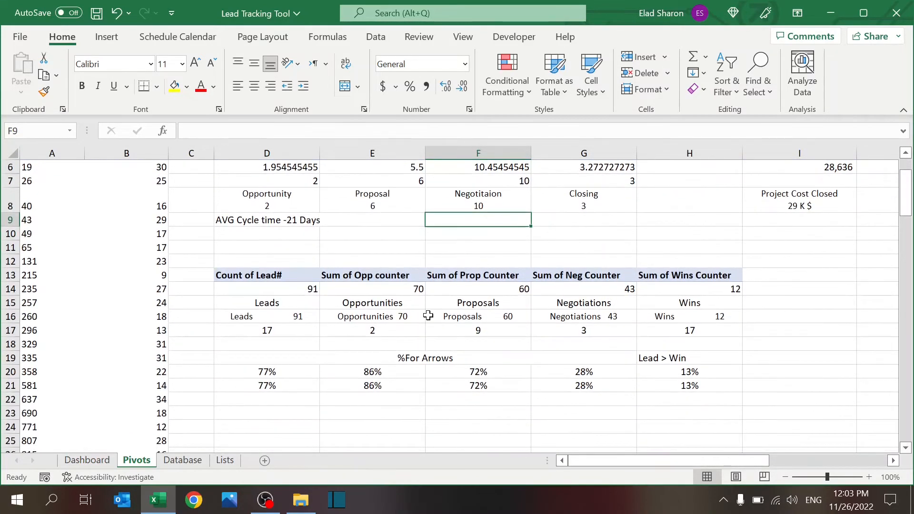
left_click(267, 289)
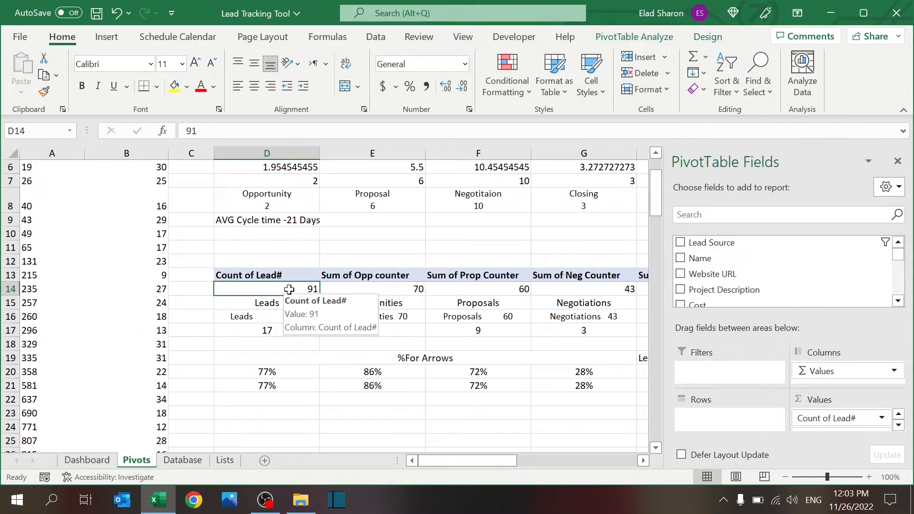
mouse_move(308, 257)
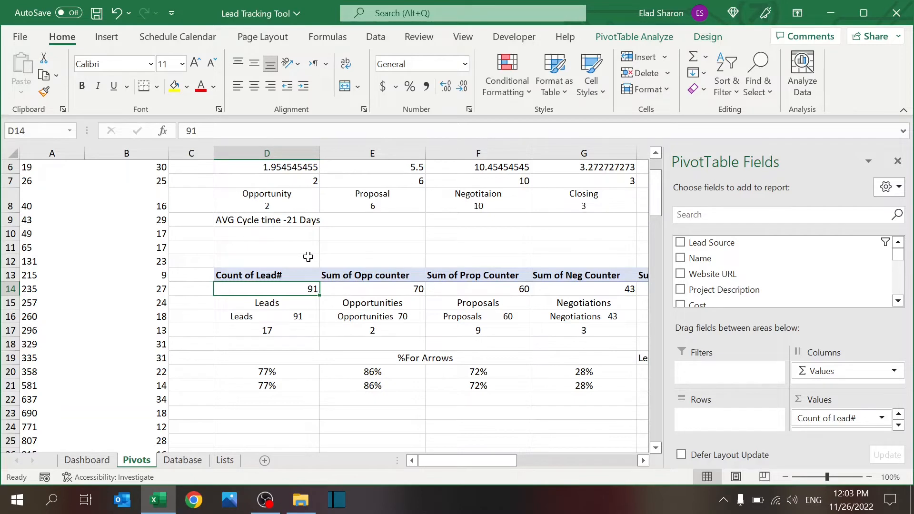
left_click(478, 290)
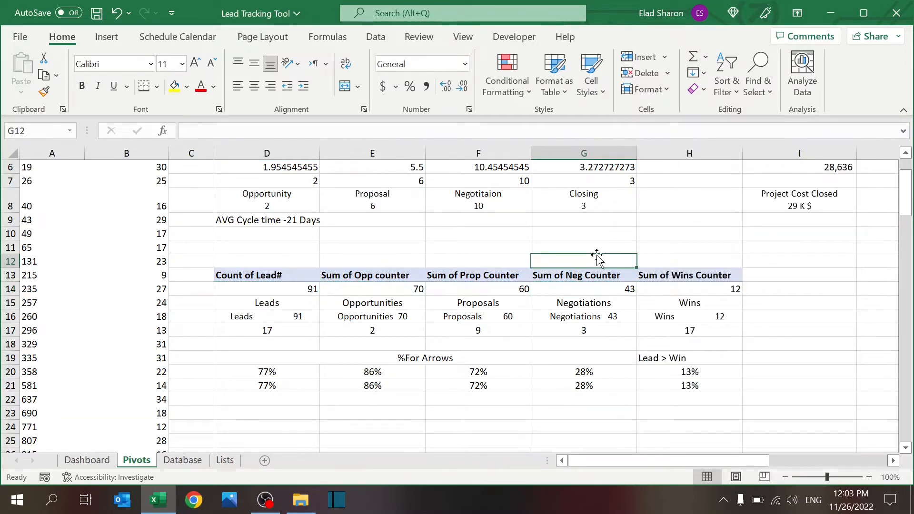
mouse_move(206, 437)
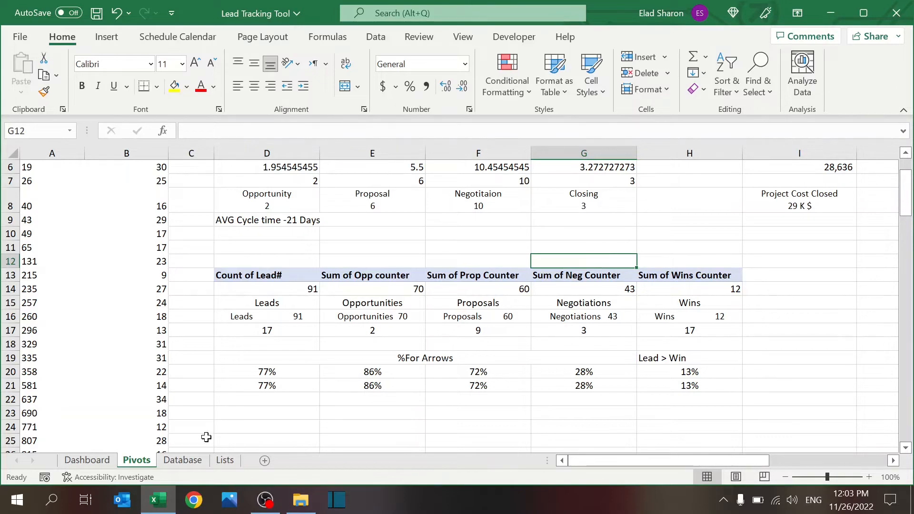
left_click(183, 460)
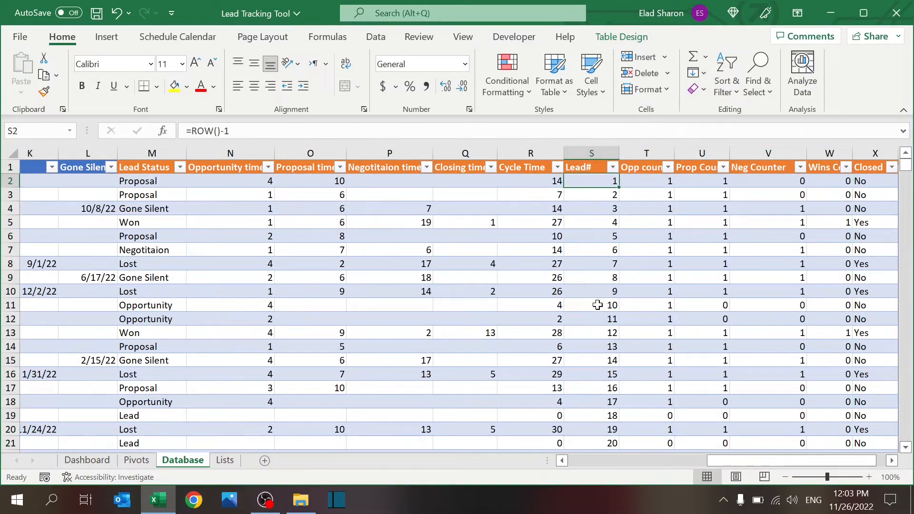
left_click(137, 460)
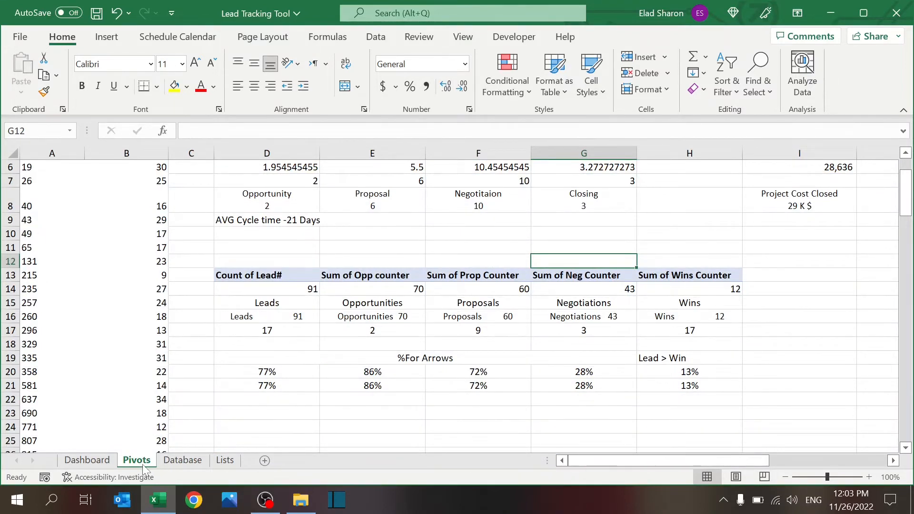
Step: Examine the Leads 91 label formula =D15&REPT(" ",D17)&D14, then show the Dashboard funnel
left_click(267, 303)
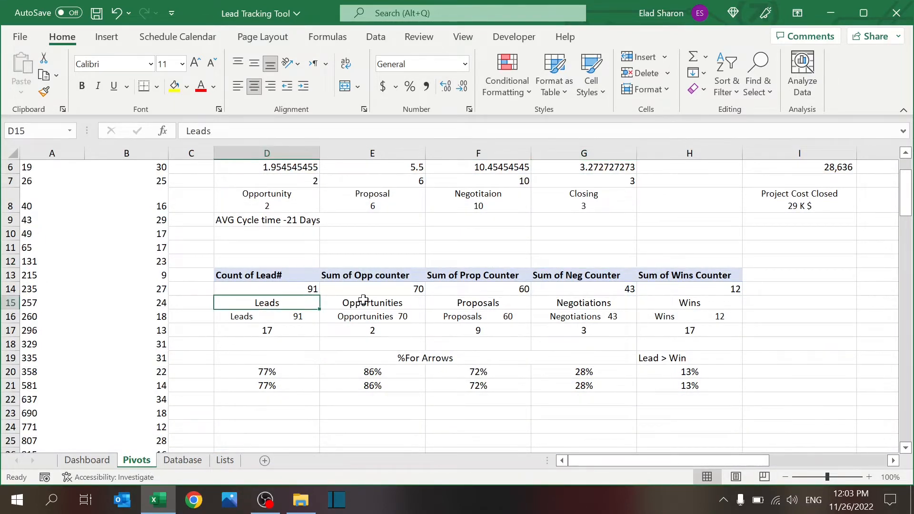
left_click(690, 302)
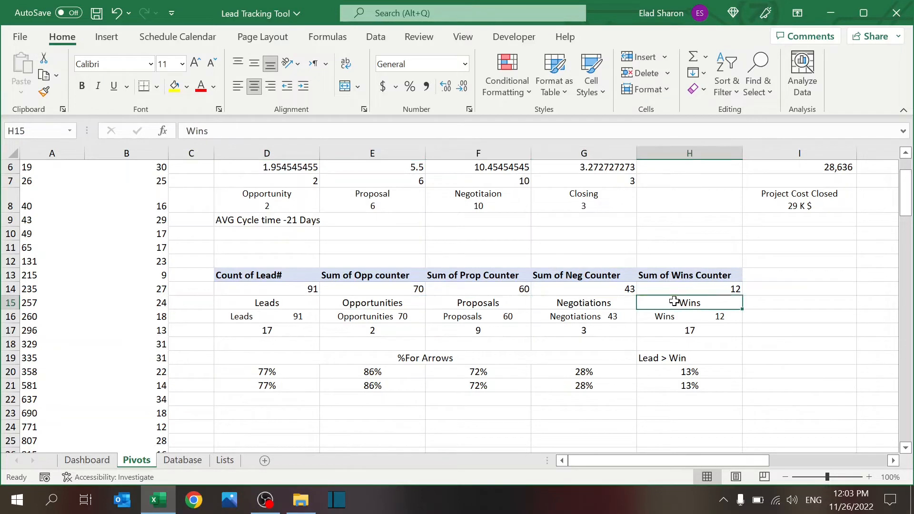
left_click(266, 316)
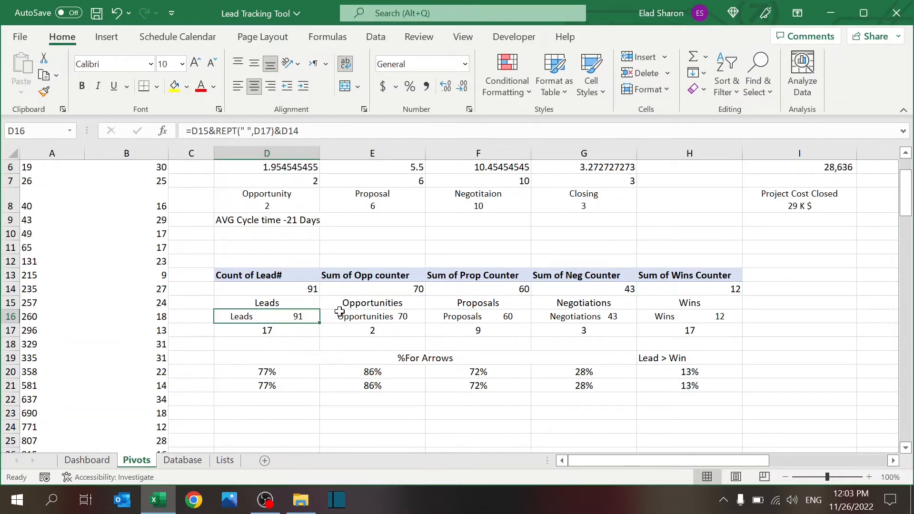
mouse_move(379, 316)
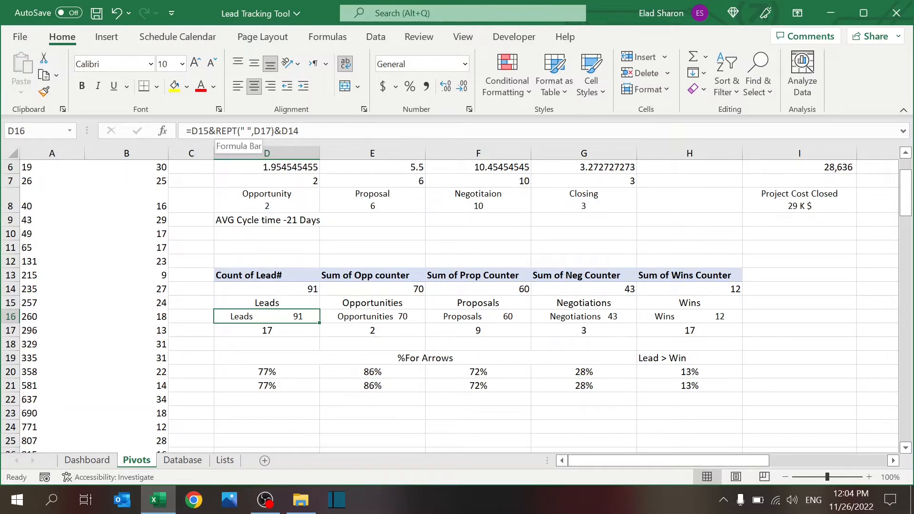
double_click(266, 318)
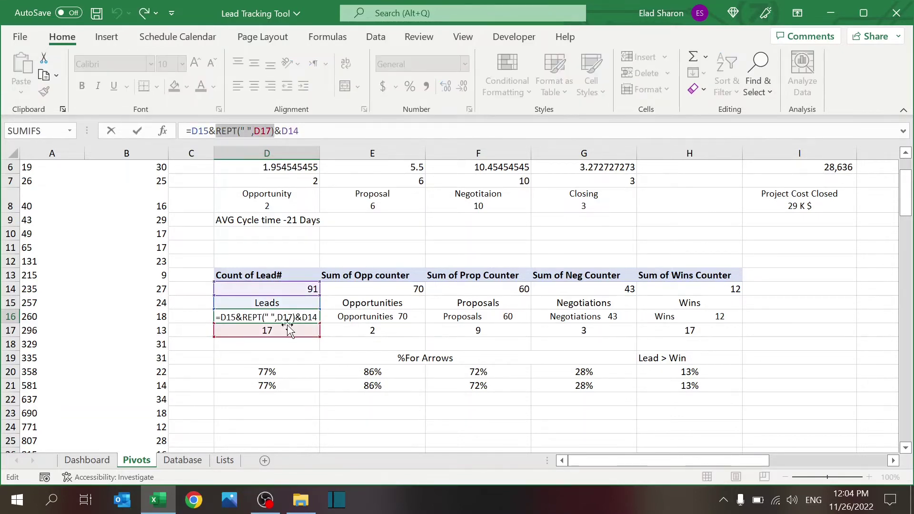
key("Enter")
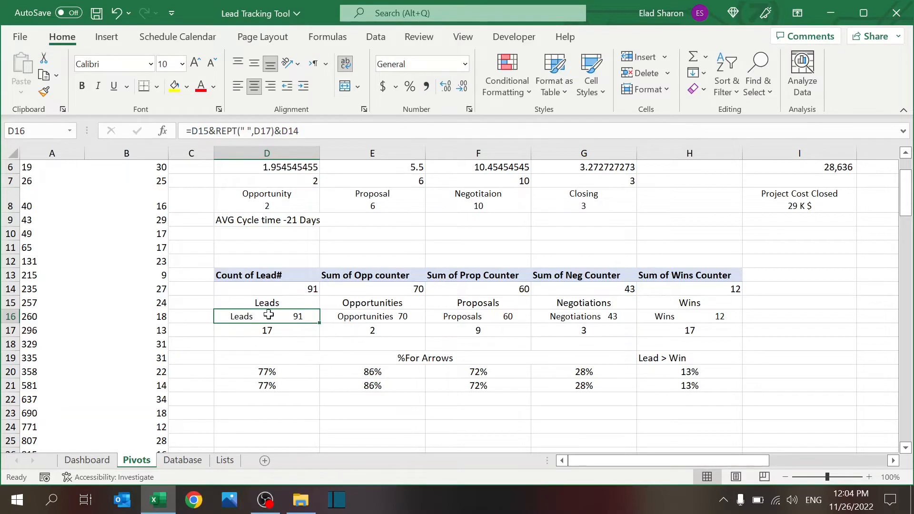
mouse_move(305, 303)
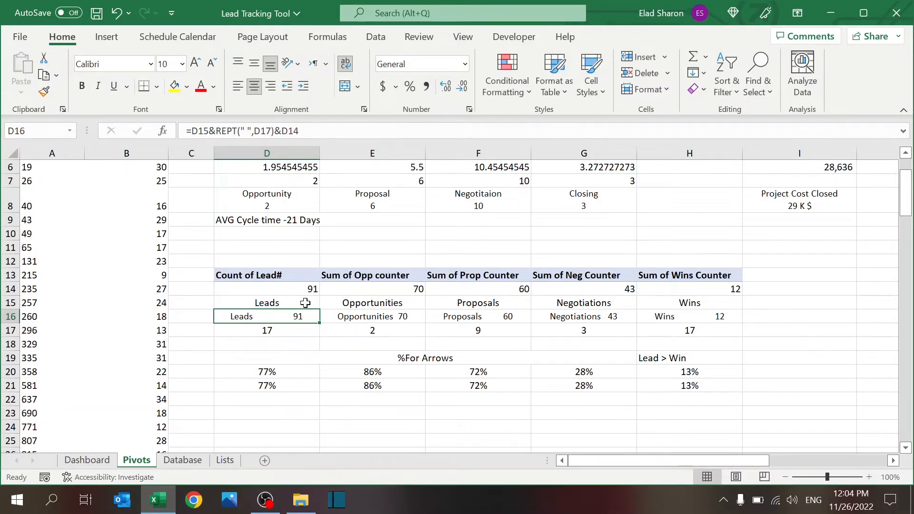
left_click(267, 303)
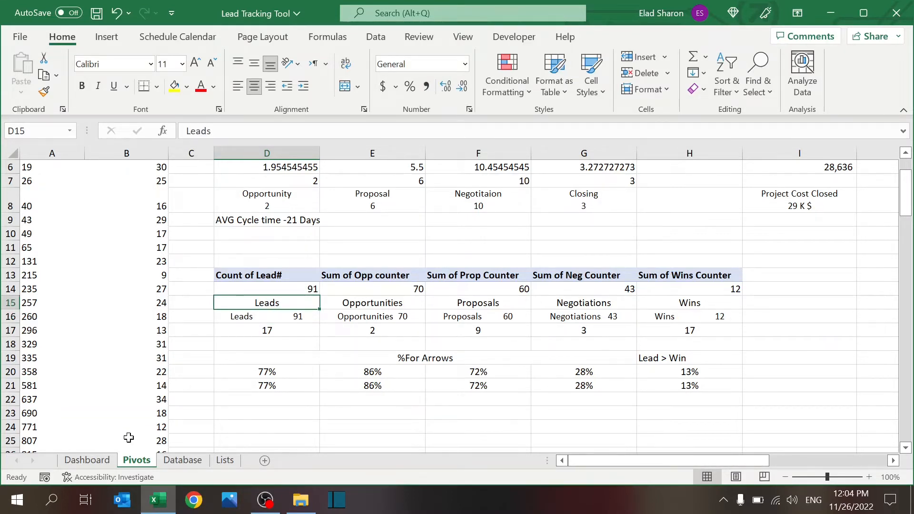
left_click(87, 460)
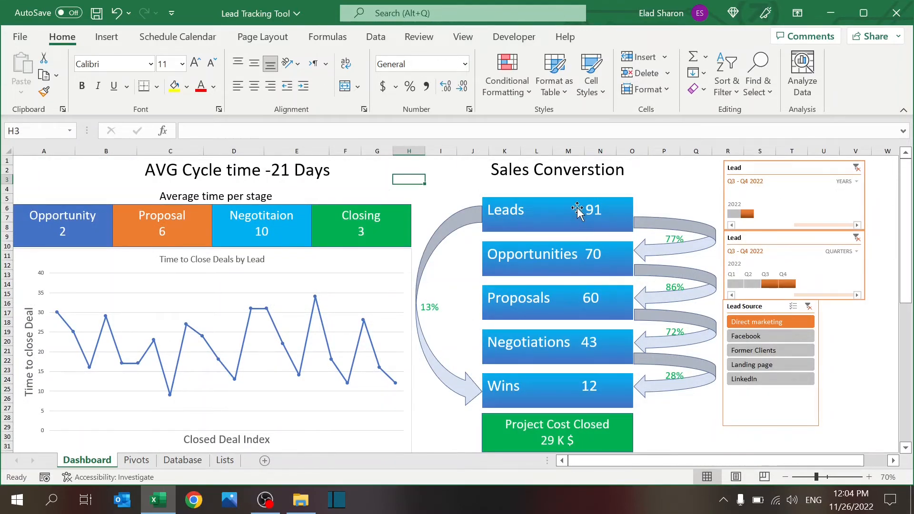
Step: Set the label padding counts to 1, view the tighter Dashboard funnel labels, then restore them on Pivots
left_click(136, 461)
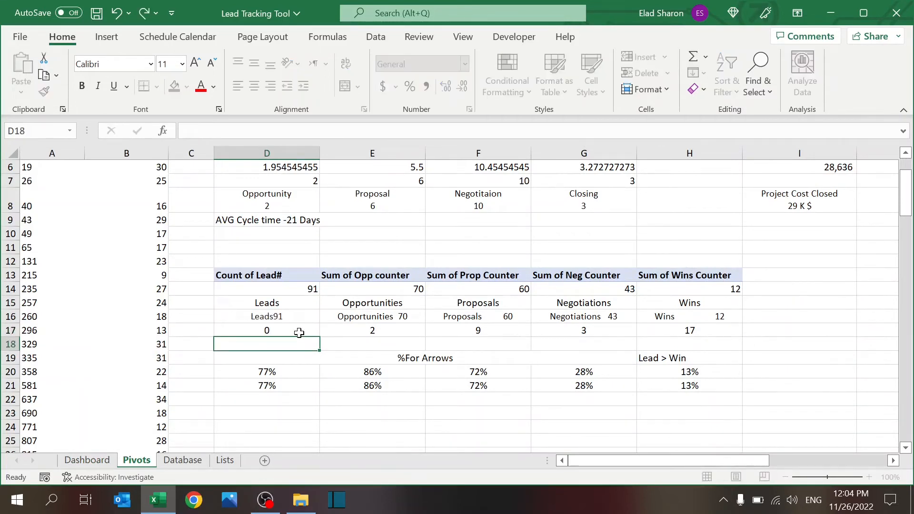
left_click(372, 330)
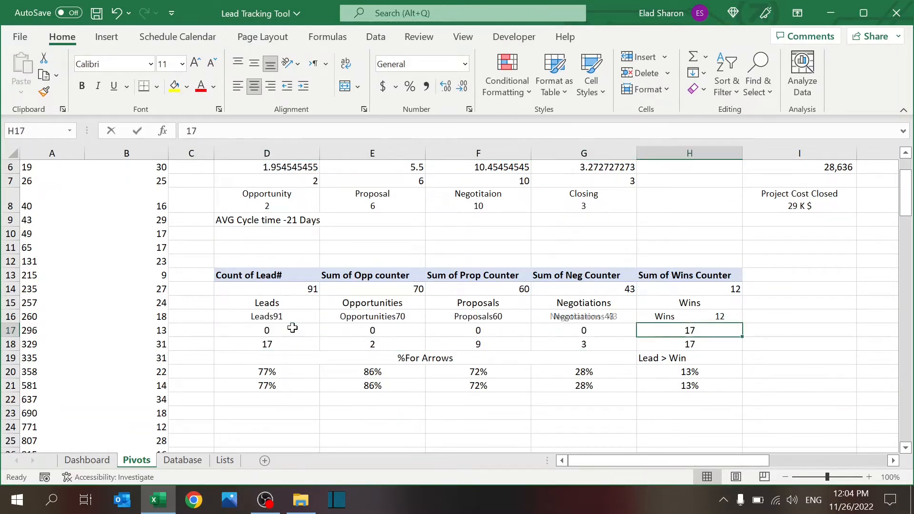
left_click(372, 329)
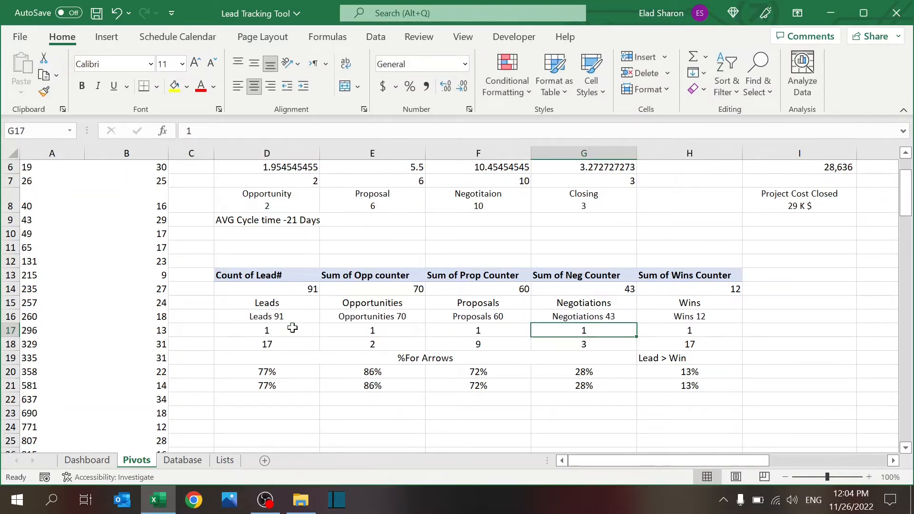
left_click(88, 460)
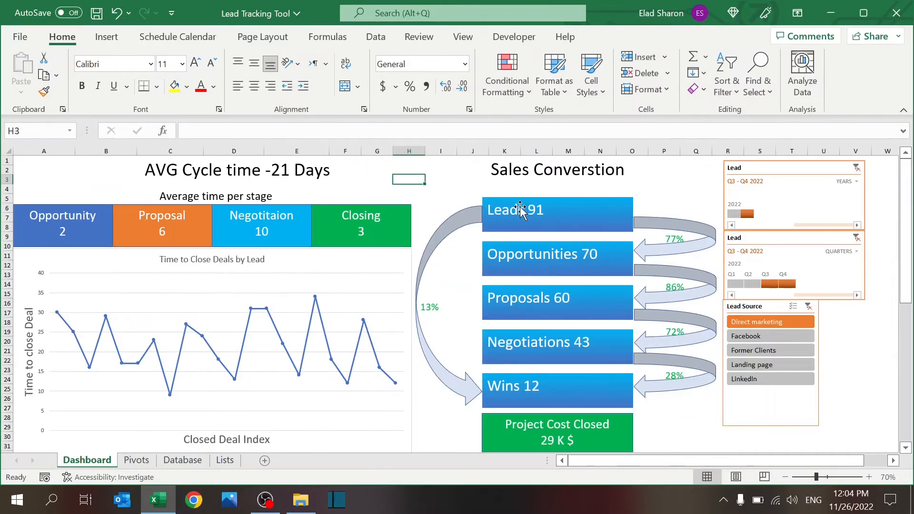
mouse_move(554, 224)
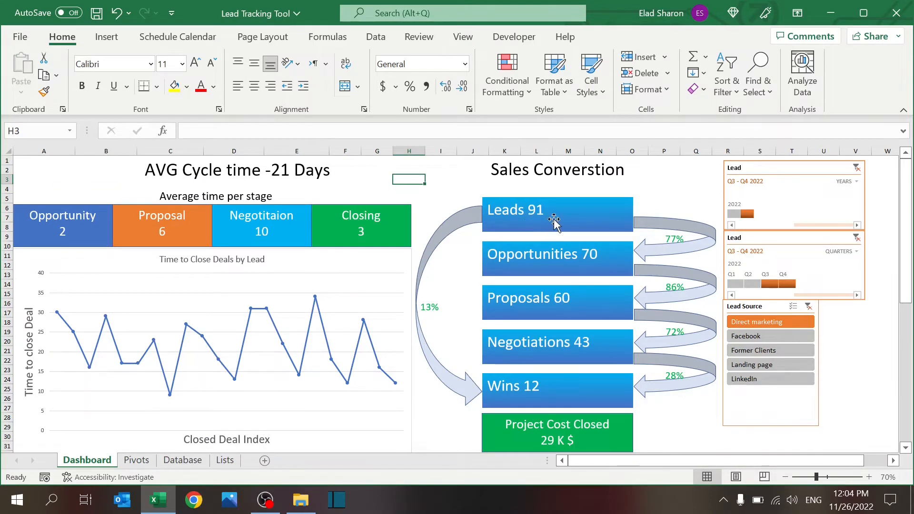
mouse_move(579, 297)
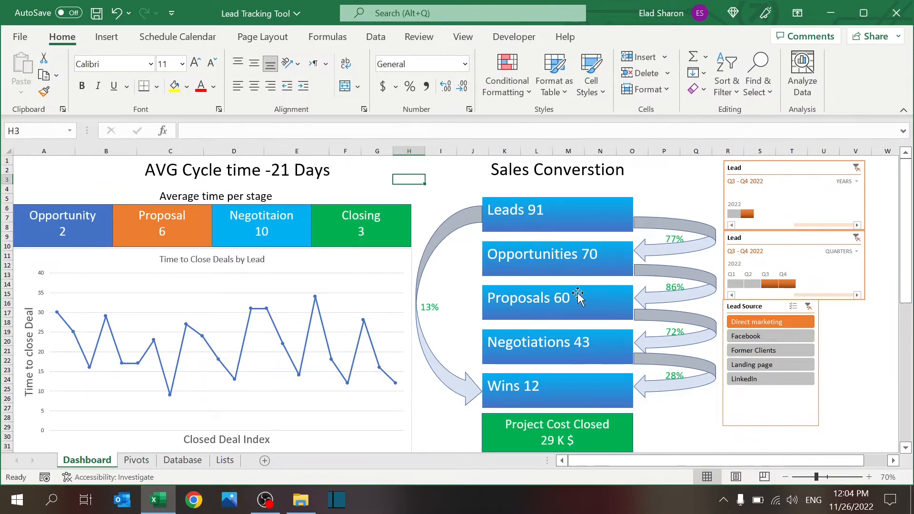
left_click(136, 460)
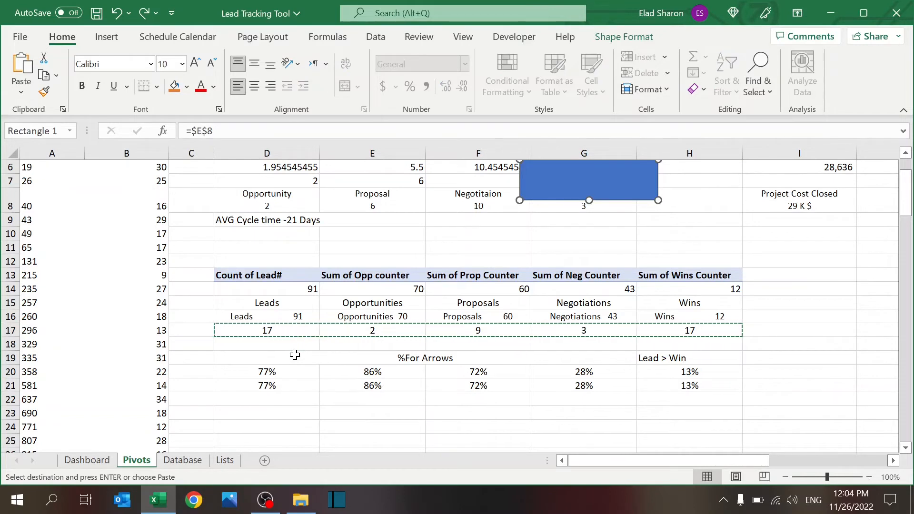
left_click(267, 344)
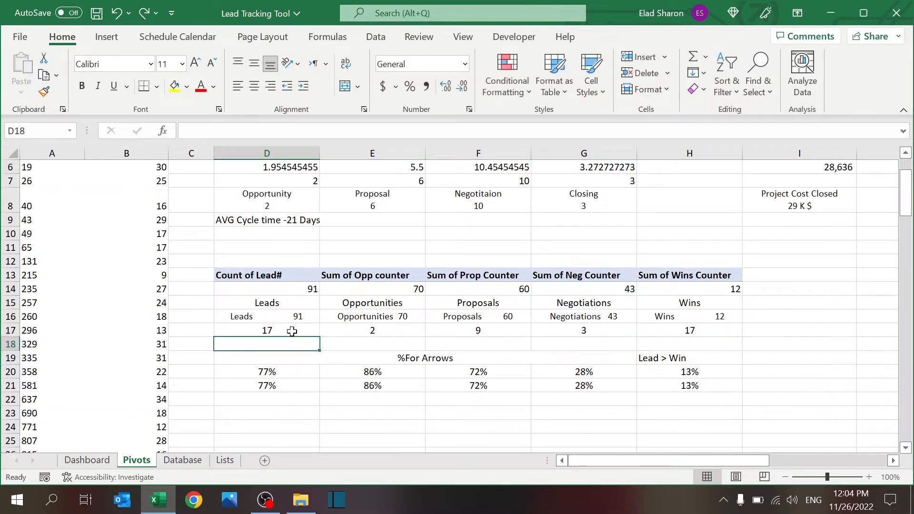
mouse_move(298, 328)
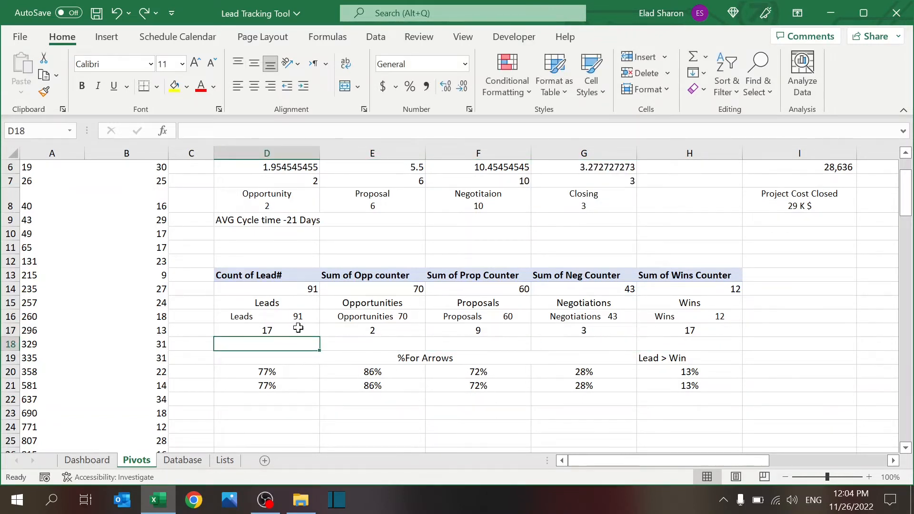
Step: Show the Dashboard sheet with its sales funnel from Leads 91 down to Wins 12
left_click(86, 460)
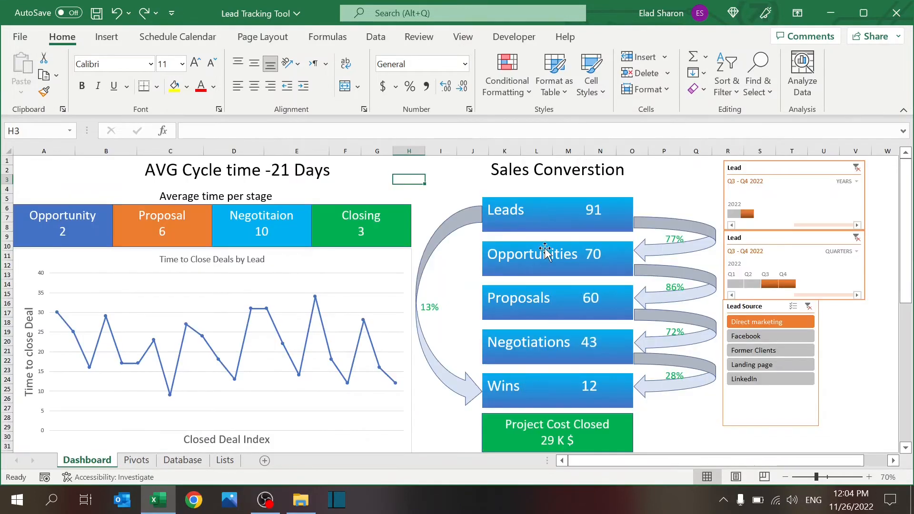
mouse_move(582, 263)
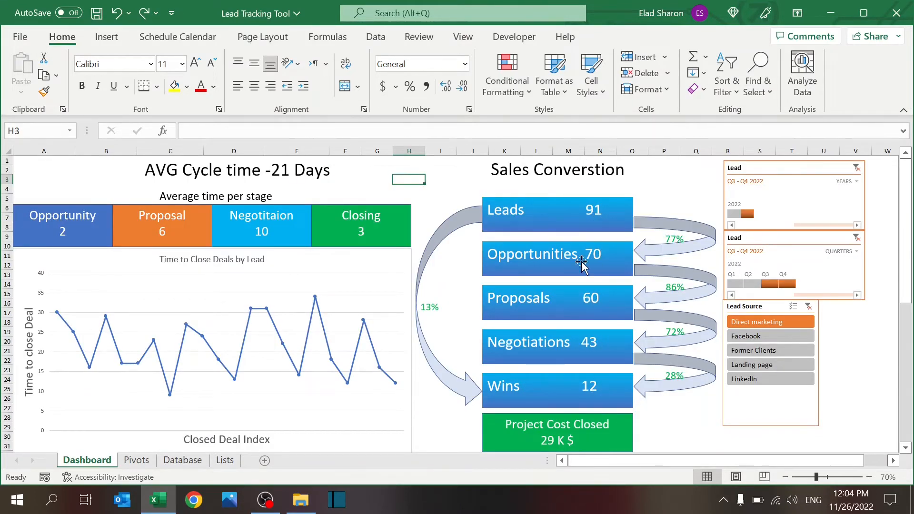
mouse_move(556, 215)
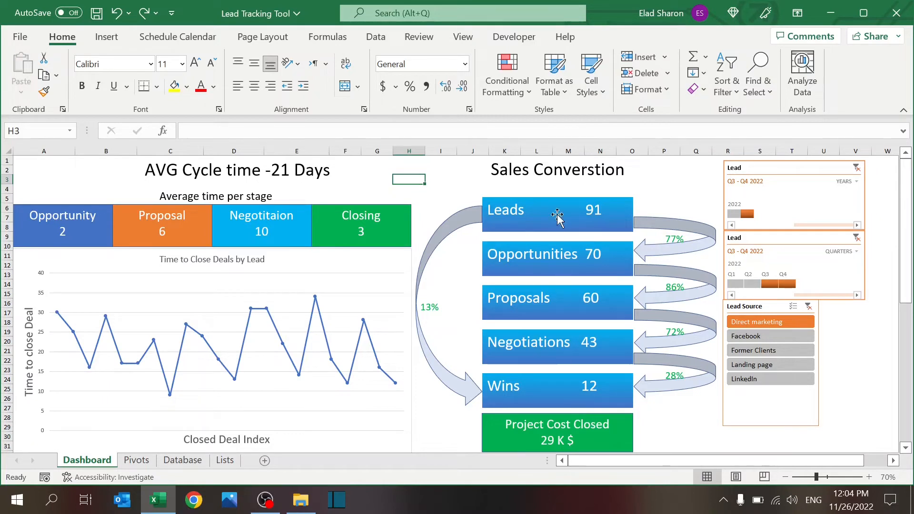
mouse_move(549, 301)
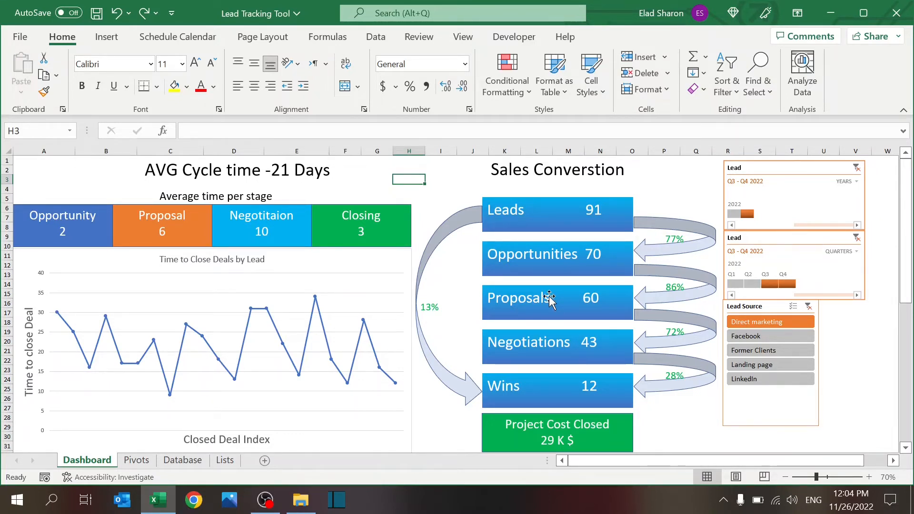
mouse_move(571, 347)
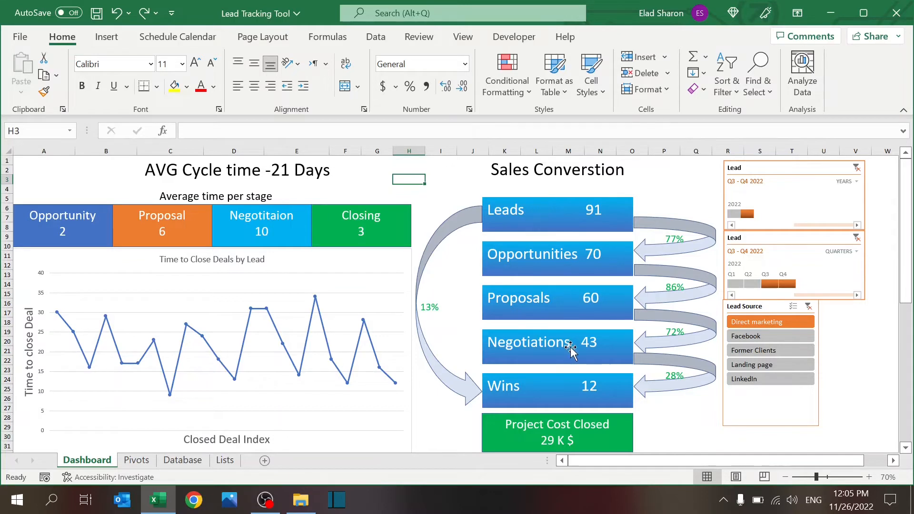
mouse_move(568, 404)
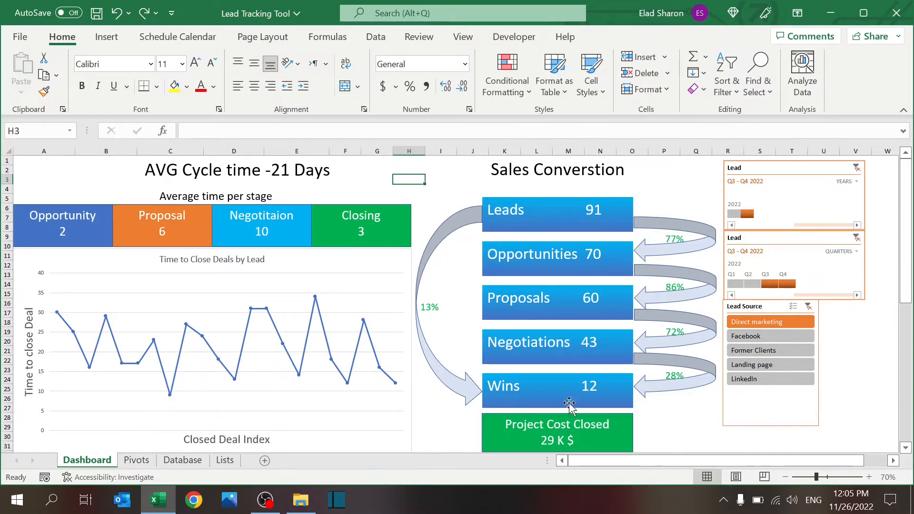
mouse_move(477, 221)
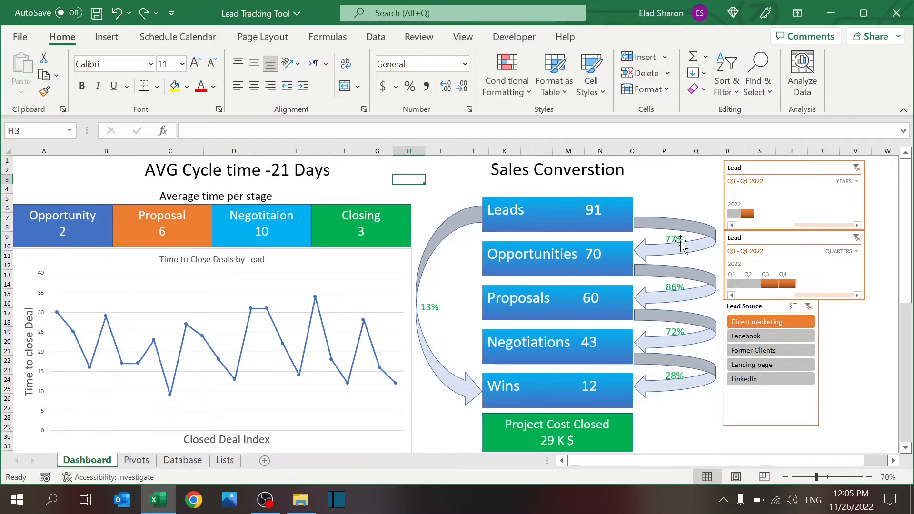
mouse_move(714, 379)
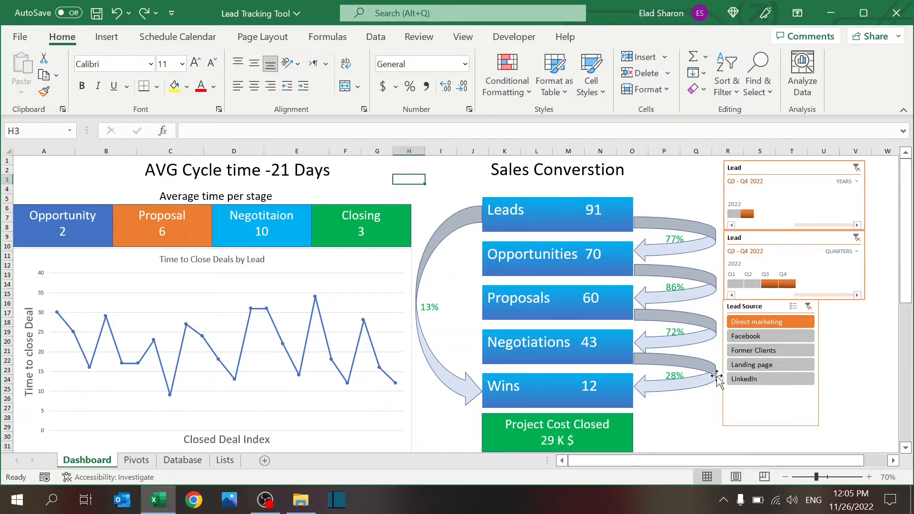
mouse_move(315, 338)
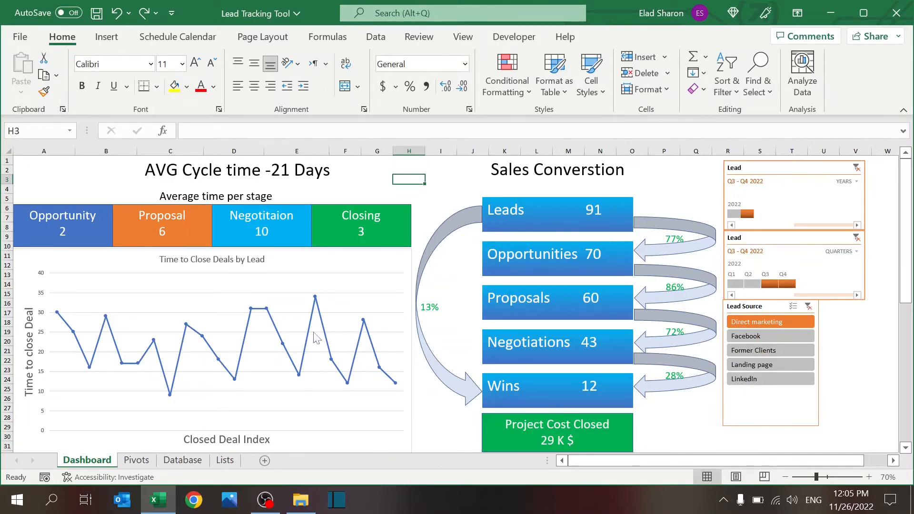
left_click(137, 460)
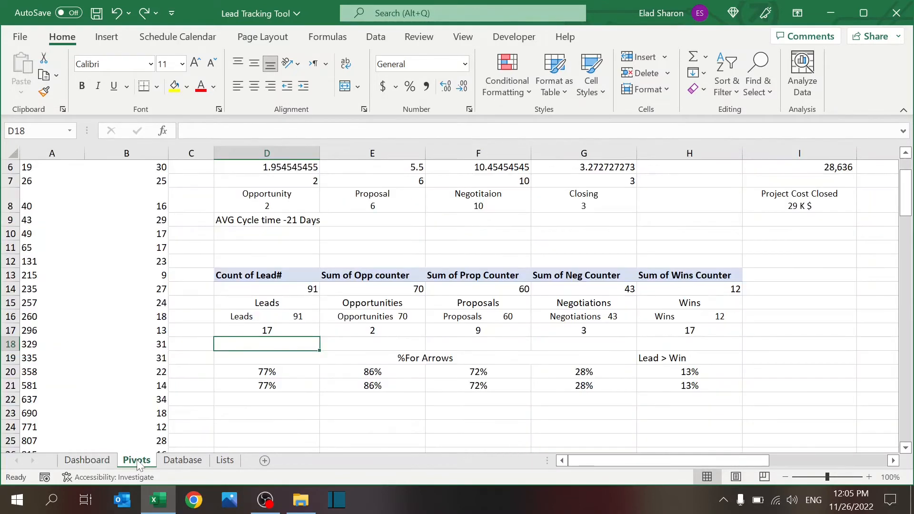
left_click(690, 357)
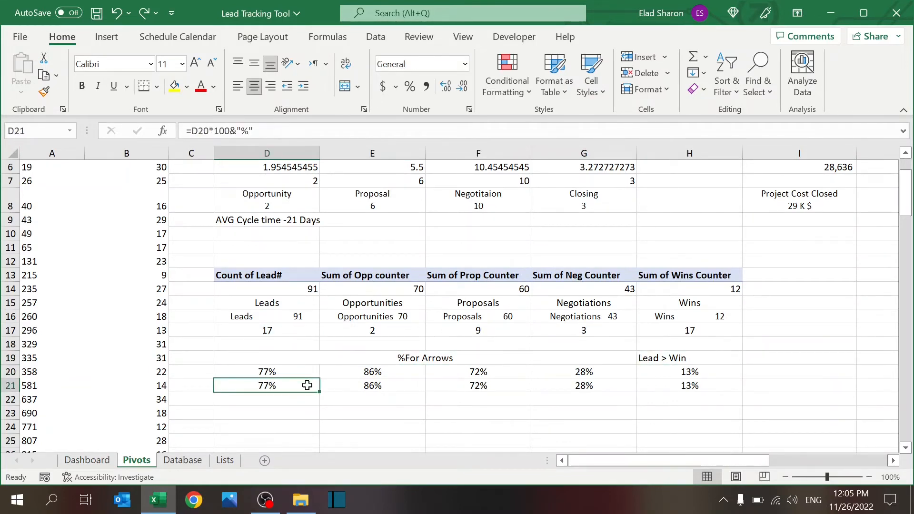
double_click(267, 372)
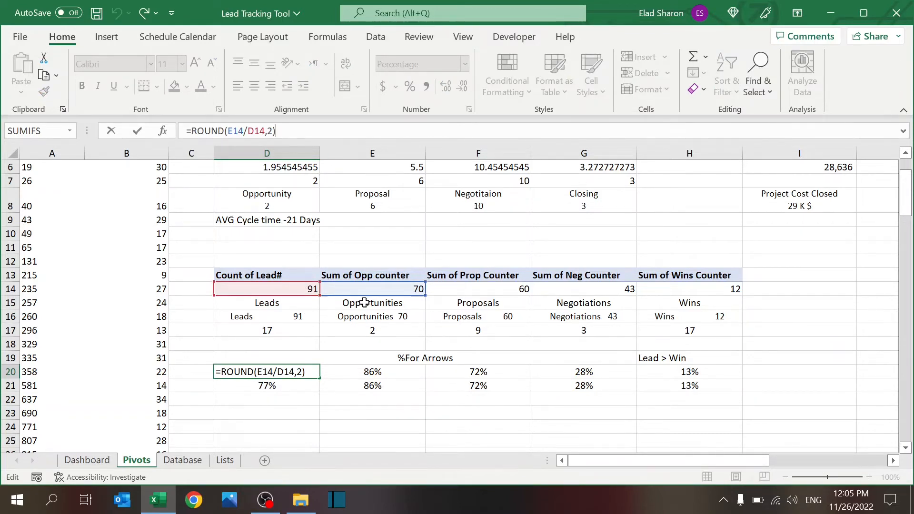
mouse_move(277, 286)
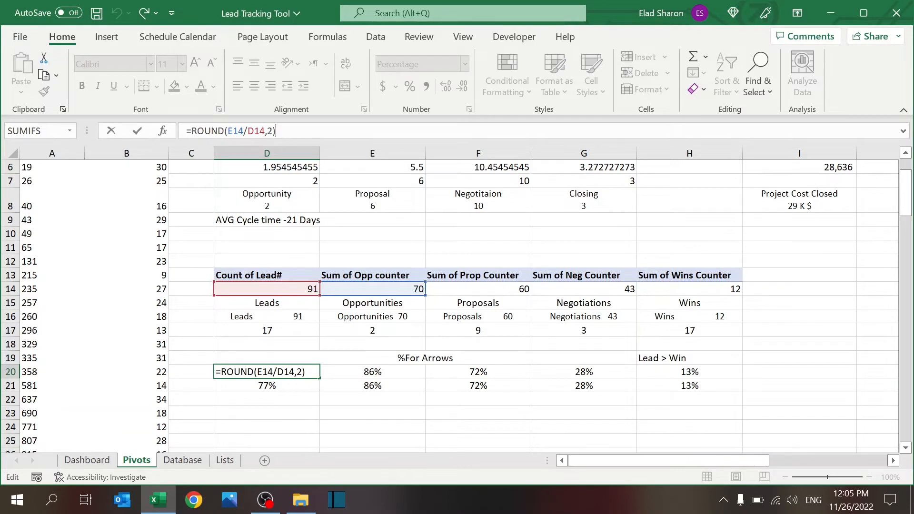
key("Enter")
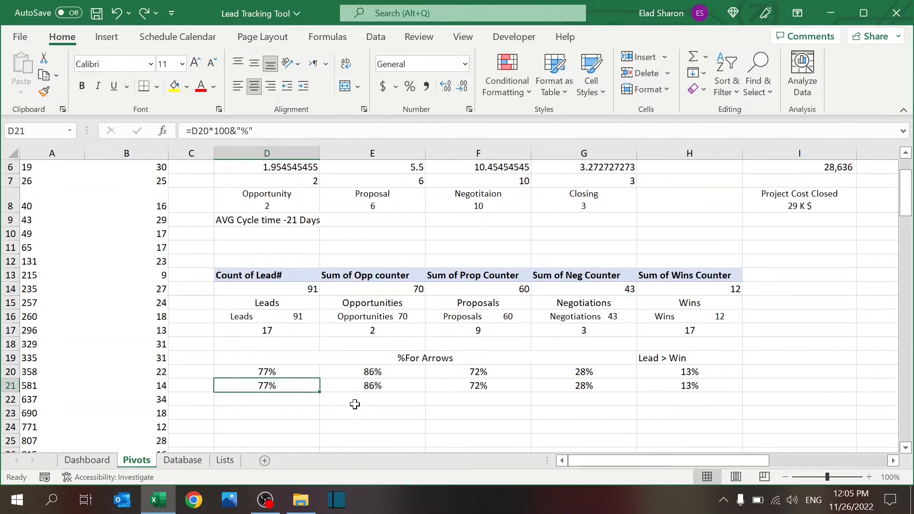
left_click(689, 399)
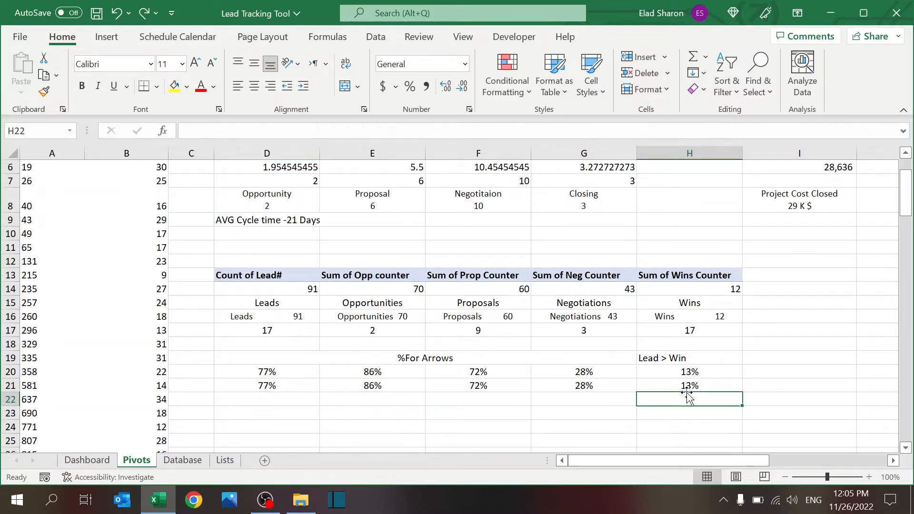
left_click(87, 460)
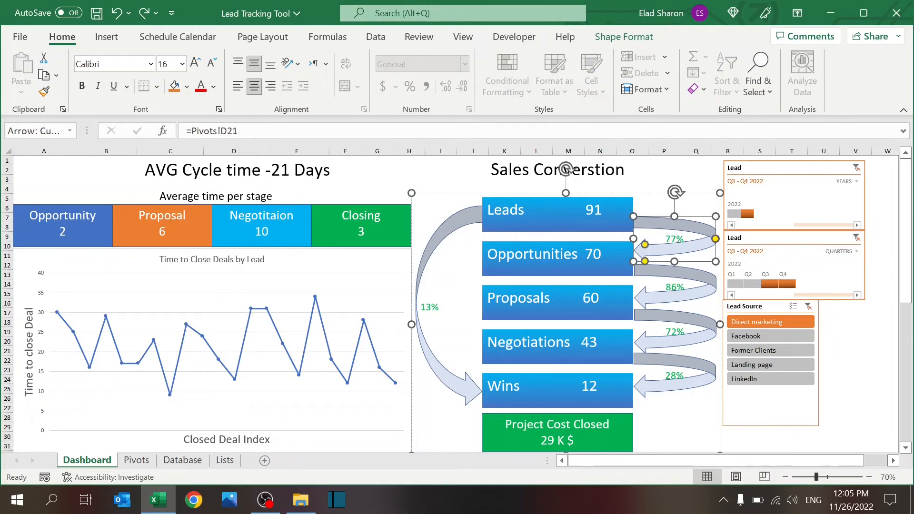
mouse_move(435, 284)
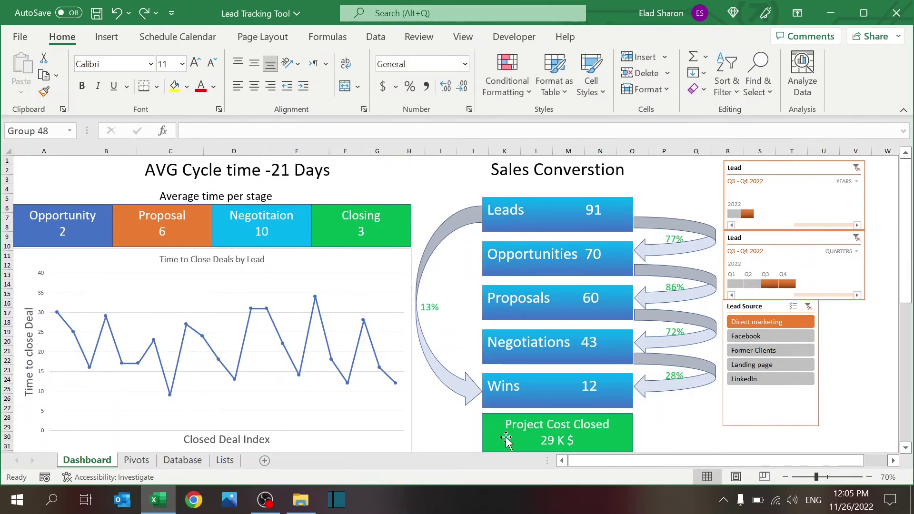
Step: Trace the Project Cost Closed box's =Pivots! link, then view the 28,636 cost pivot on Pivots
left_click(505, 437)
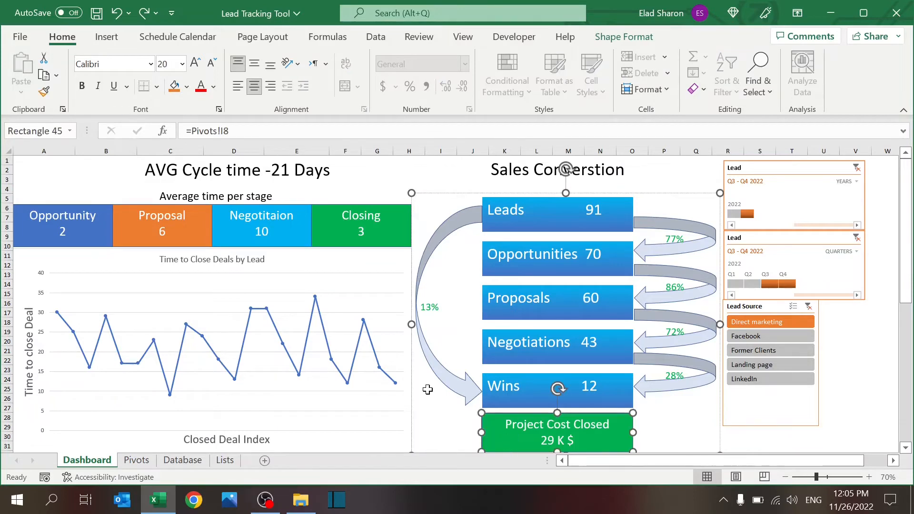
left_click(137, 460)
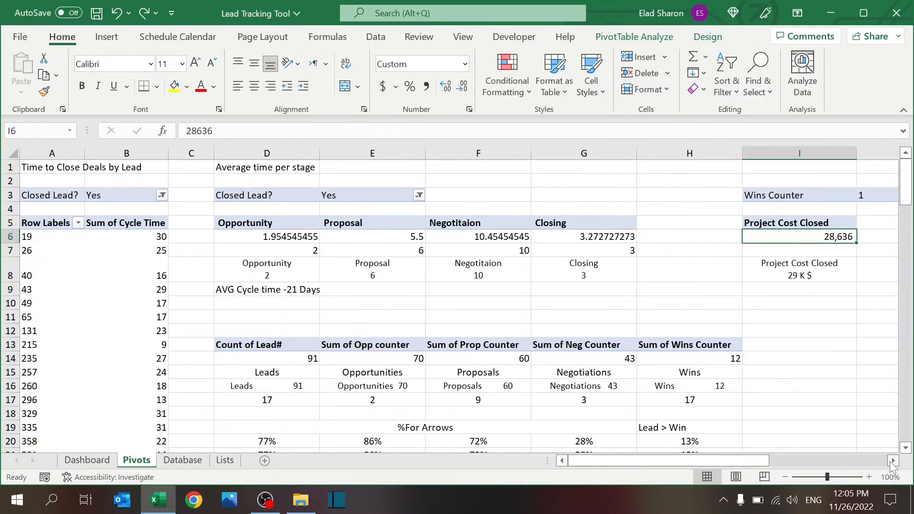
scroll("right", 3)
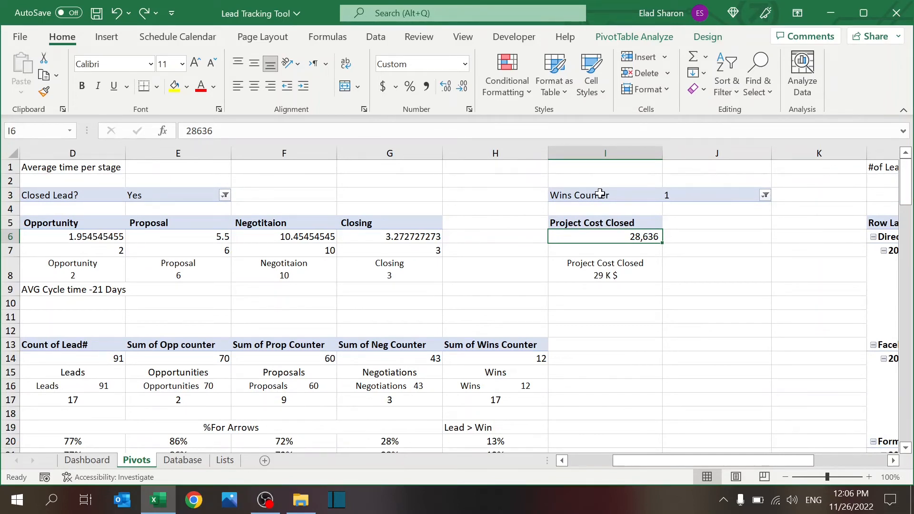
mouse_move(625, 257)
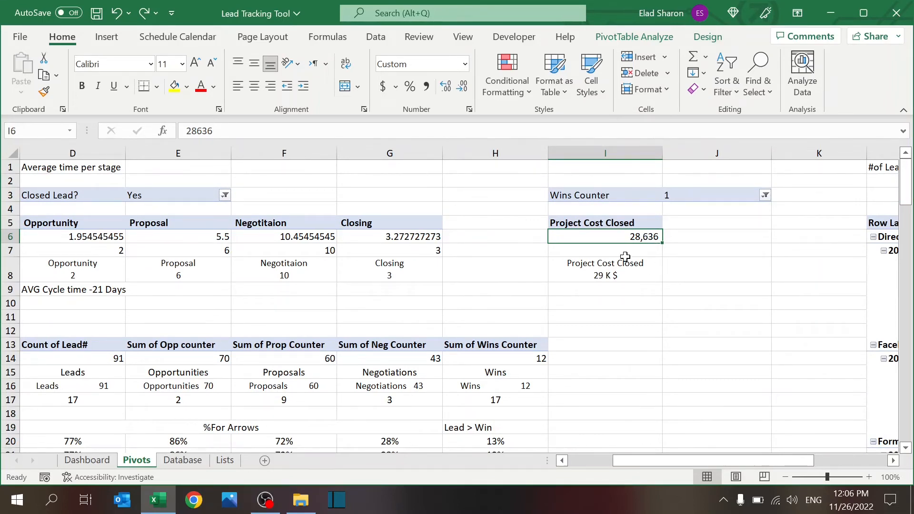
left_click(606, 268)
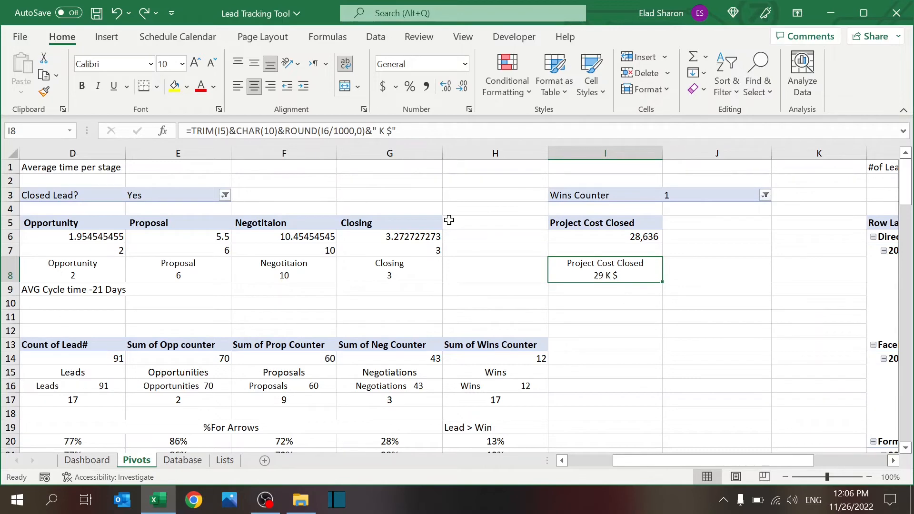
mouse_move(646, 357)
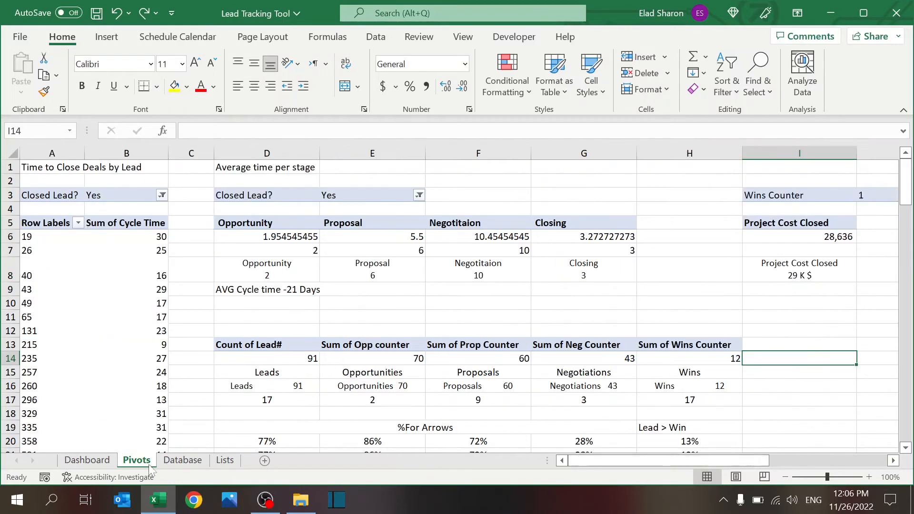
Step: On the Dashboard, check the Lead timeline's Report Connections and close its options
left_click(86, 460)
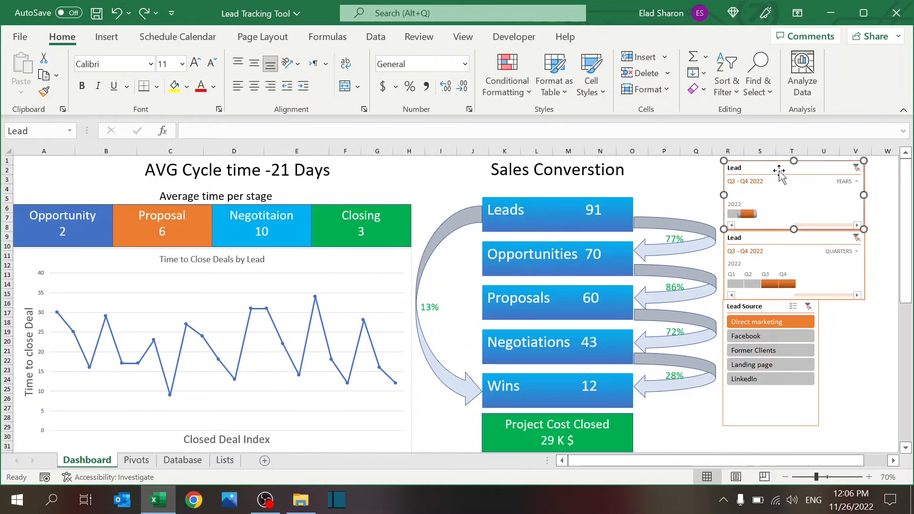
right_click(779, 171)
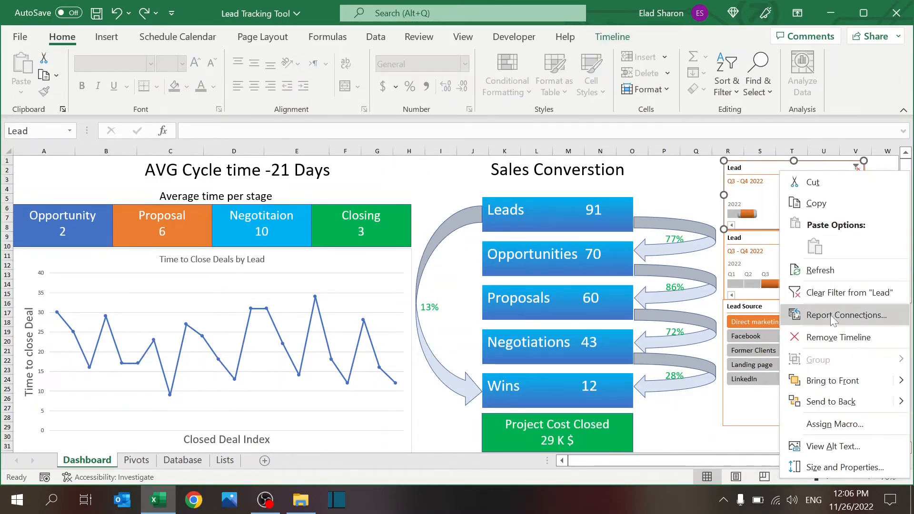
left_click(846, 315)
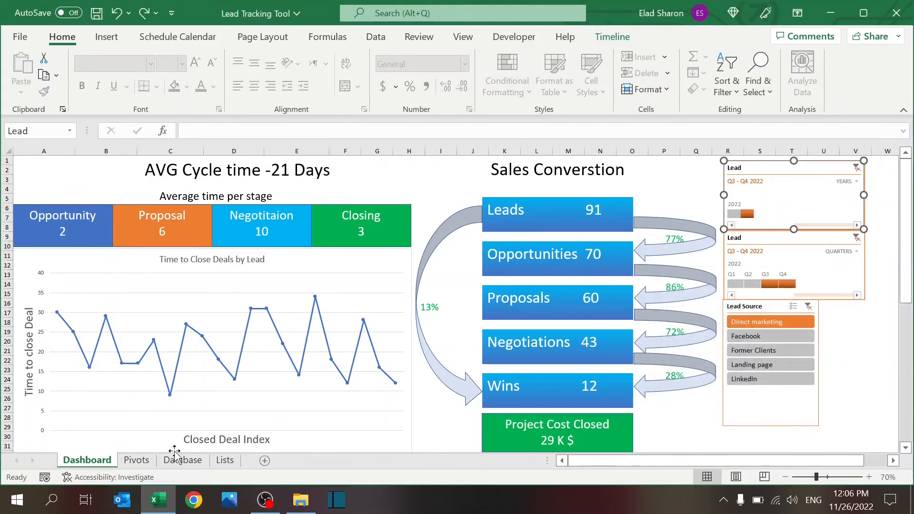
Step: Glance at the Pivots sheet, return to the Dashboard and select an empty cell away from the timeline
left_click(137, 460)
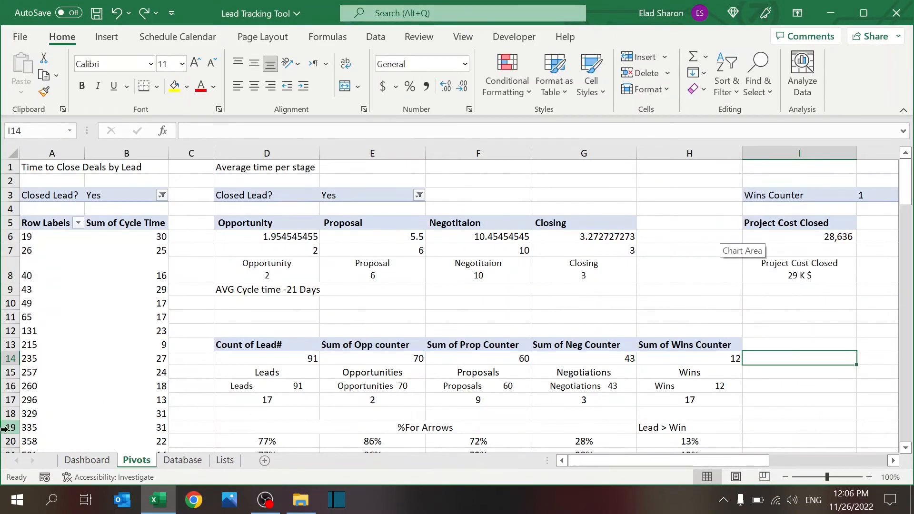
left_click(86, 460)
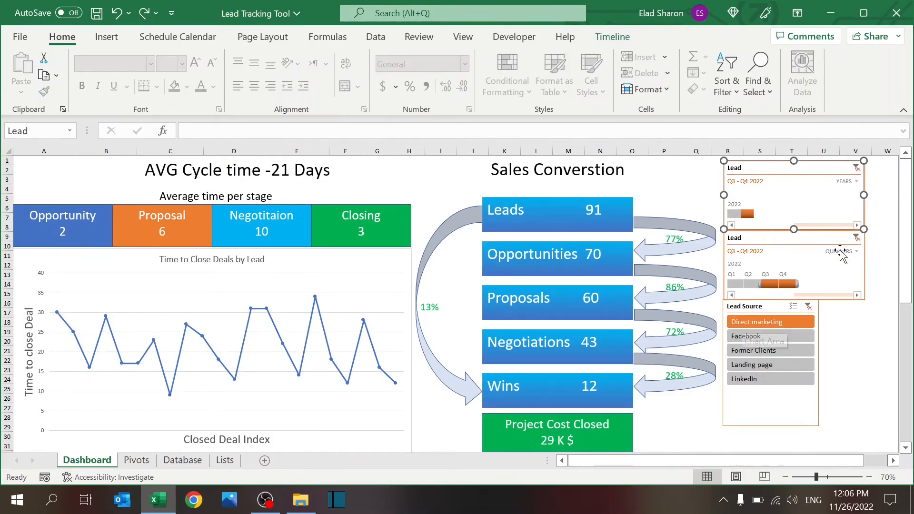
left_click(852, 342)
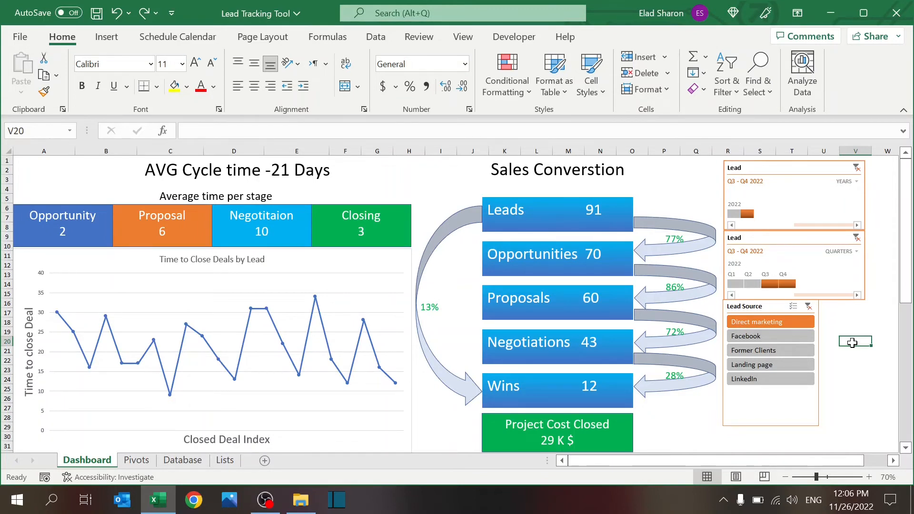
Step: Filter the dashboard to Landing page leads for Q3–Q4 2022, showing 82 leads and 13 wins
left_click(758, 336)
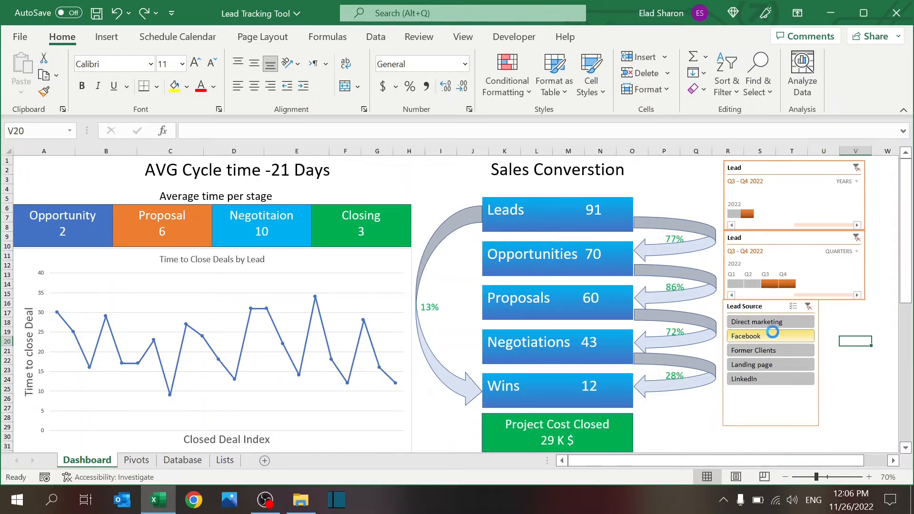
left_click(753, 350)
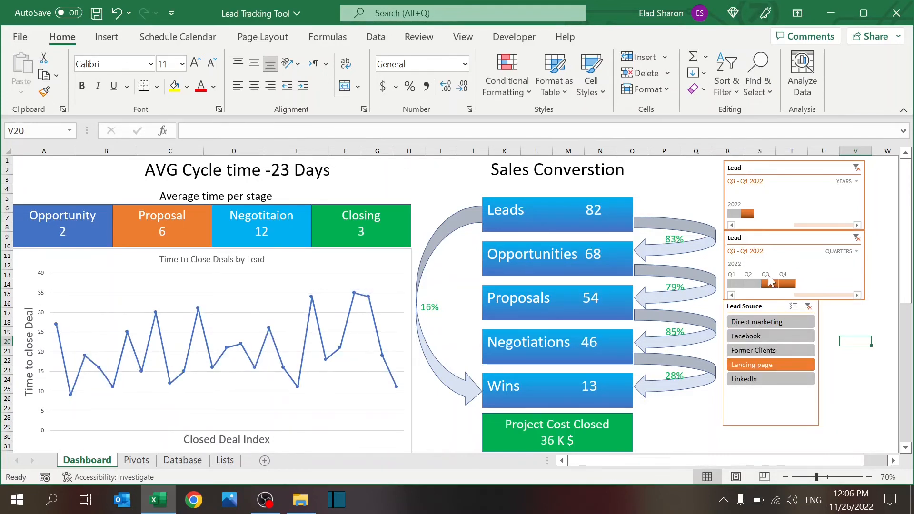
left_click(766, 283)
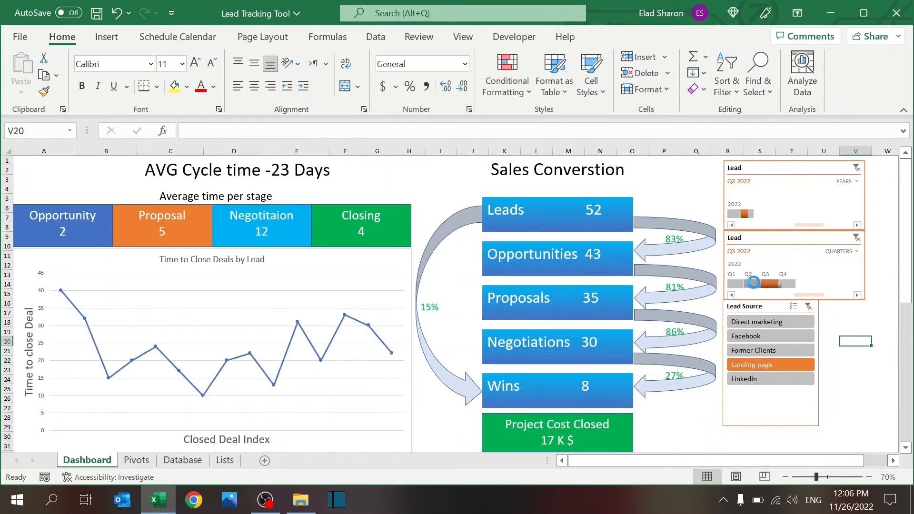
left_click(749, 283)
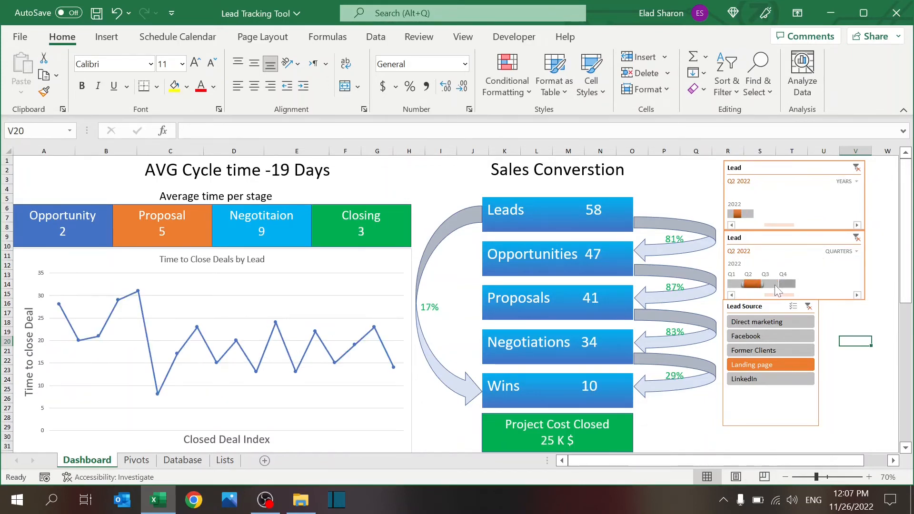
left_click(766, 284)
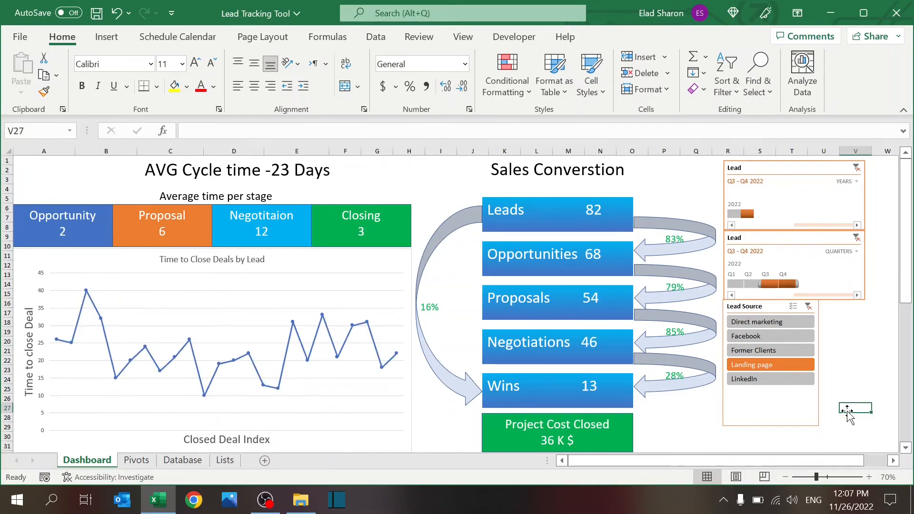
Step: Clear the timeline, filter to Q4 2022 (30 leads, 5 wins, 19 K $) and review the lower charts
scroll("down", 3)
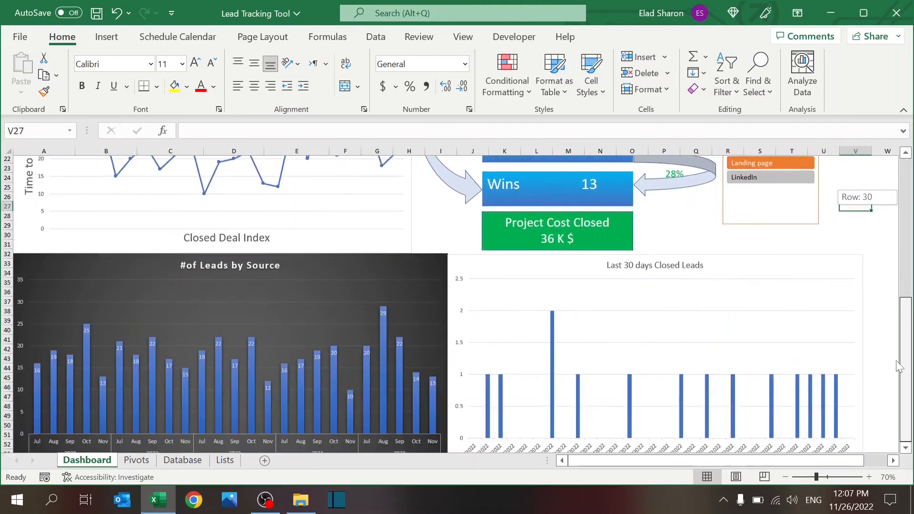
scroll("down", 3)
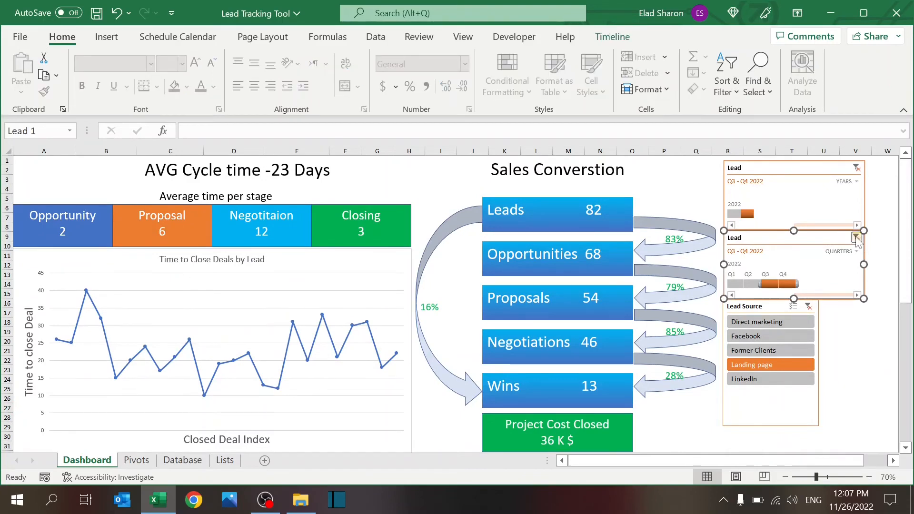
left_click(855, 237)
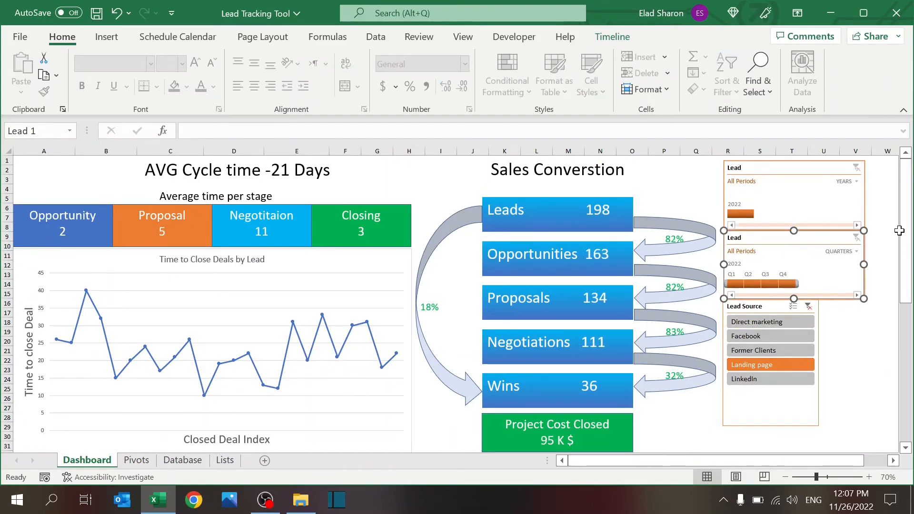
scroll("down", 3)
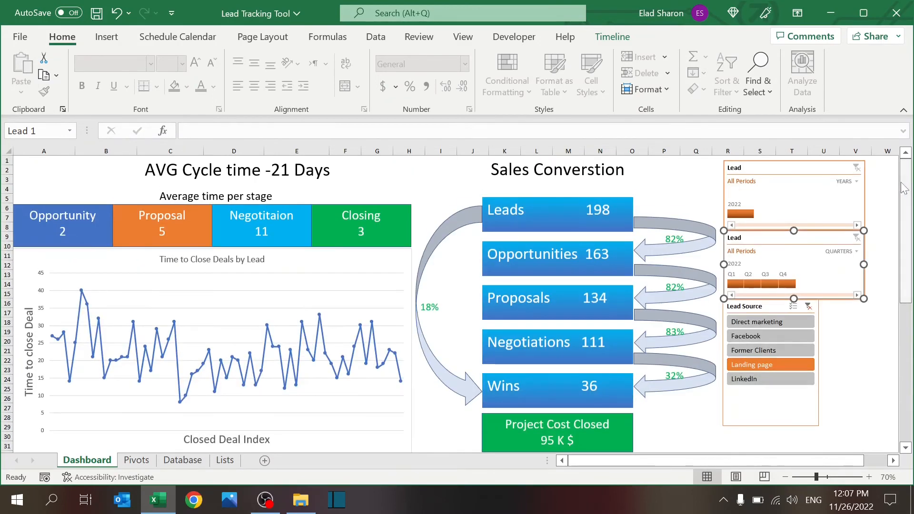
left_click(782, 284)
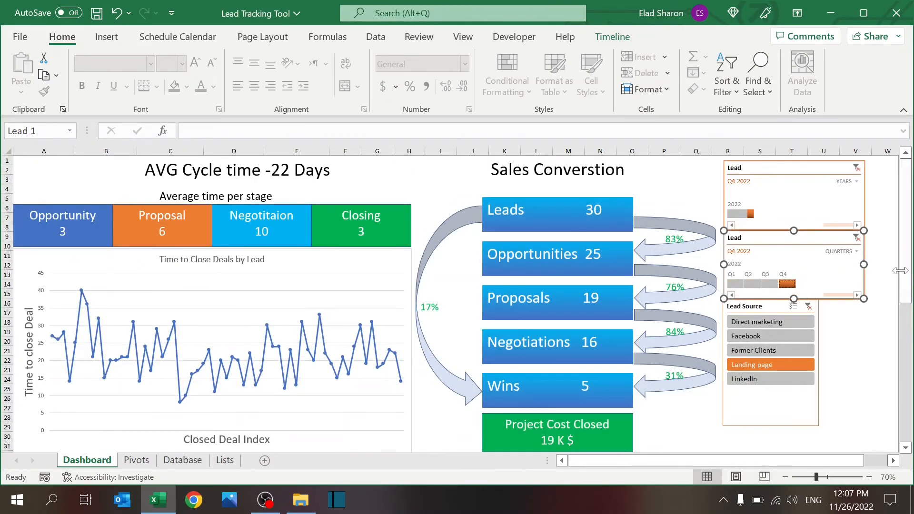
scroll("down", 3)
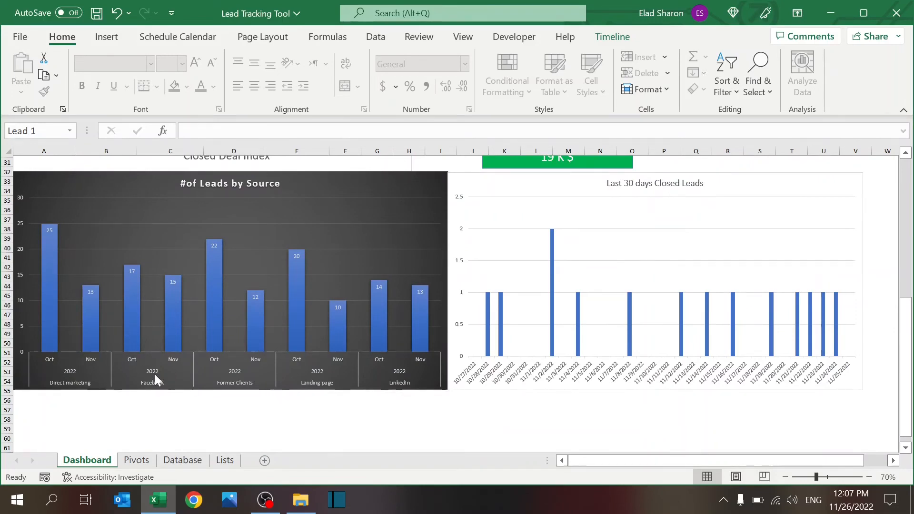
mouse_move(196, 364)
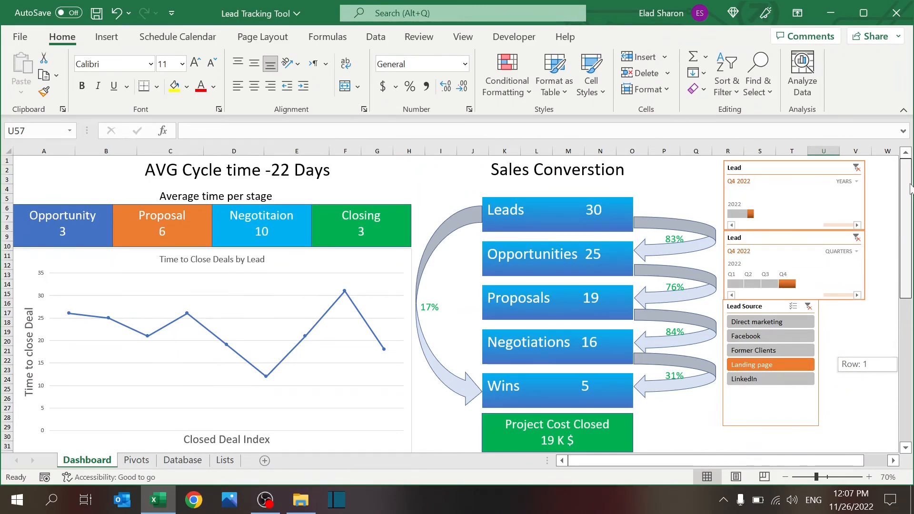
scroll("down", 3)
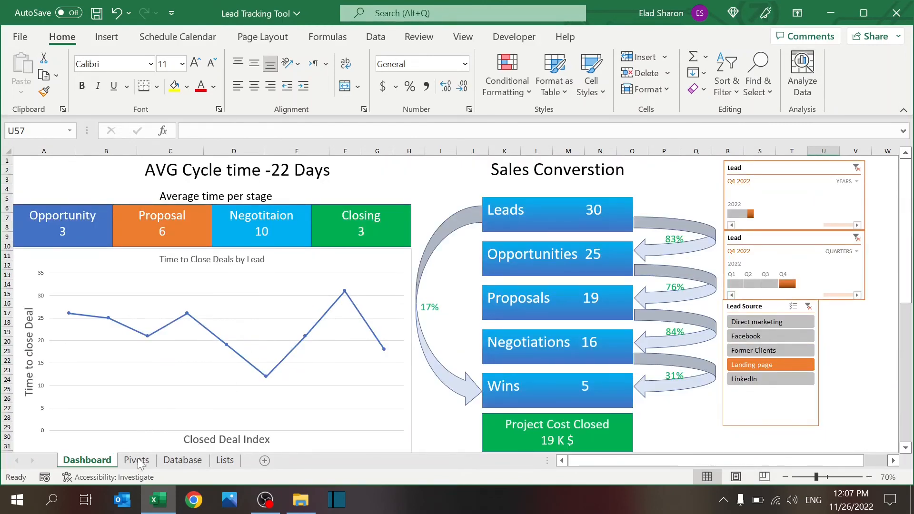
Step: On the Pivots sheet, select the #of Leads by Source pivot to show its field list
left_click(135, 460)
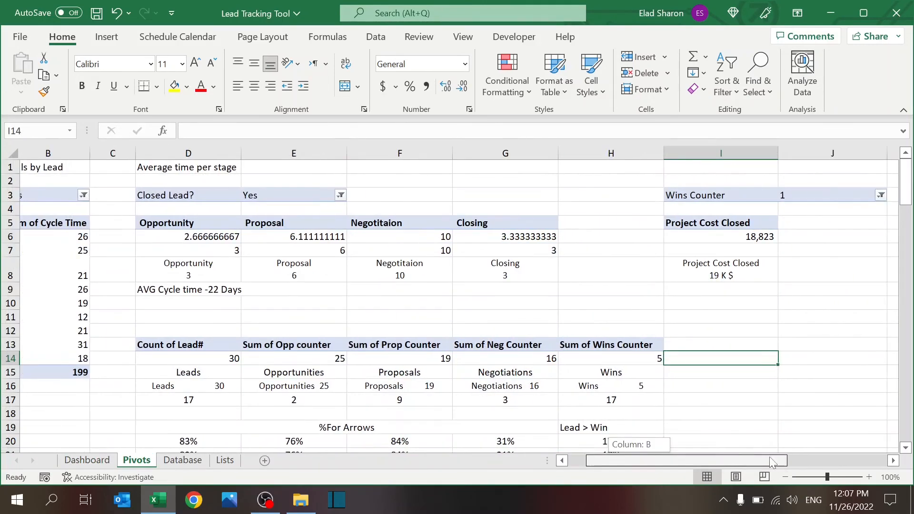
scroll("right", 3)
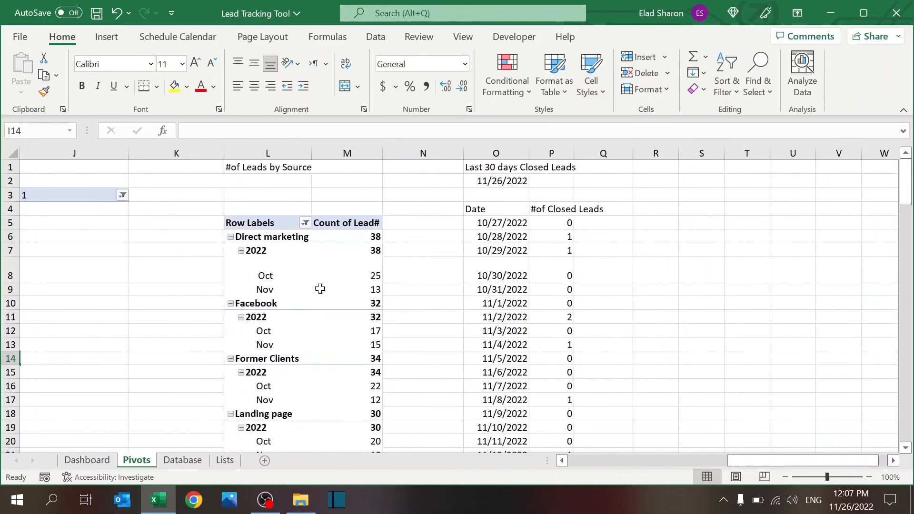
left_click(265, 276)
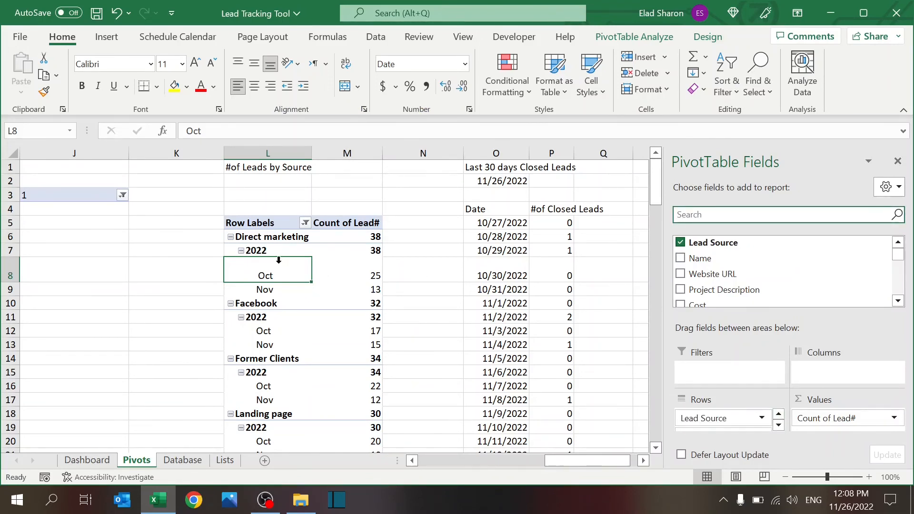
Step: Confirm the pivot's lead dates are grouped by Months via Group..., then deselect the pivot
right_click(265, 276)
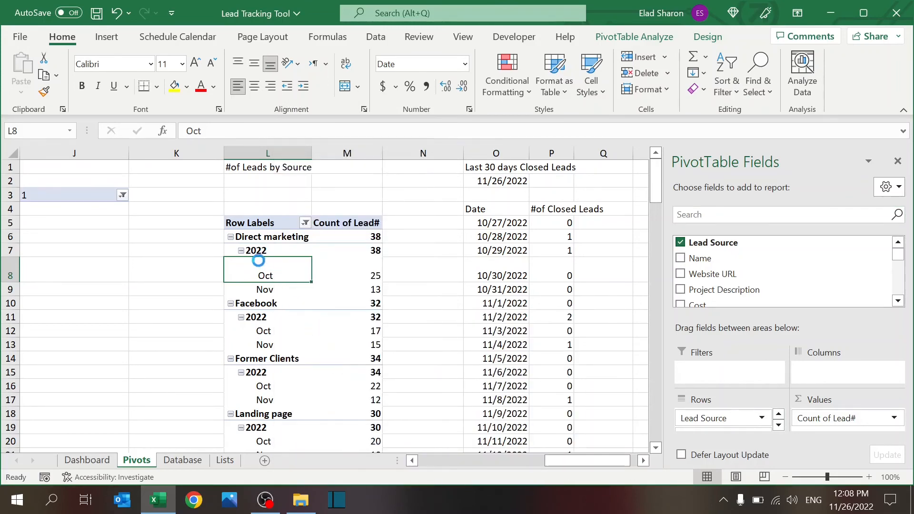
right_click(265, 276)
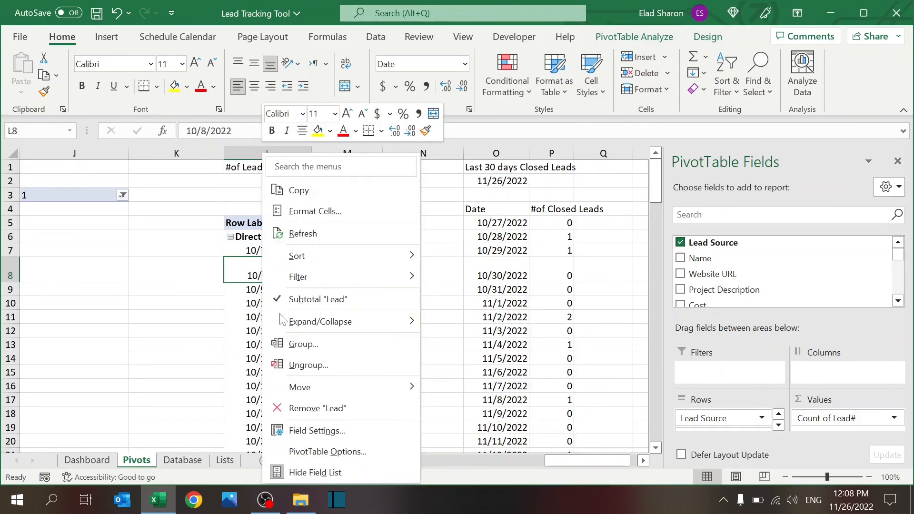
left_click(303, 343)
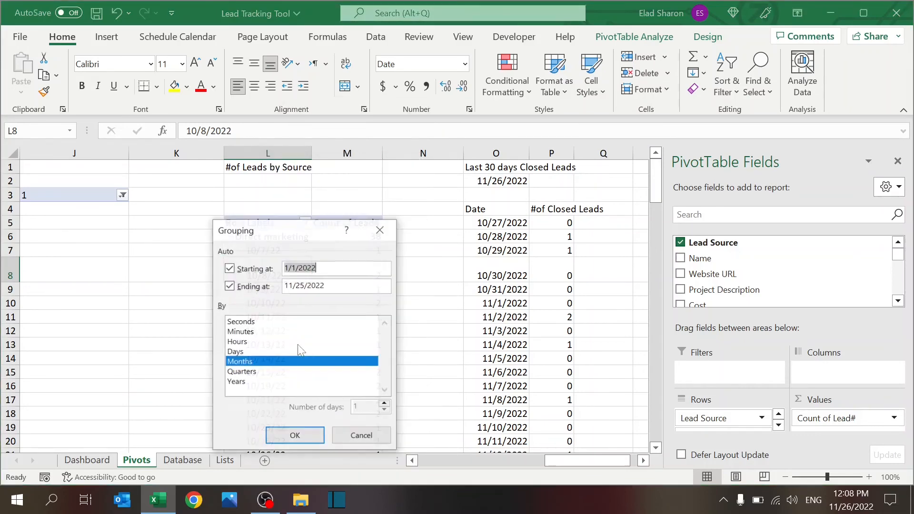
left_click(295, 435)
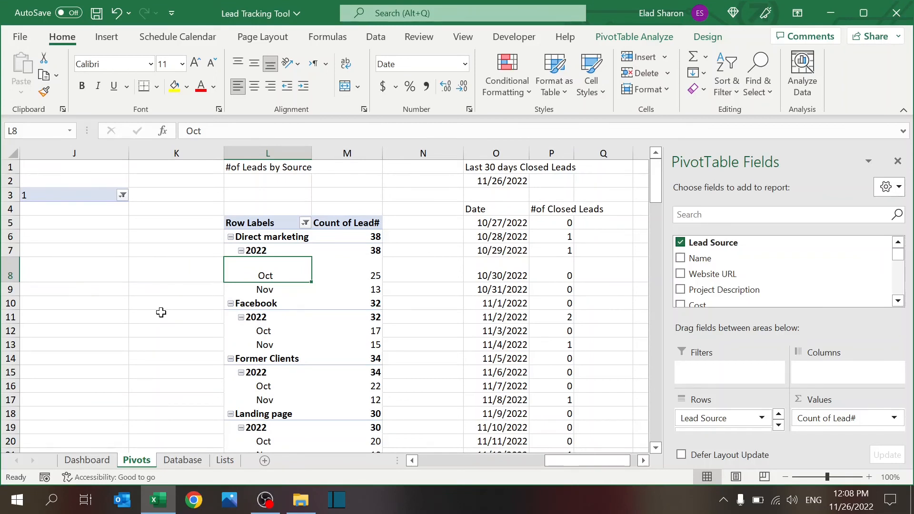
mouse_move(351, 269)
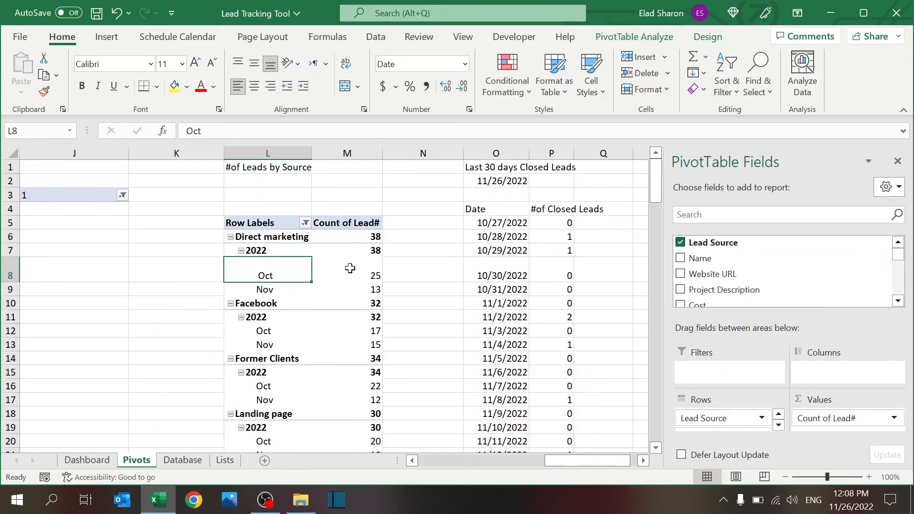
left_click(346, 269)
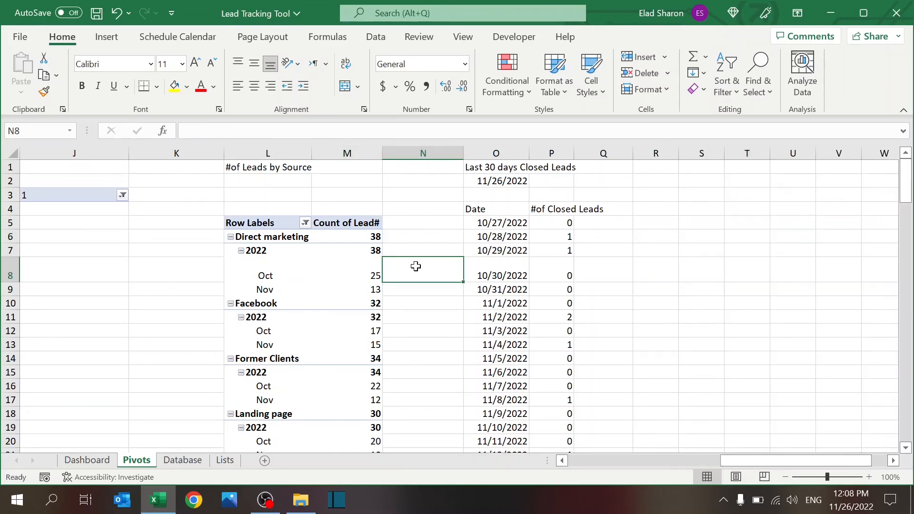
mouse_move(608, 283)
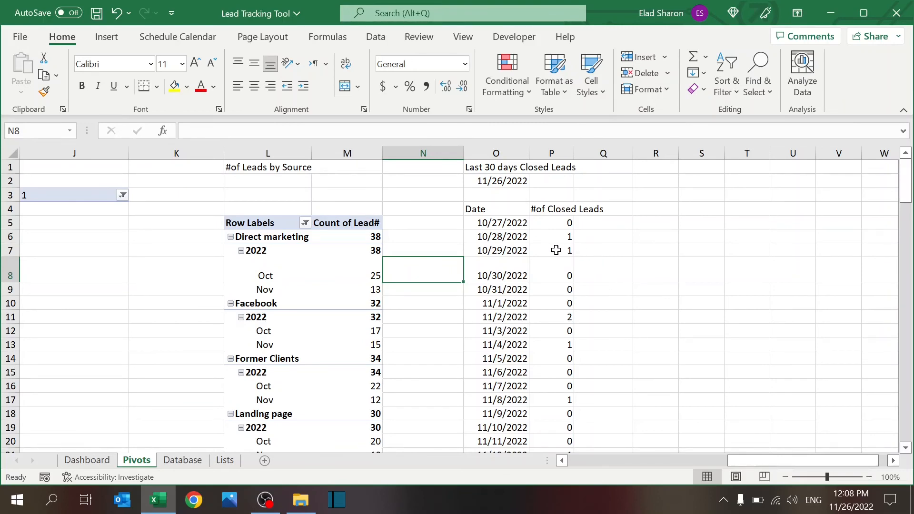
Step: Inspect O2's TODAY formula, the date-list formula and the SUMIFS win counts, then return to the Dashboard
left_click(496, 181)
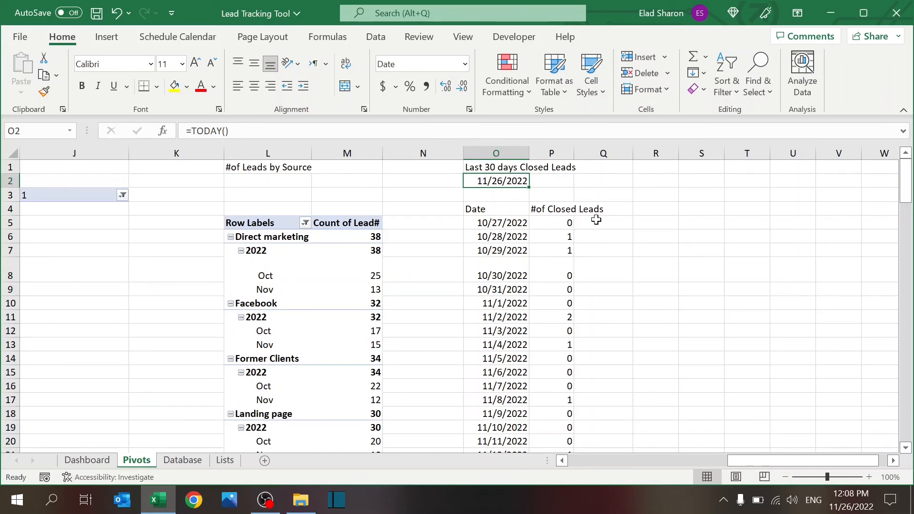
left_click(552, 223)
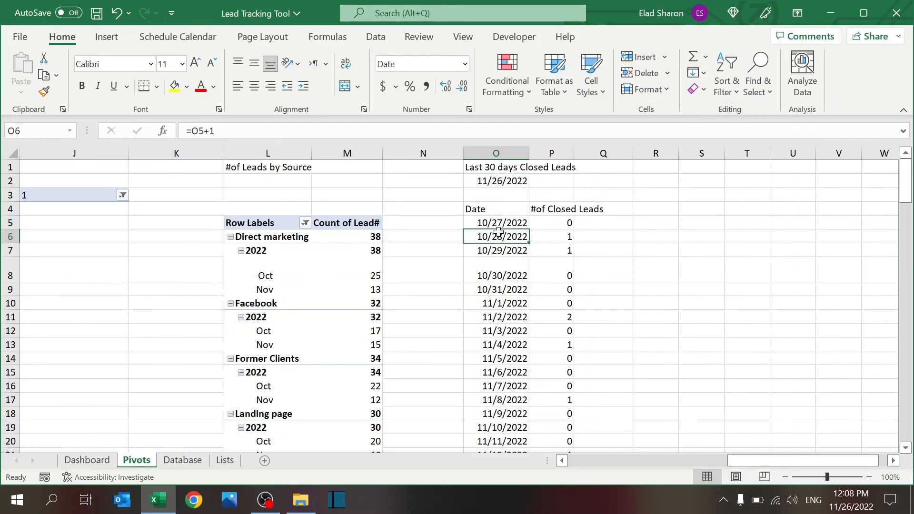
scroll("down", 3)
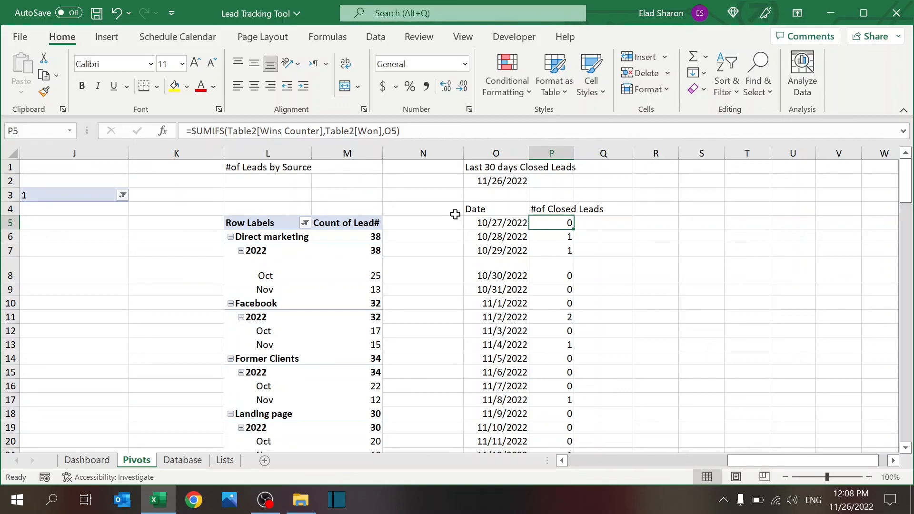
mouse_move(437, 257)
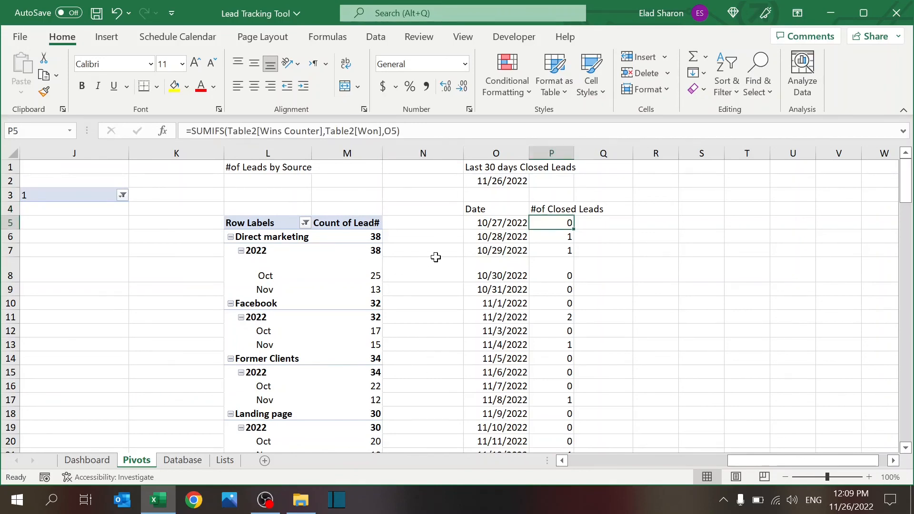
mouse_move(524, 221)
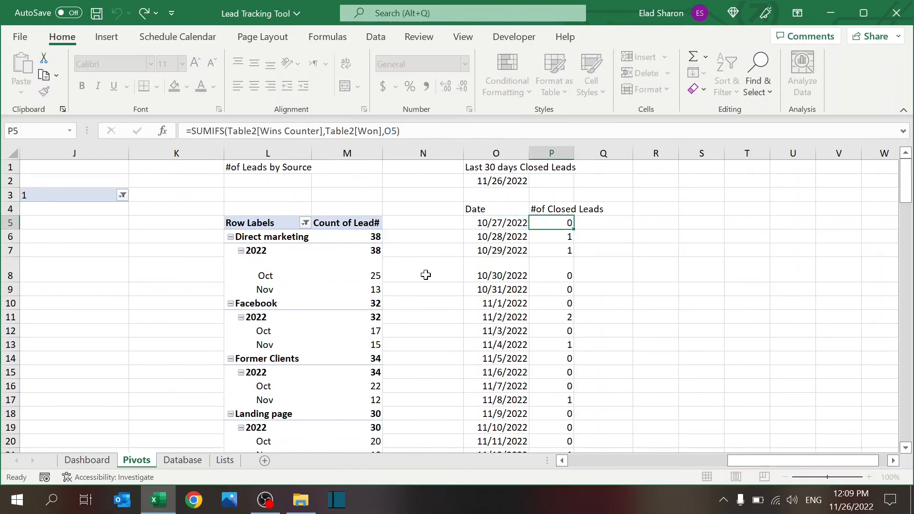
left_click(87, 460)
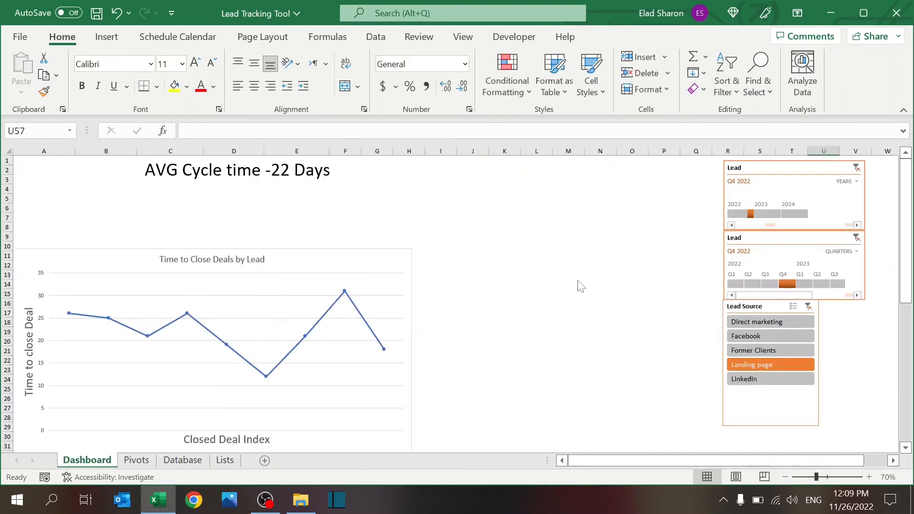